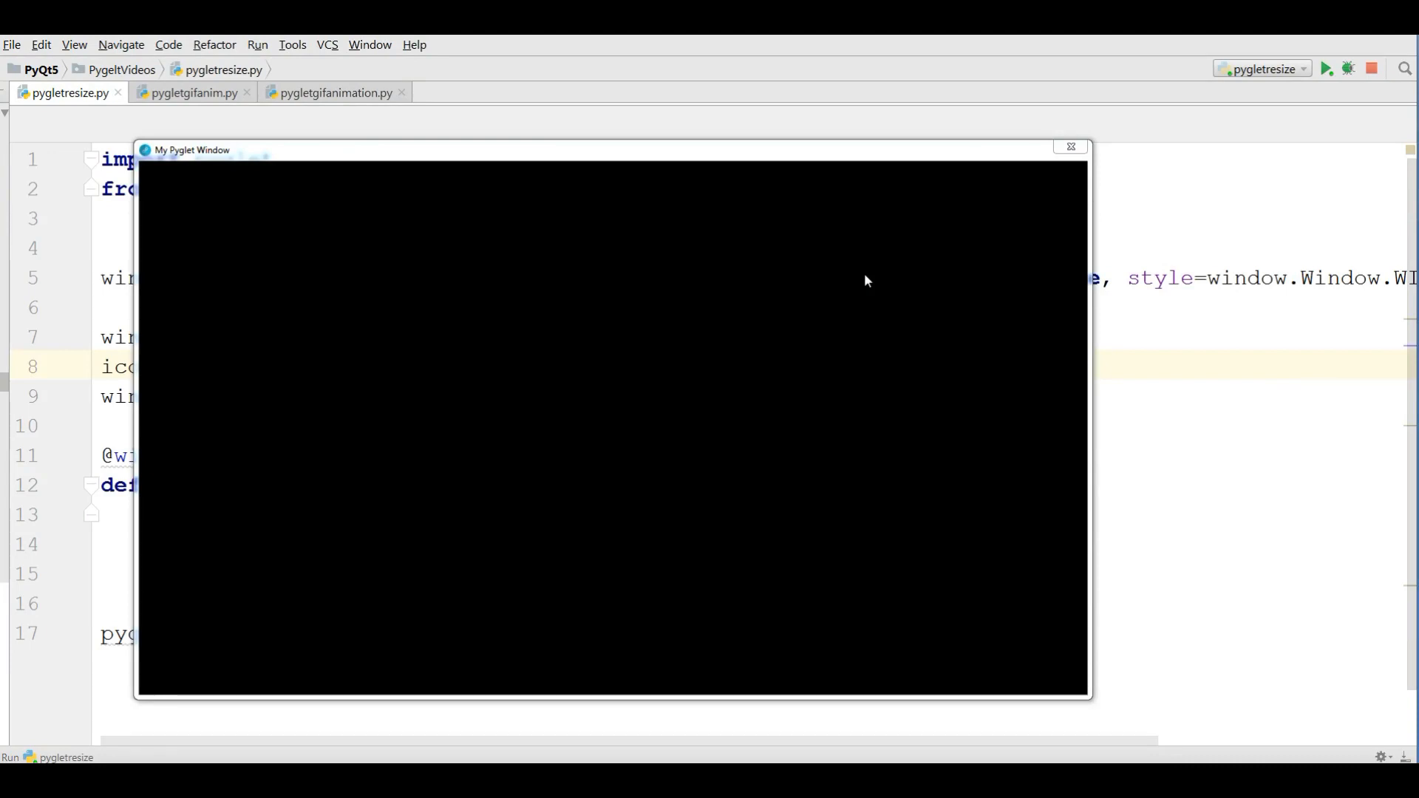
mouse_move(753, 269)
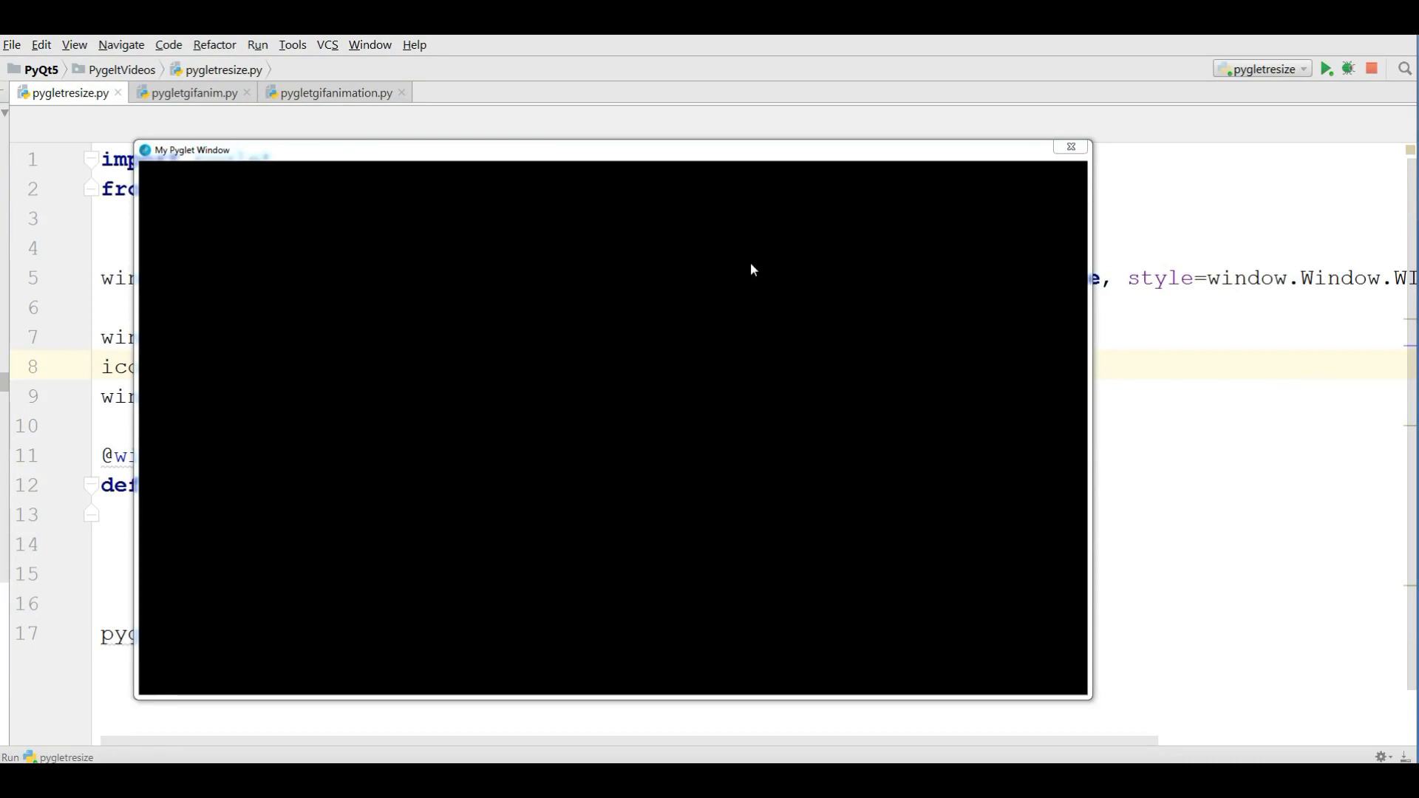
mouse_move(191, 161)
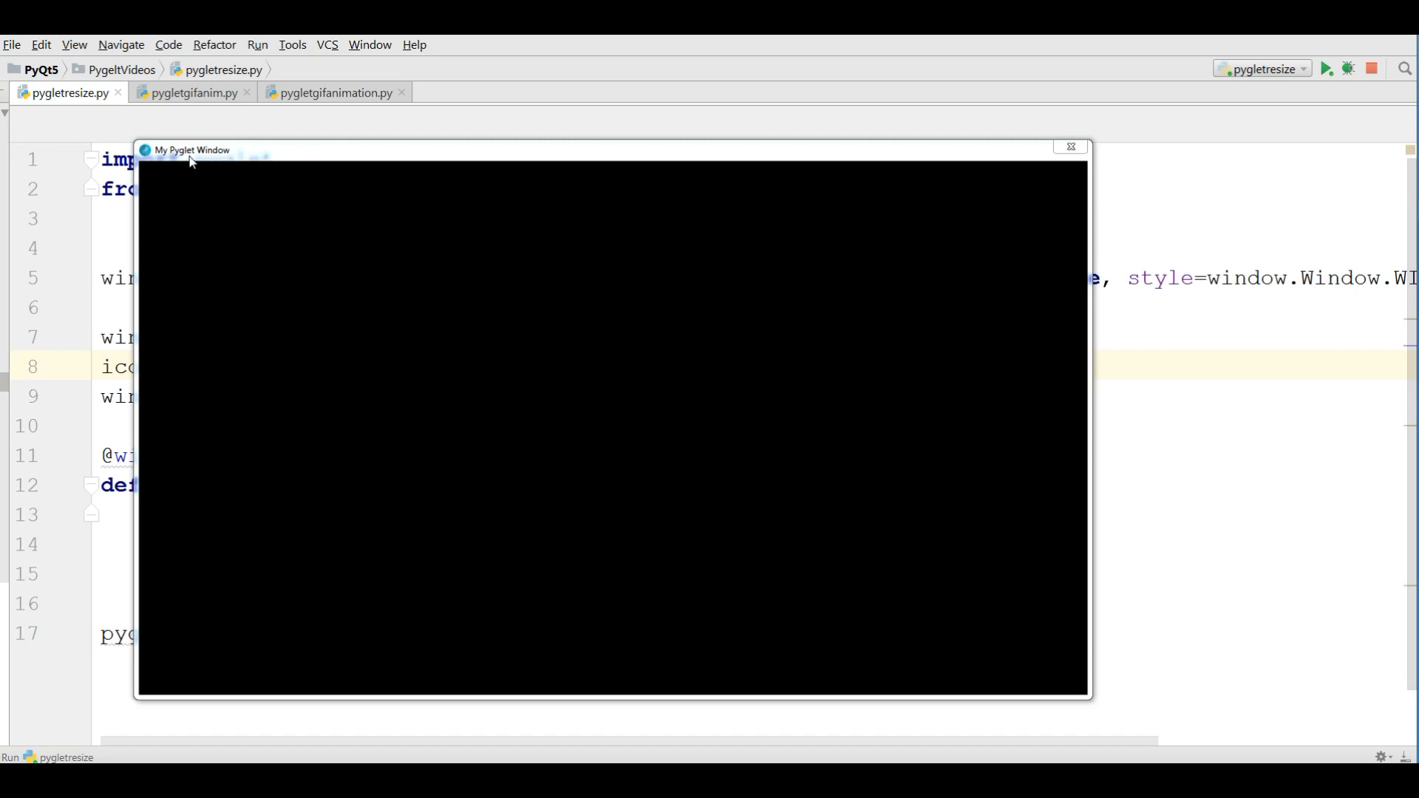
mouse_move(291, 209)
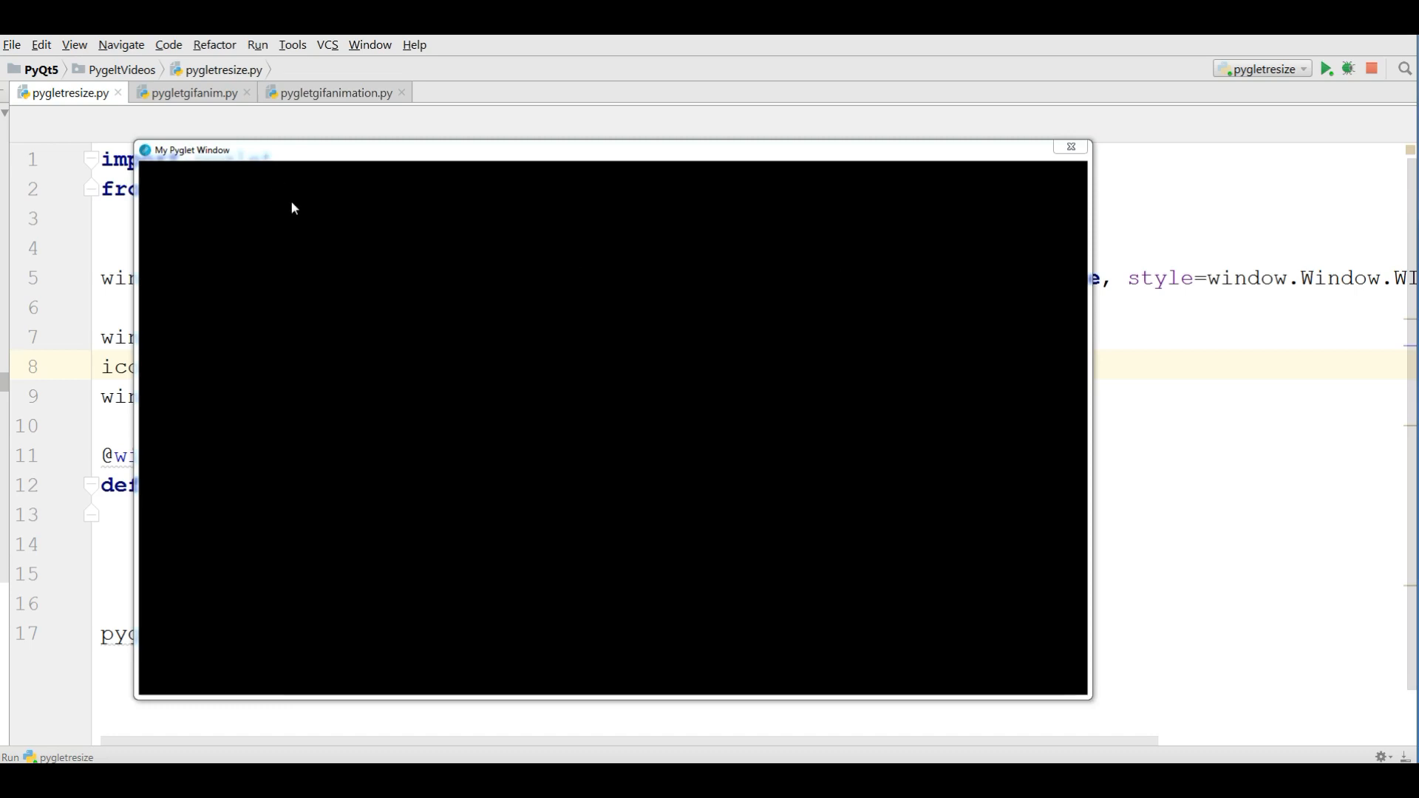
mouse_move(138, 166)
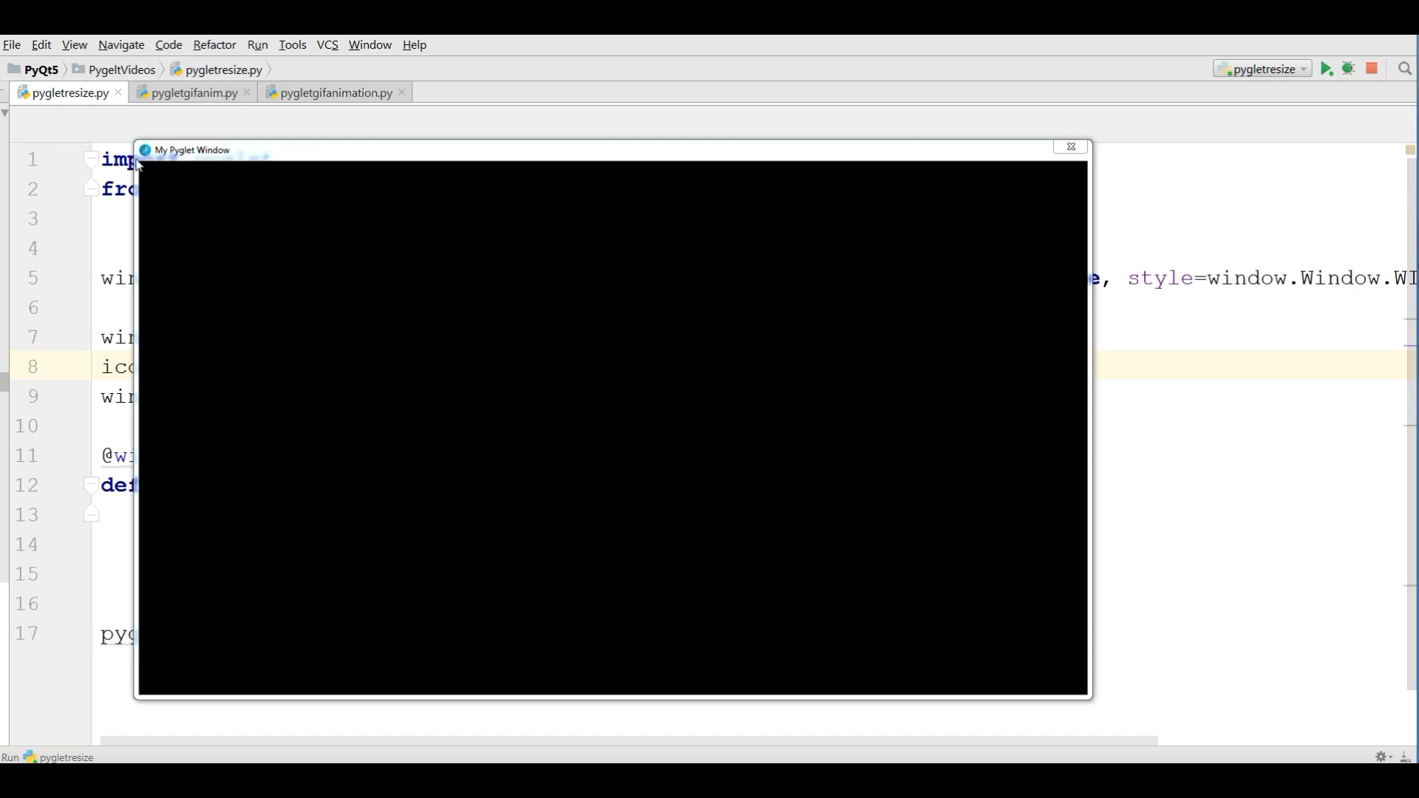
mouse_move(330, 299)
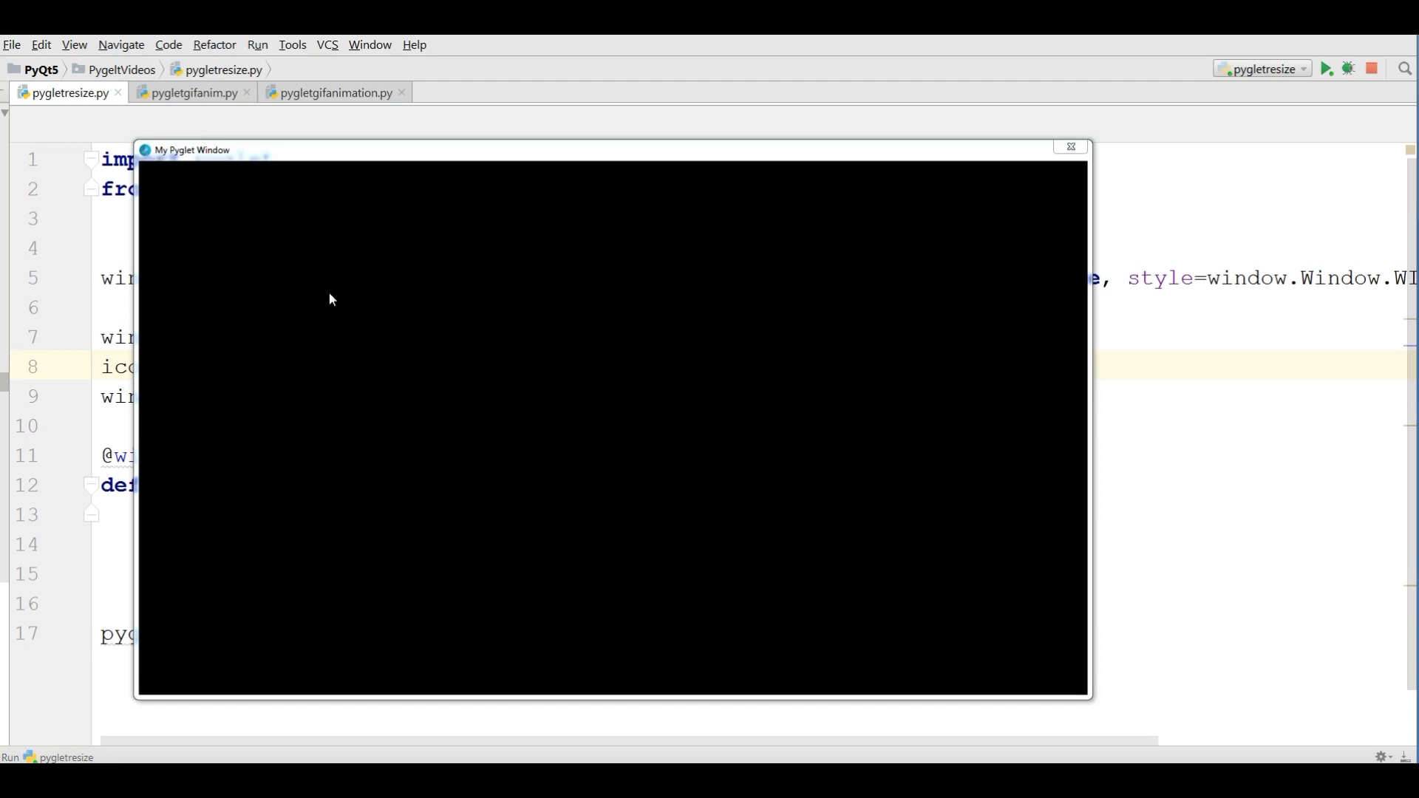
mouse_move(781, 482)
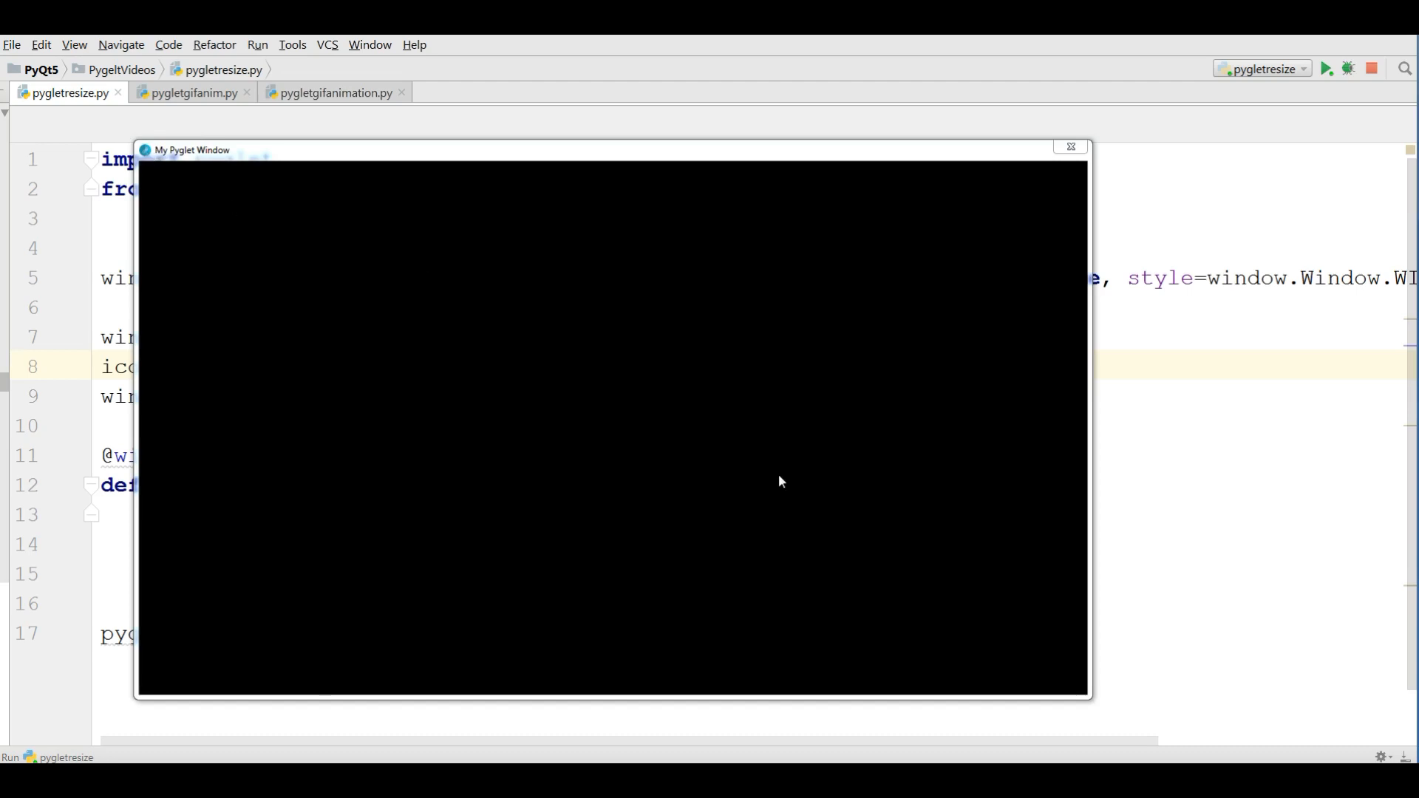
mouse_move(1087, 656)
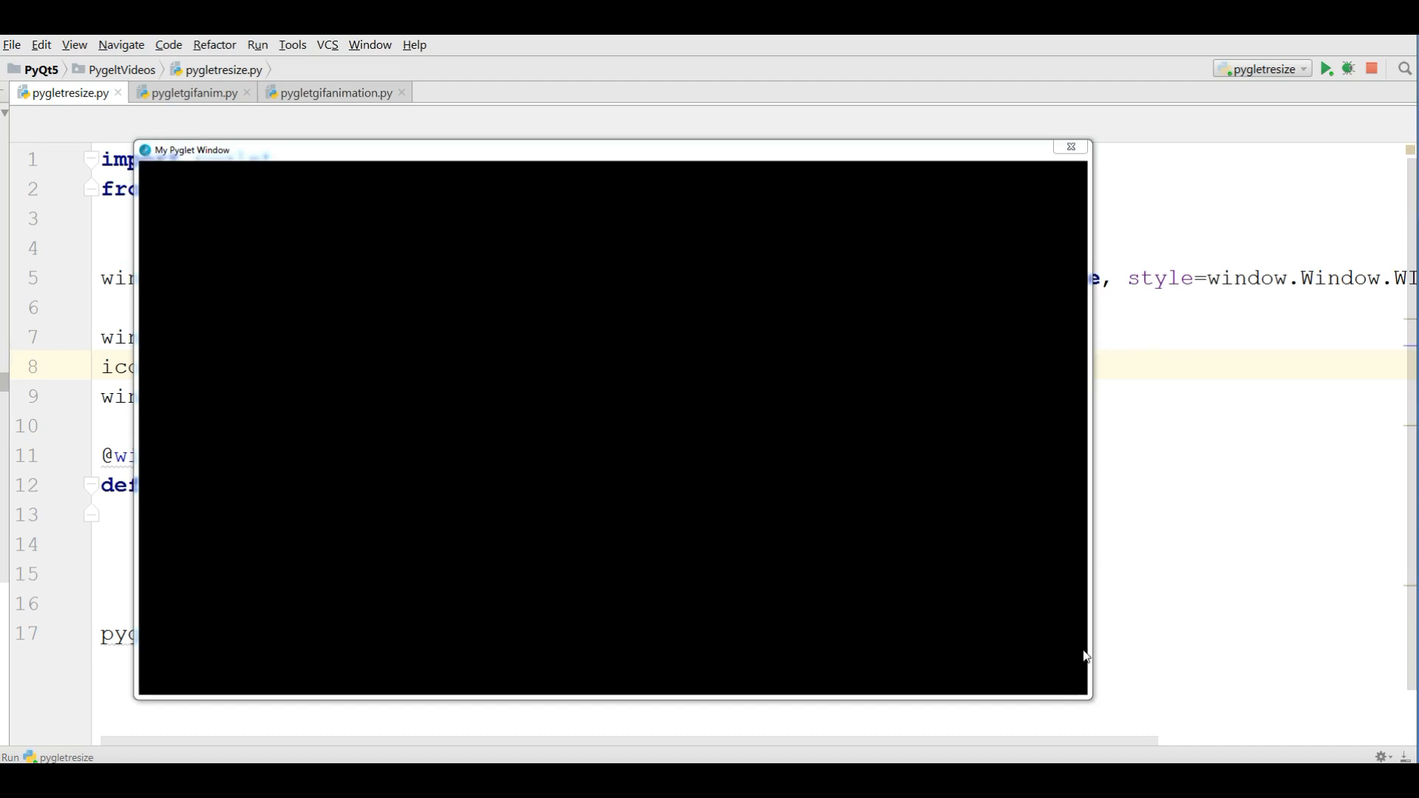
mouse_move(574, 286)
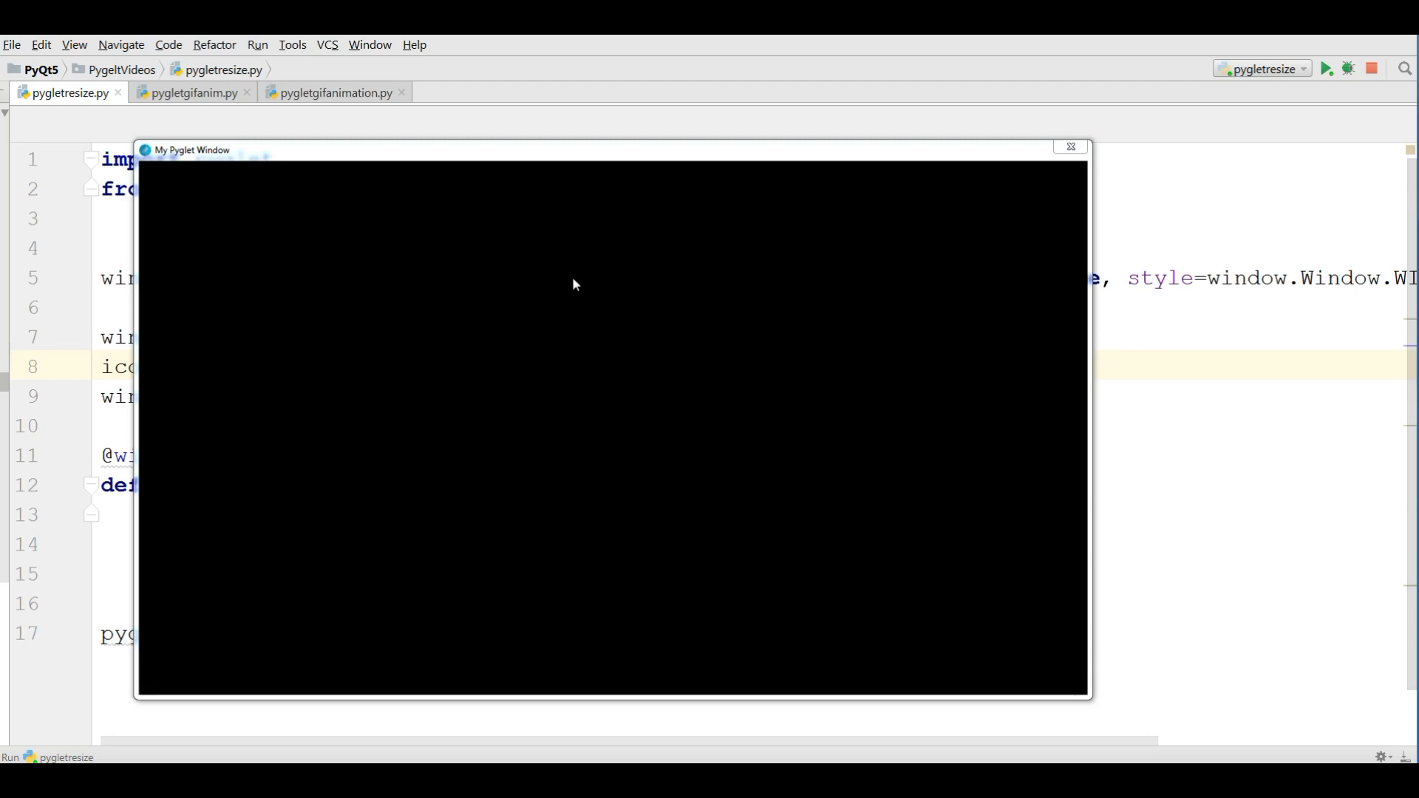
mouse_move(977, 166)
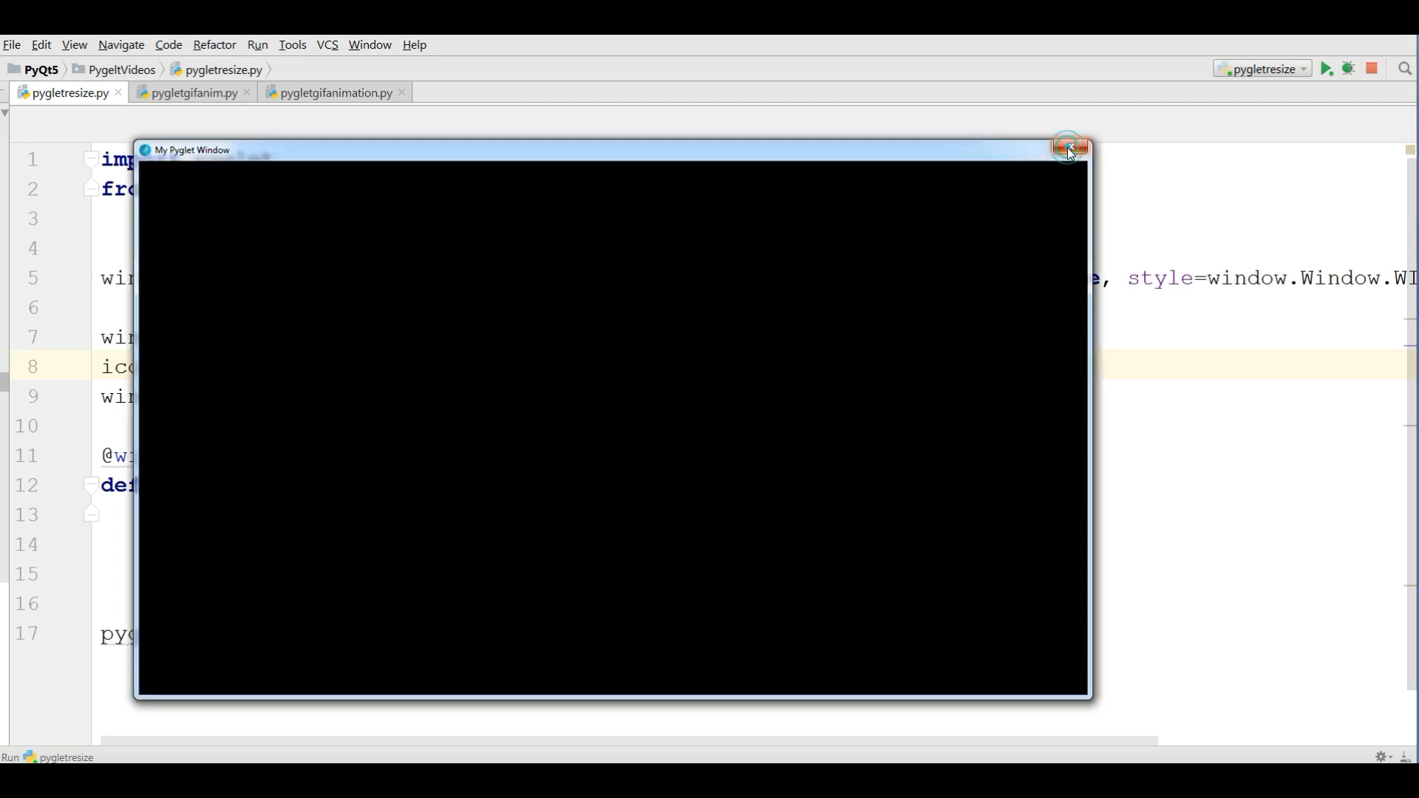
mouse_move(914, 310)
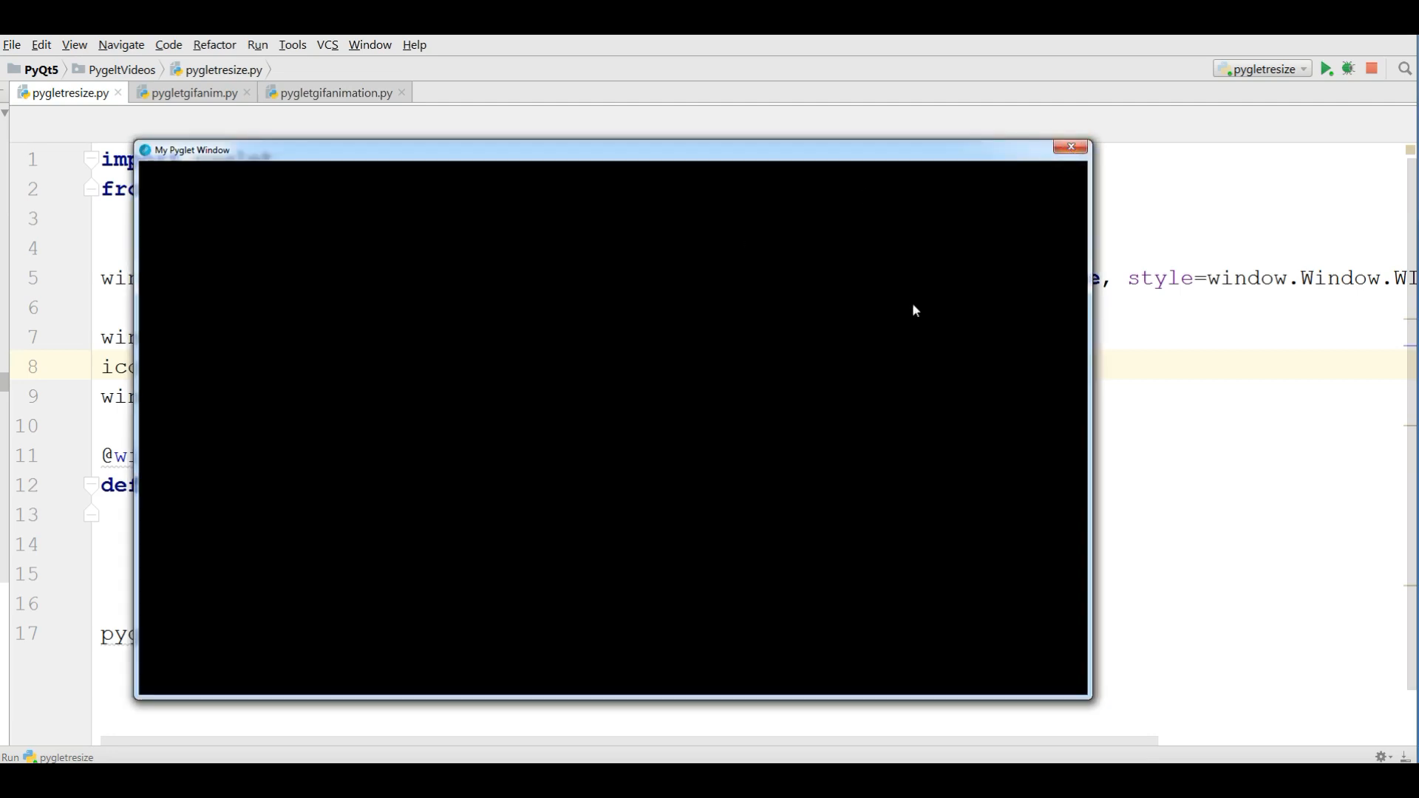
mouse_move(941, 266)
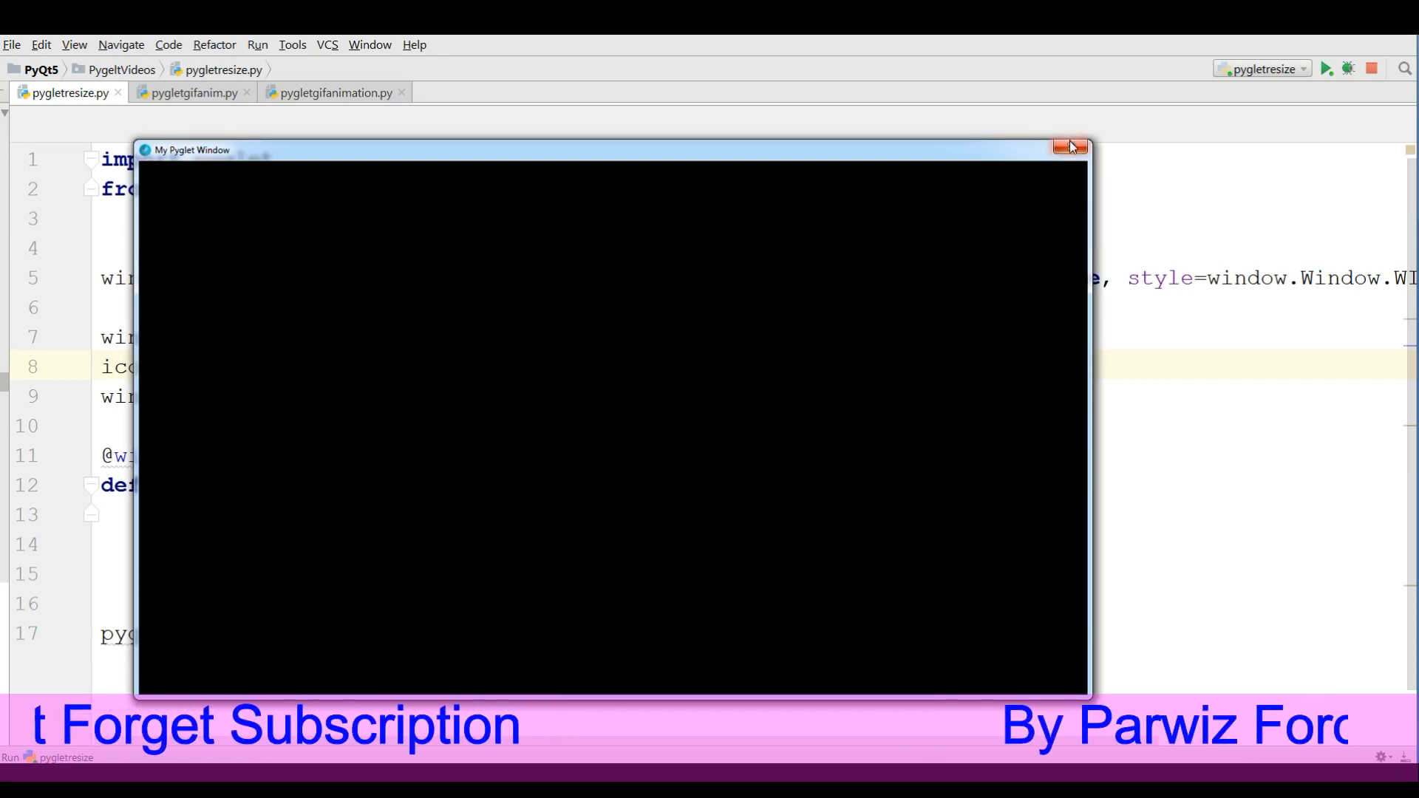
Close the empty pyglet window and bring up pygletgifanim.py's run options from the editor
left_click(1072, 147)
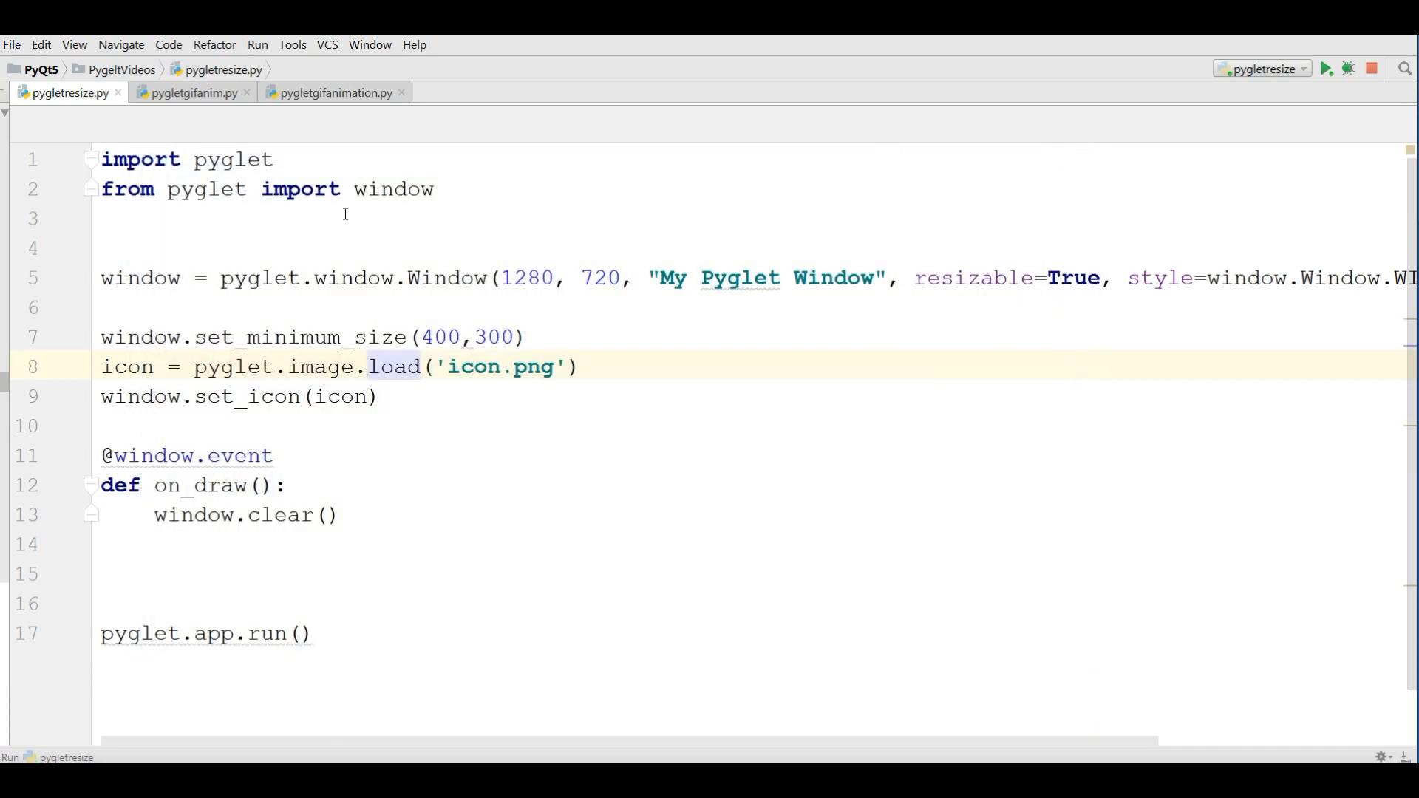
mouse_move(209, 116)
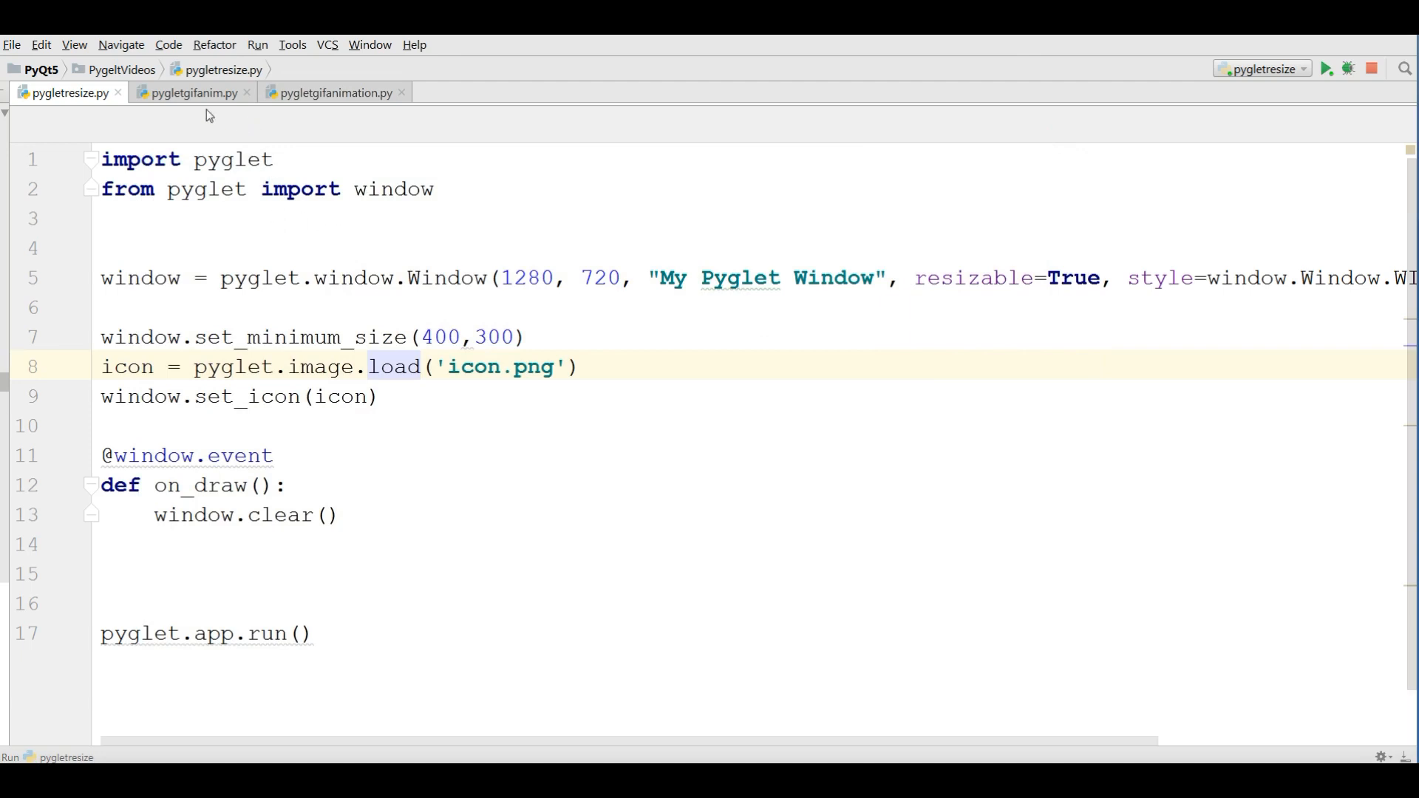
left_click(190, 92)
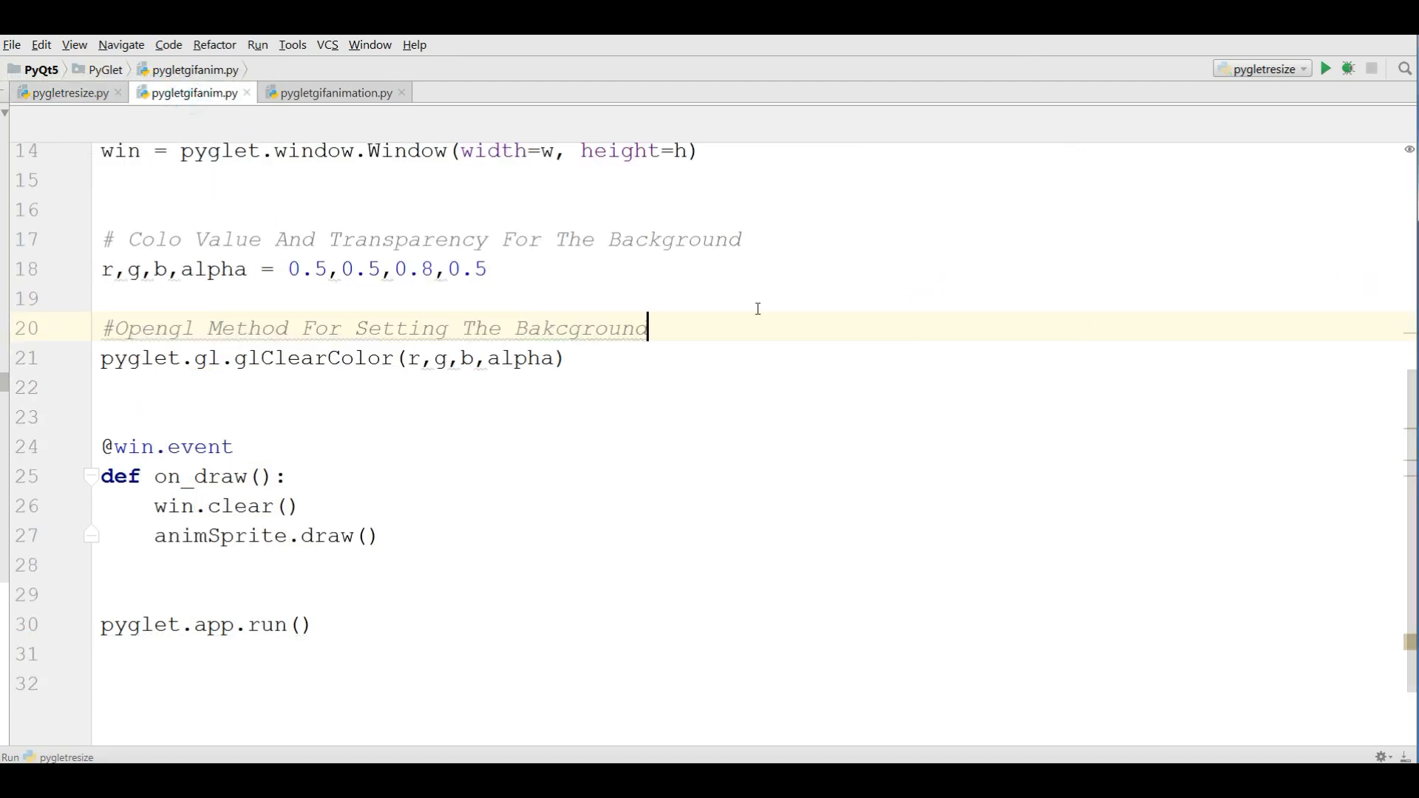
scroll("up", 3)
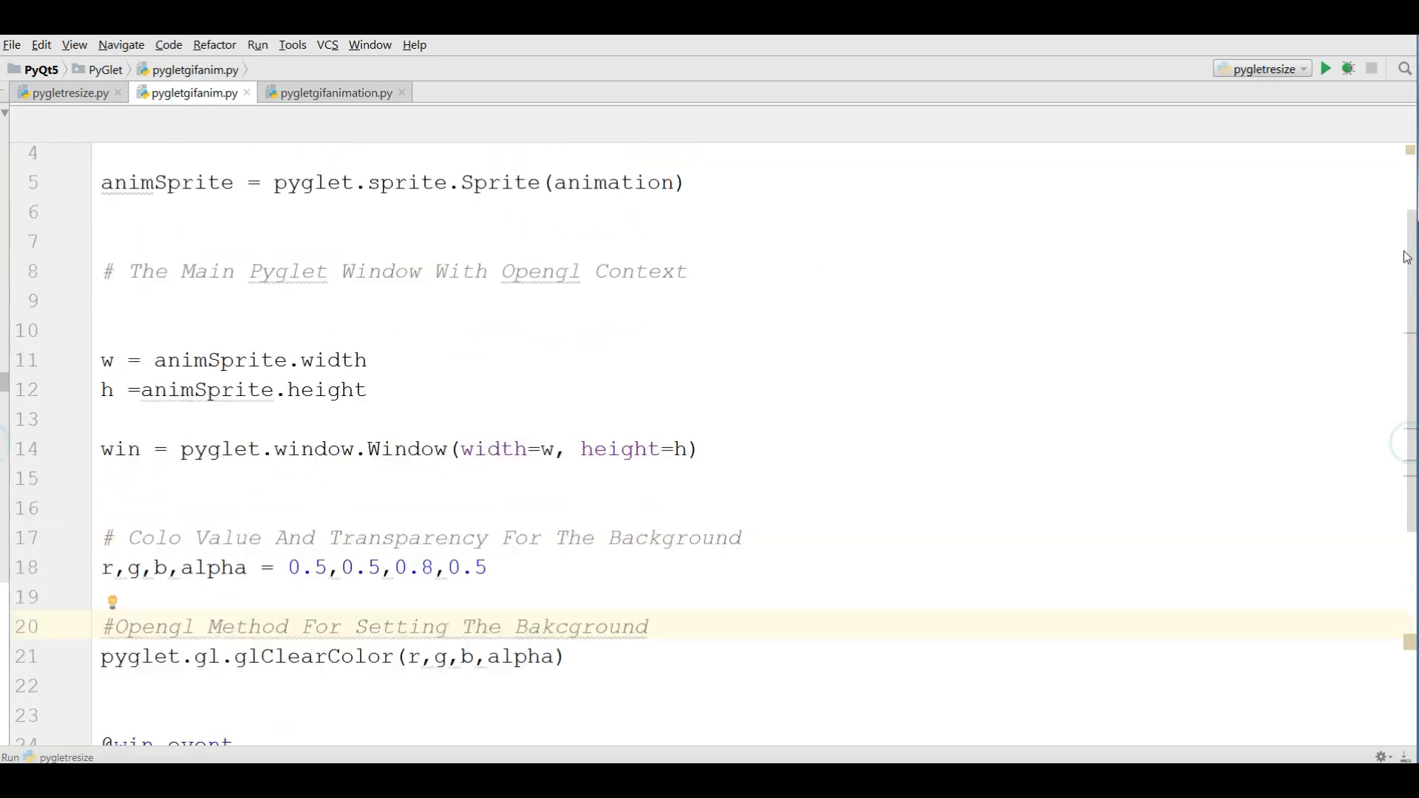
right_click(743, 340)
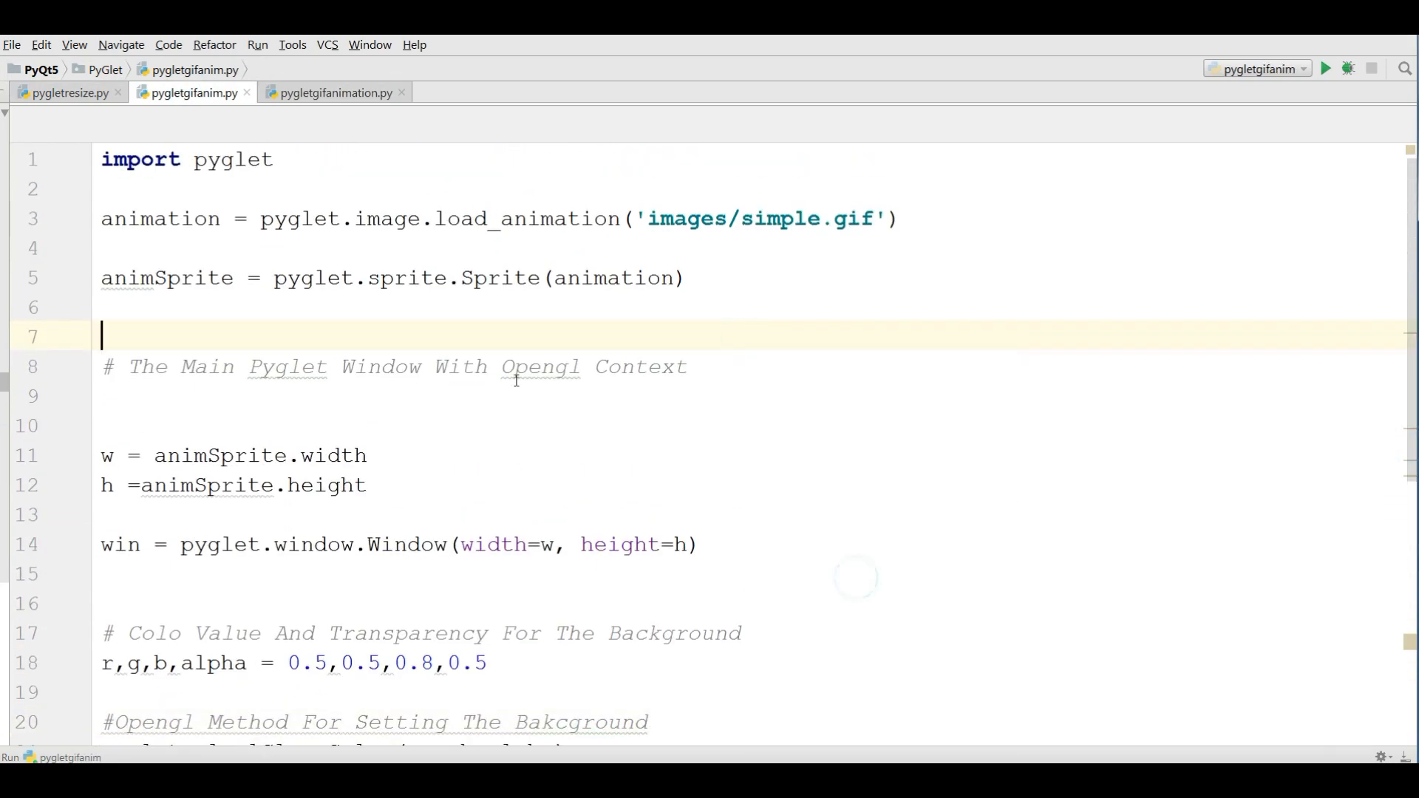
left_click(1325, 70)
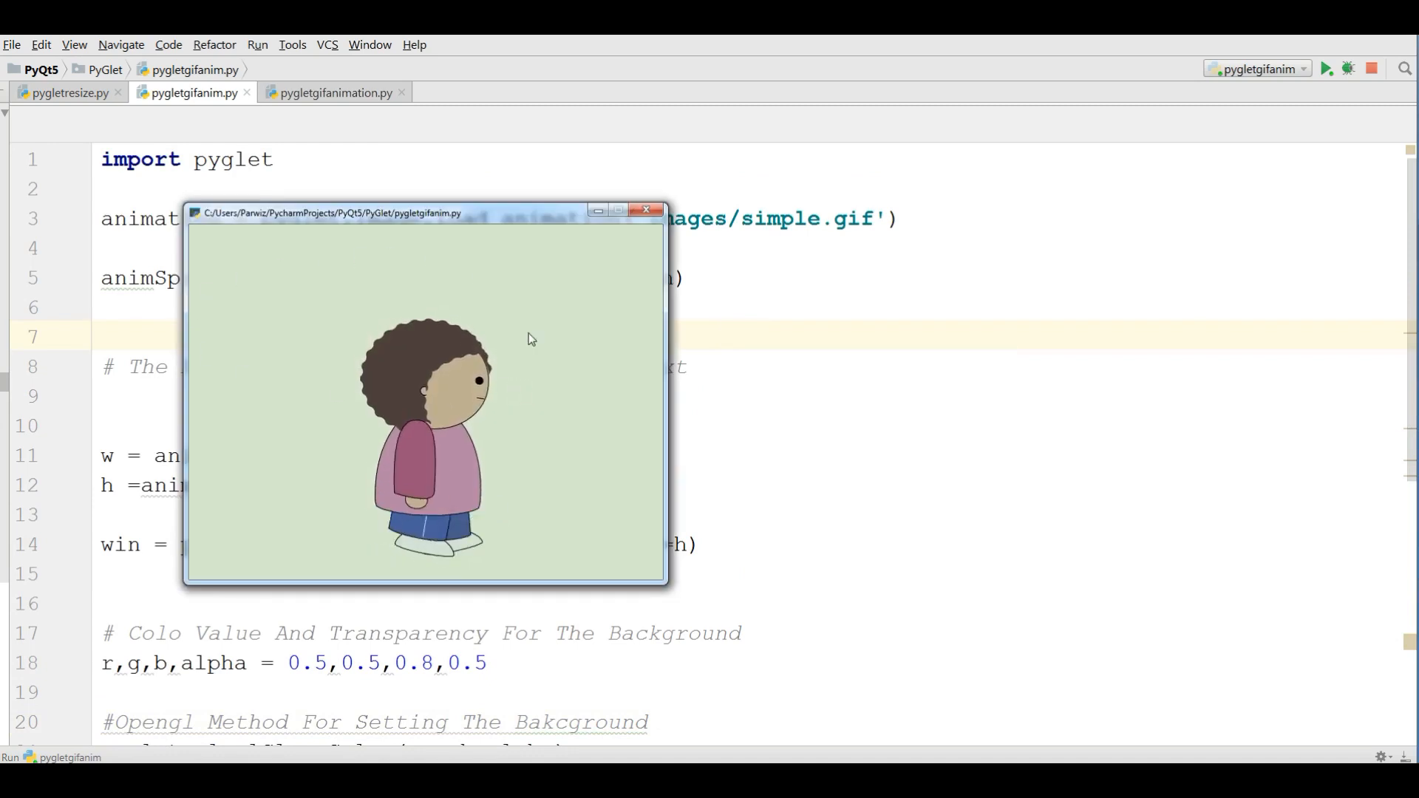
mouse_move(352, 360)
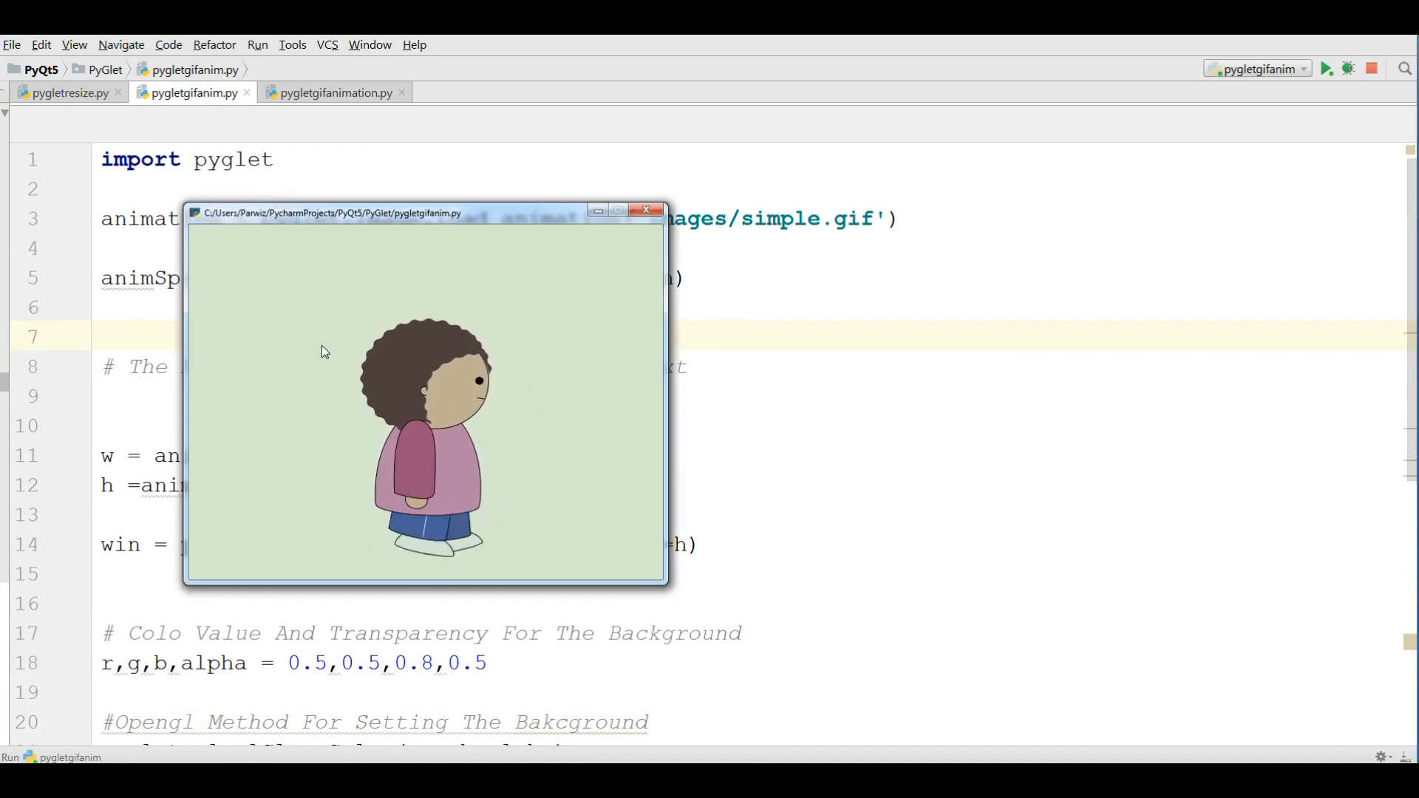
mouse_move(529, 357)
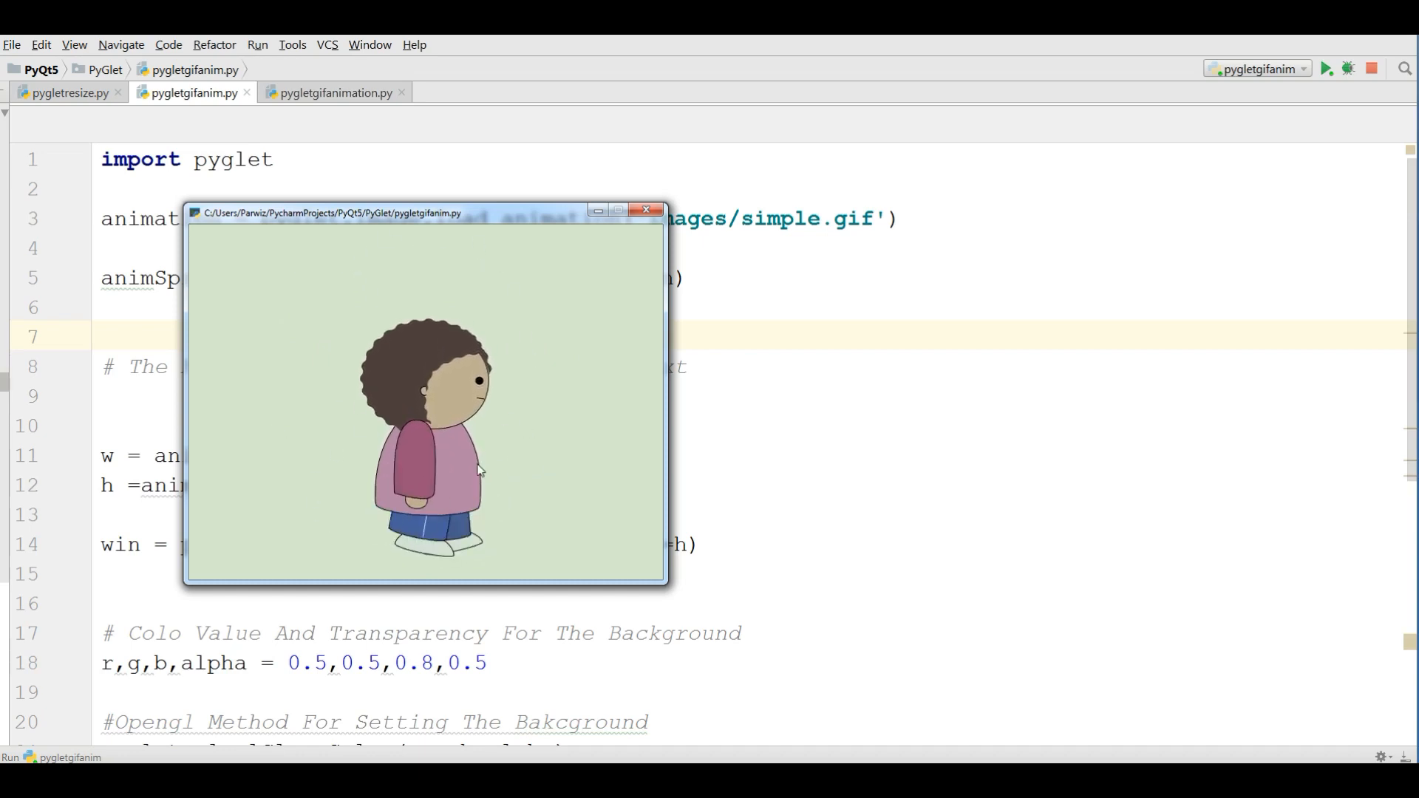
mouse_move(328, 433)
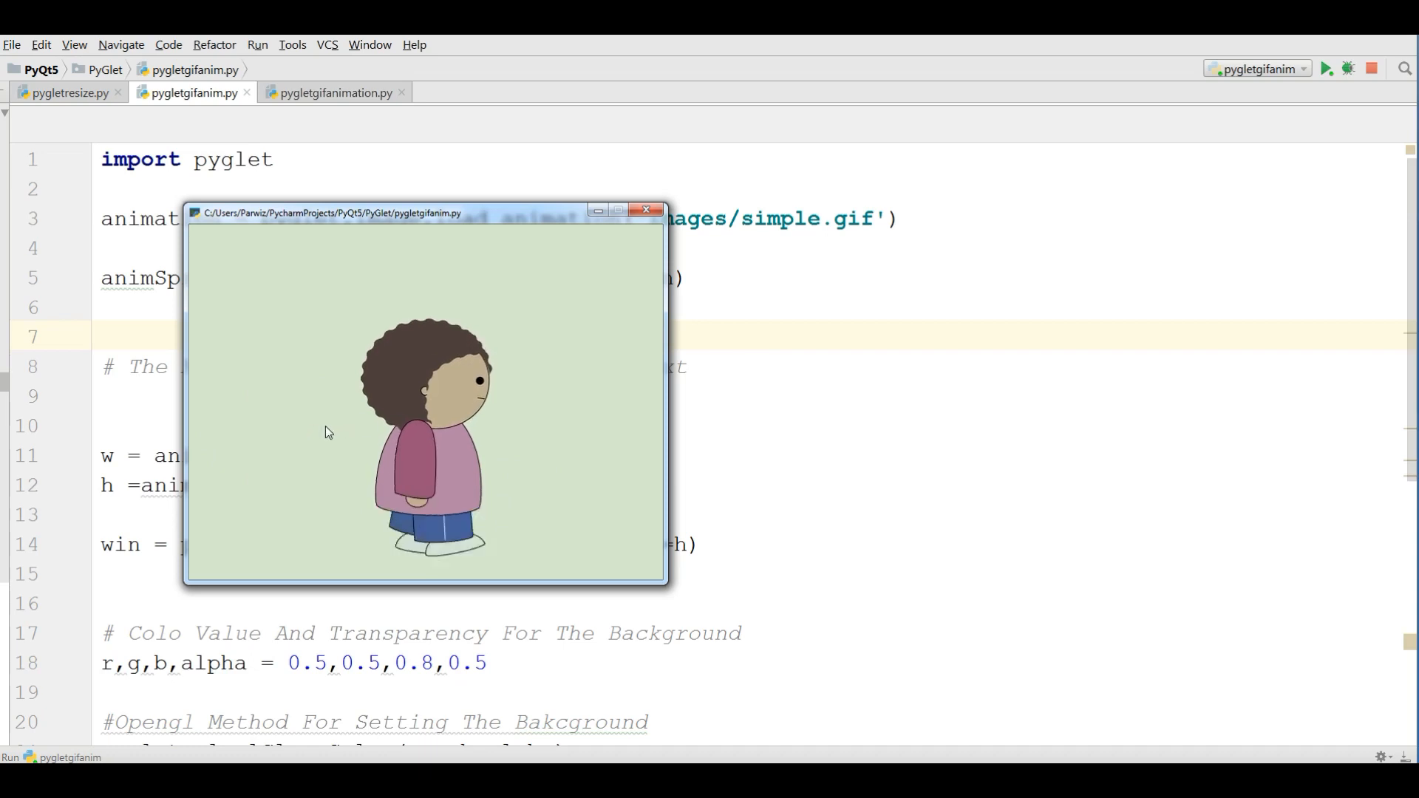
mouse_move(646, 210)
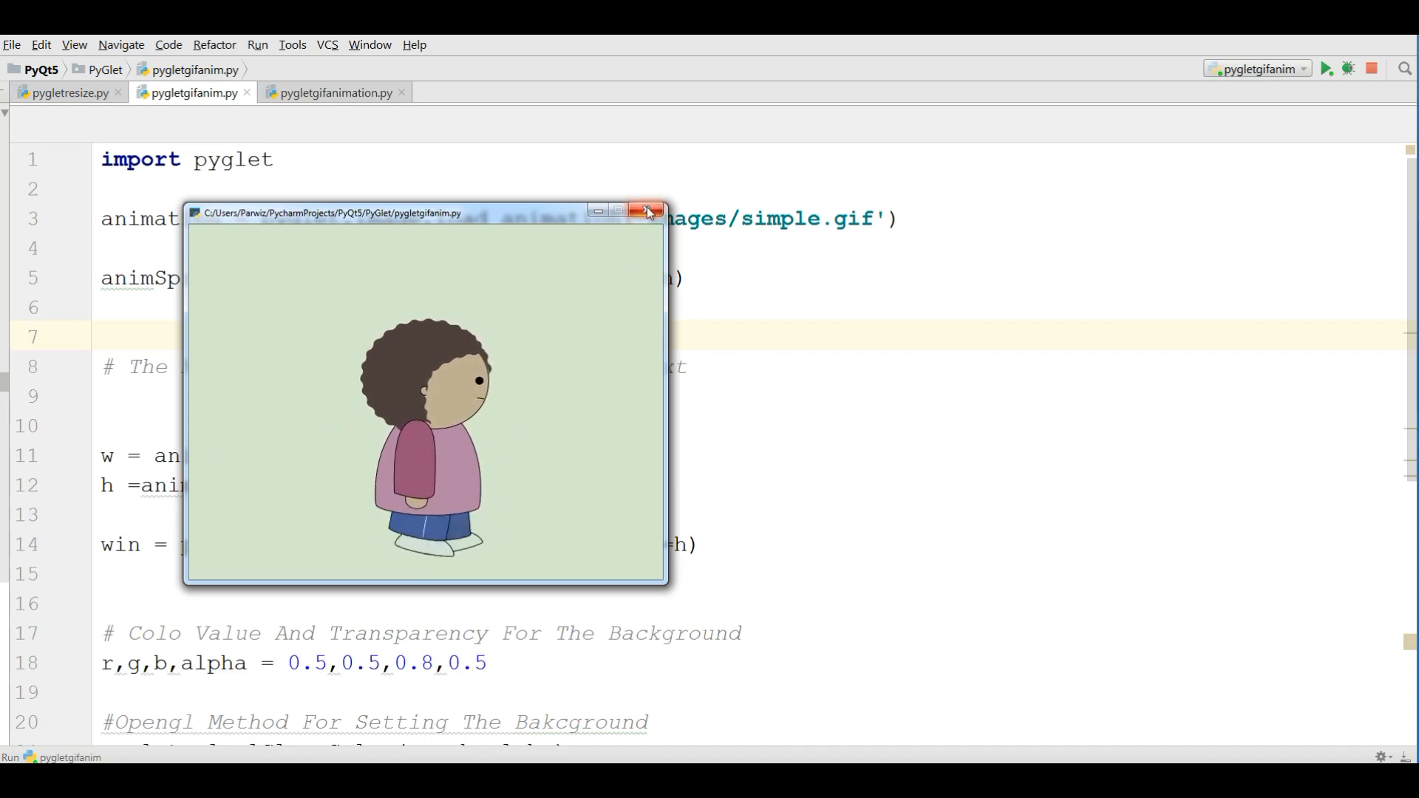
left_click(646, 211)
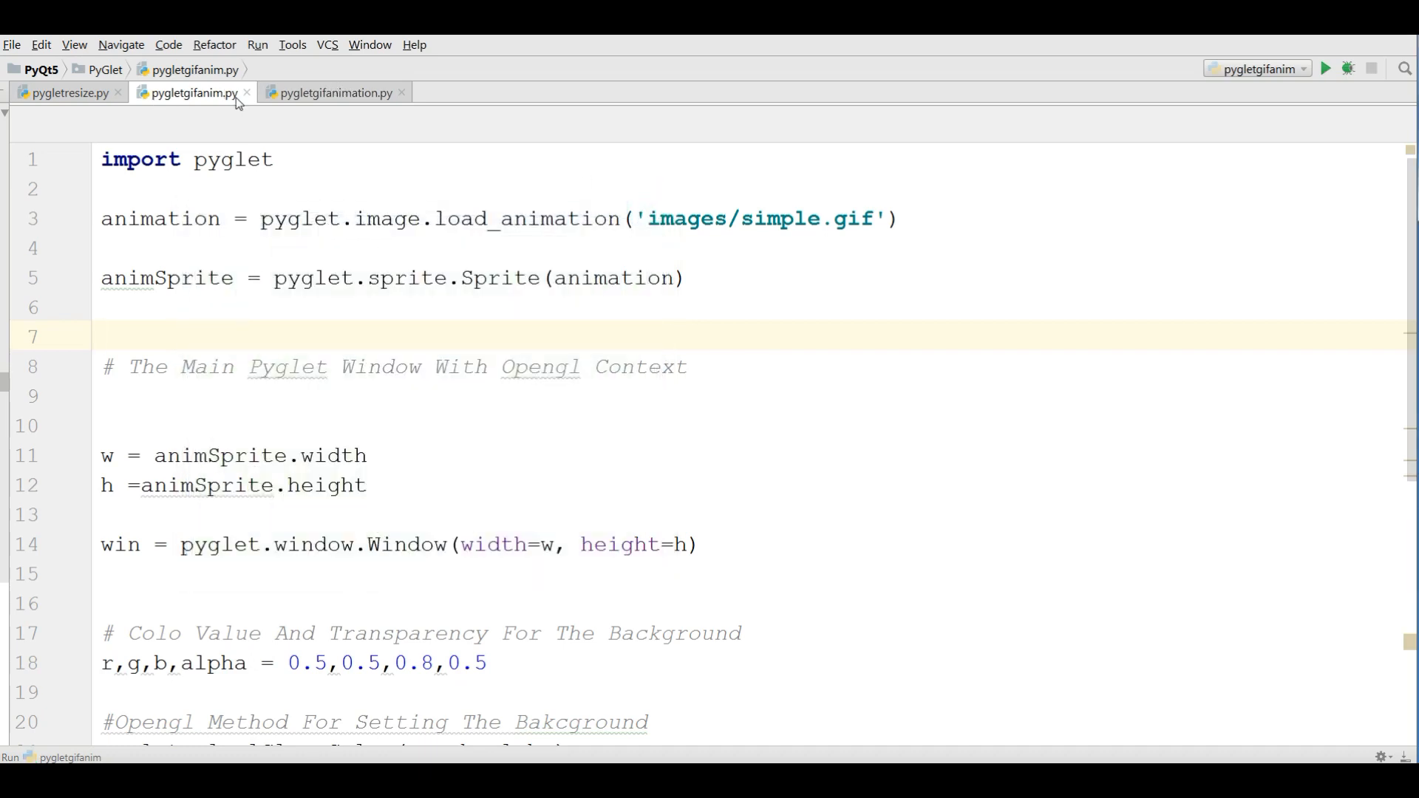
left_click(333, 92)
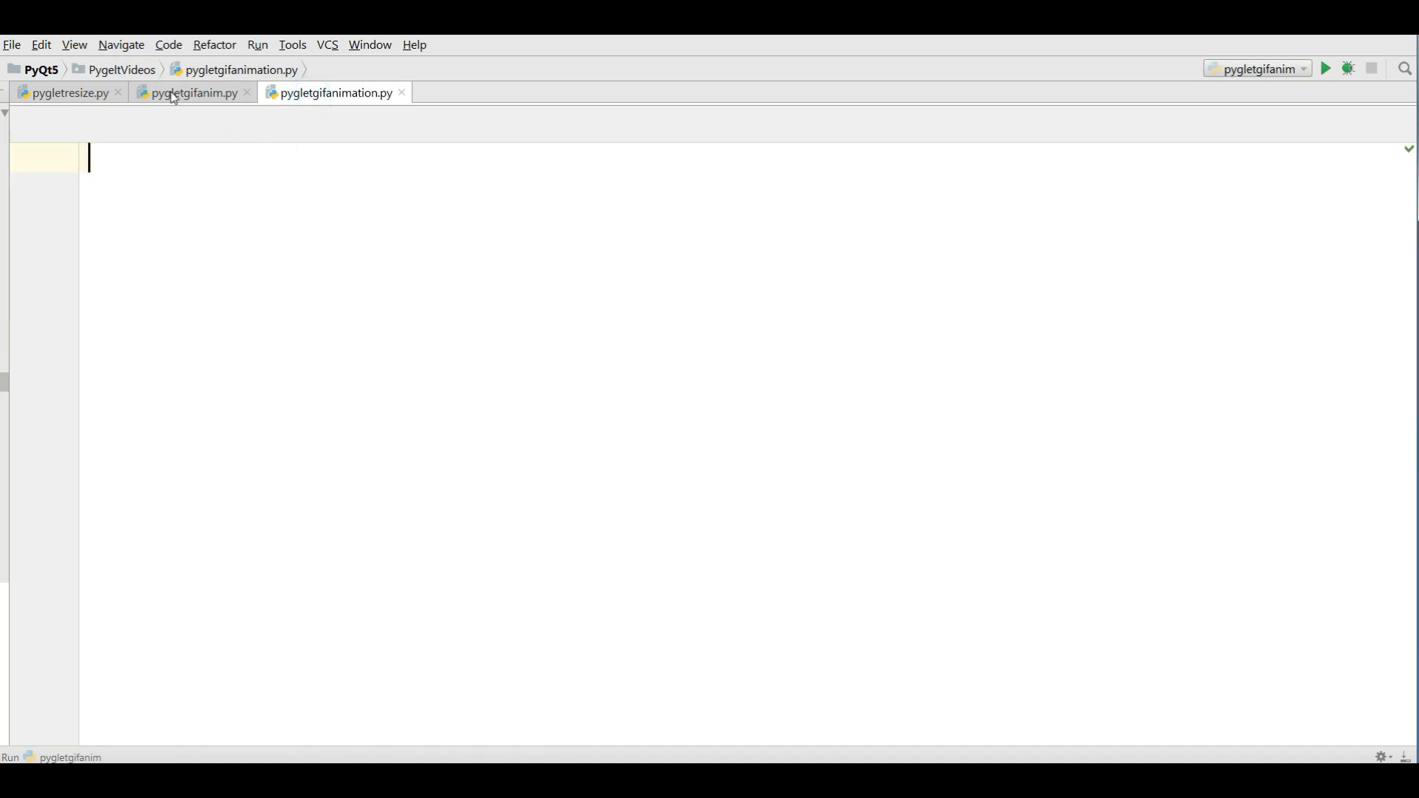
left_click(190, 92)
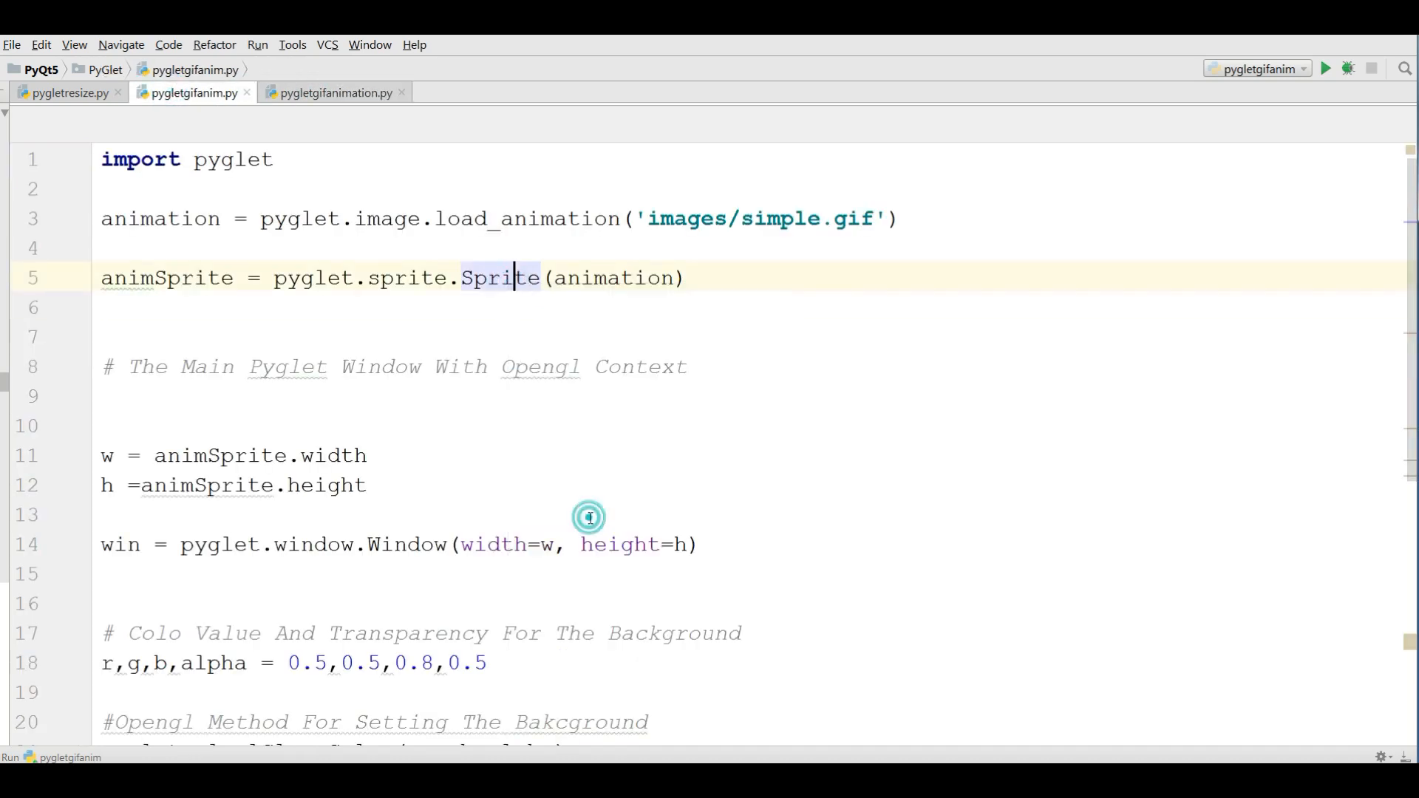
left_click(1326, 69)
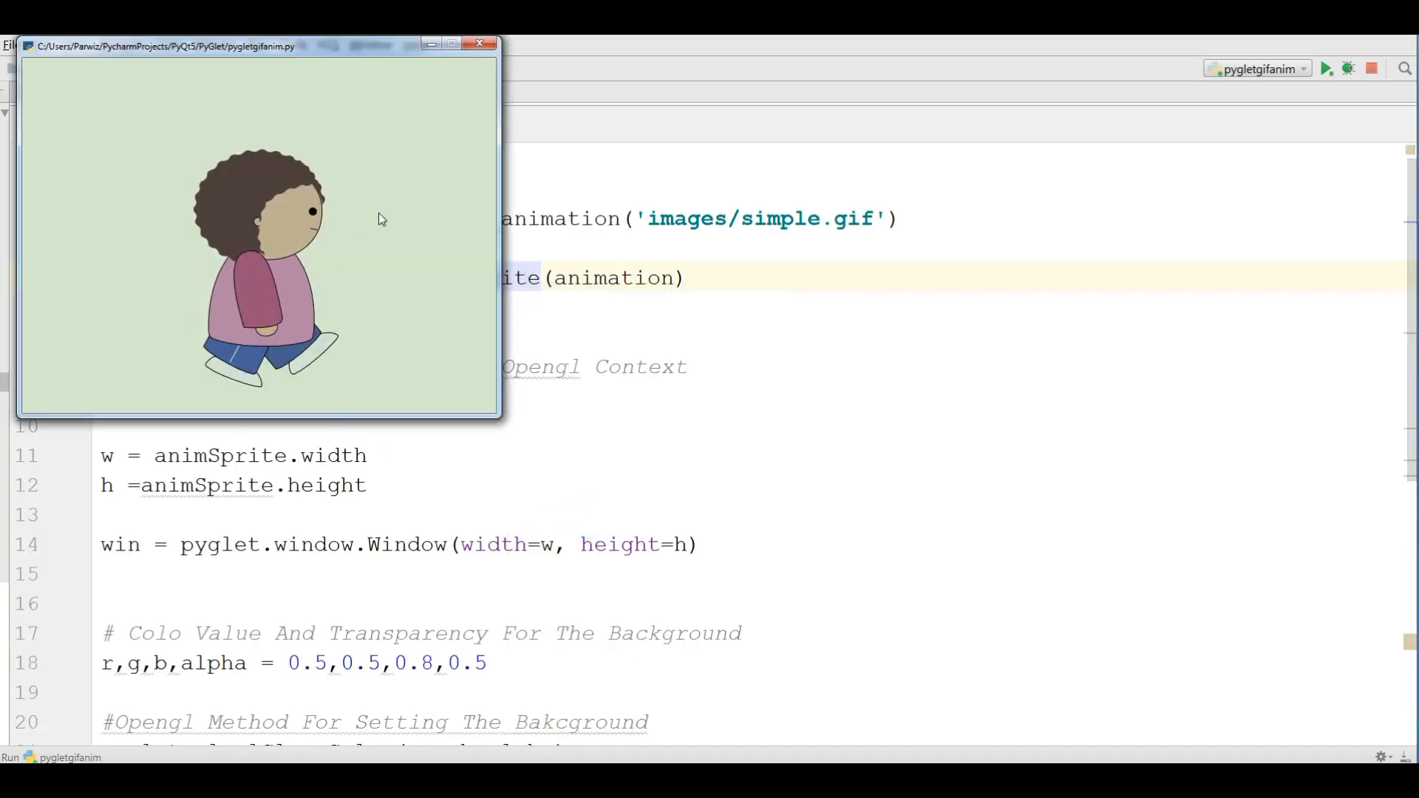
left_click_drag(257, 45, 426, 176)
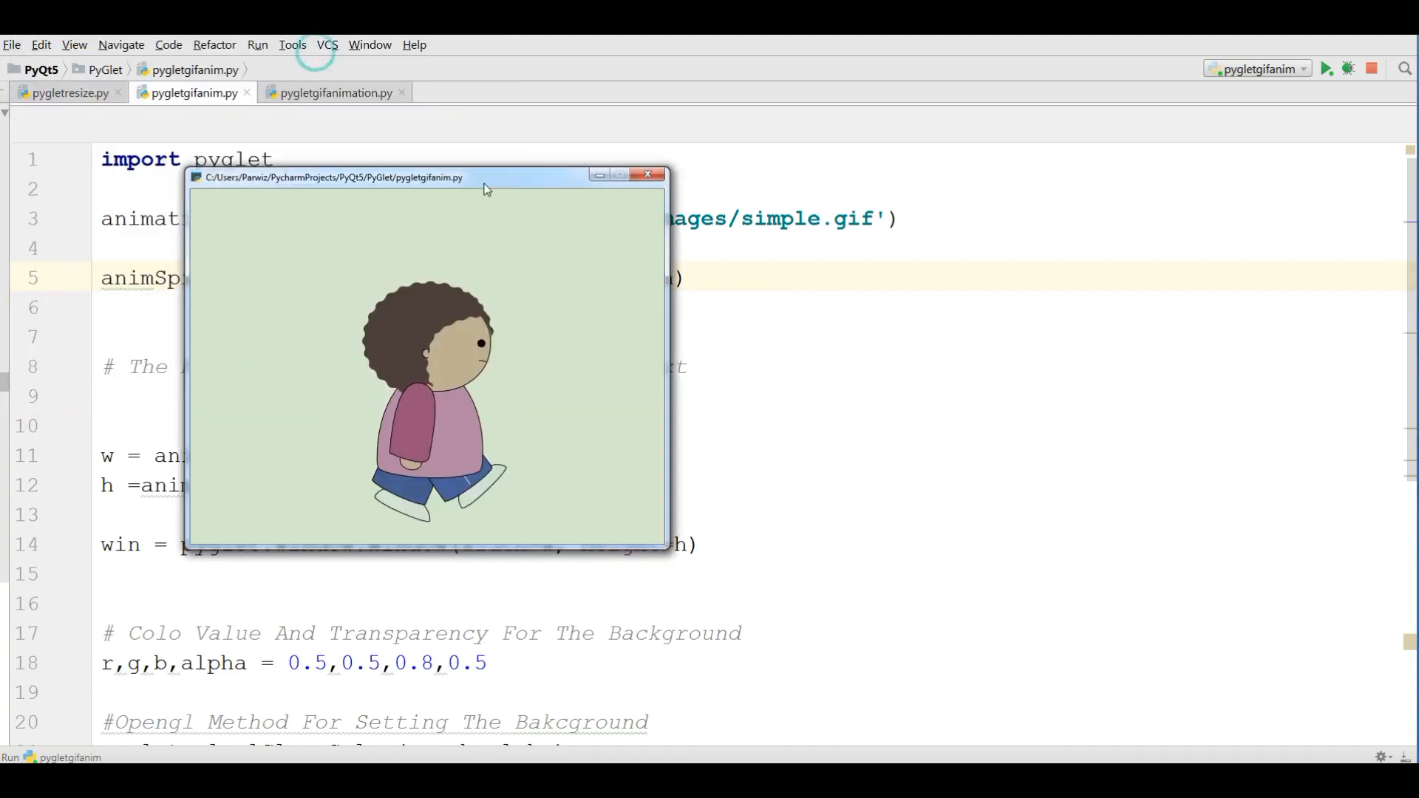
left_click(647, 175)
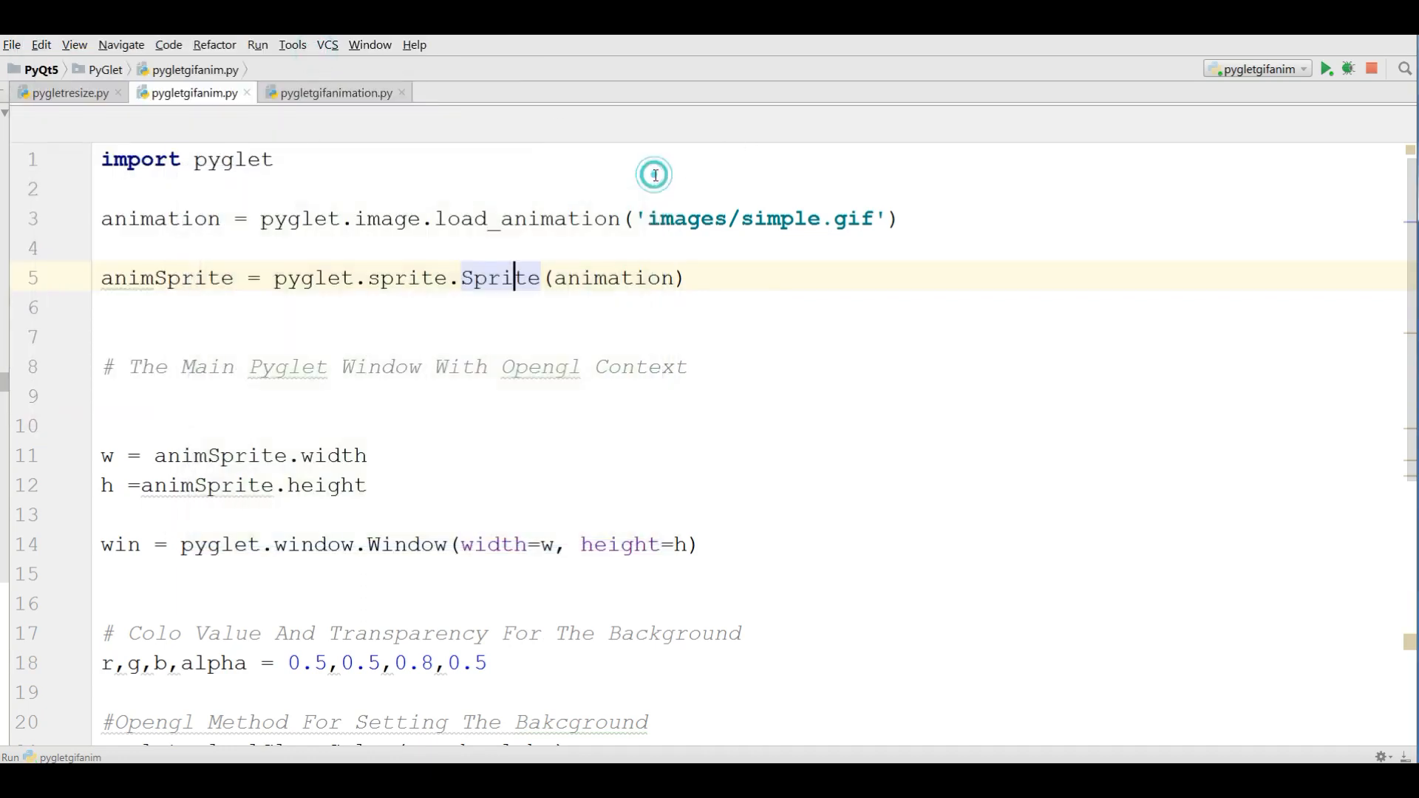
mouse_move(349, 99)
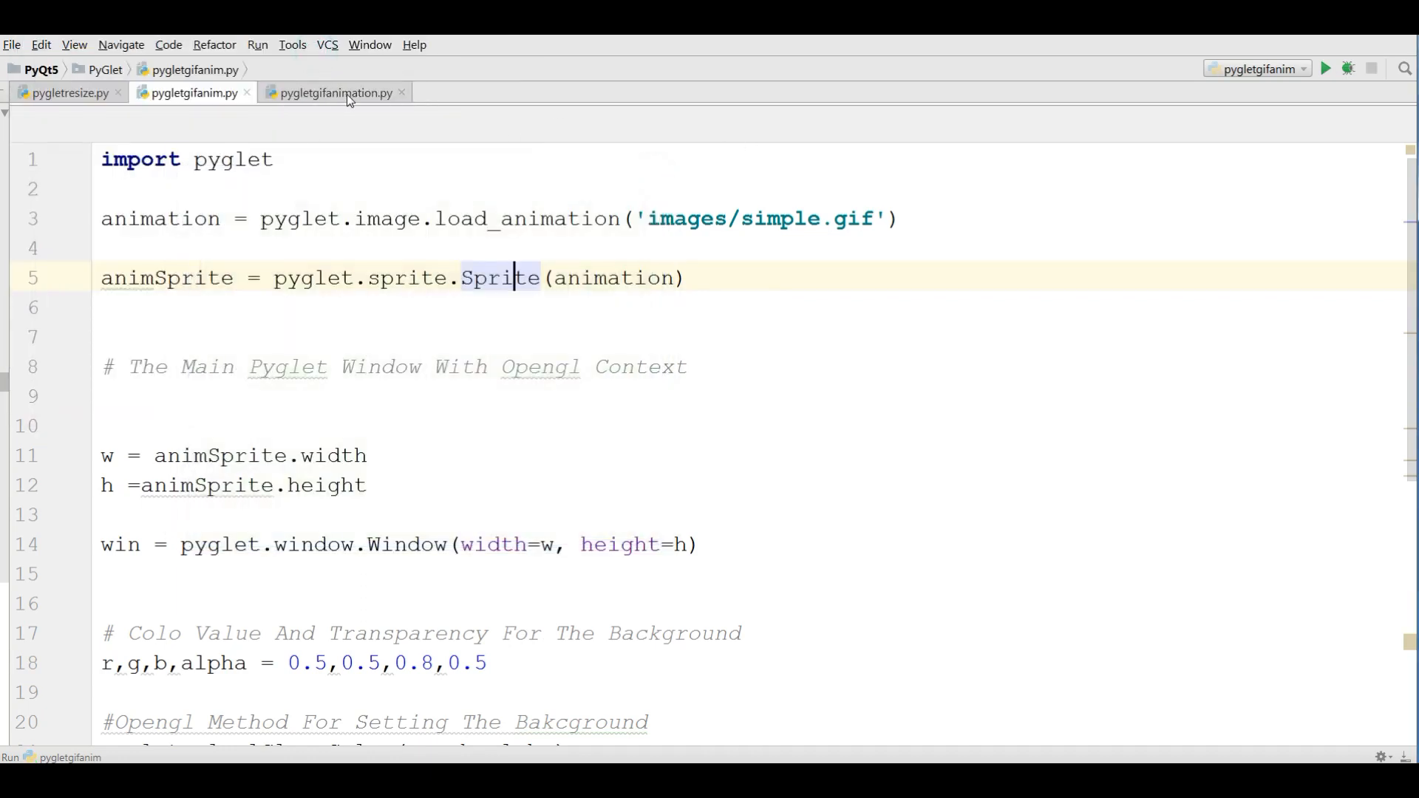
Write import pyglet and animation = pyglet.image.load('simple.gif') in the empty pygletgifanimation.py
left_click(334, 92)
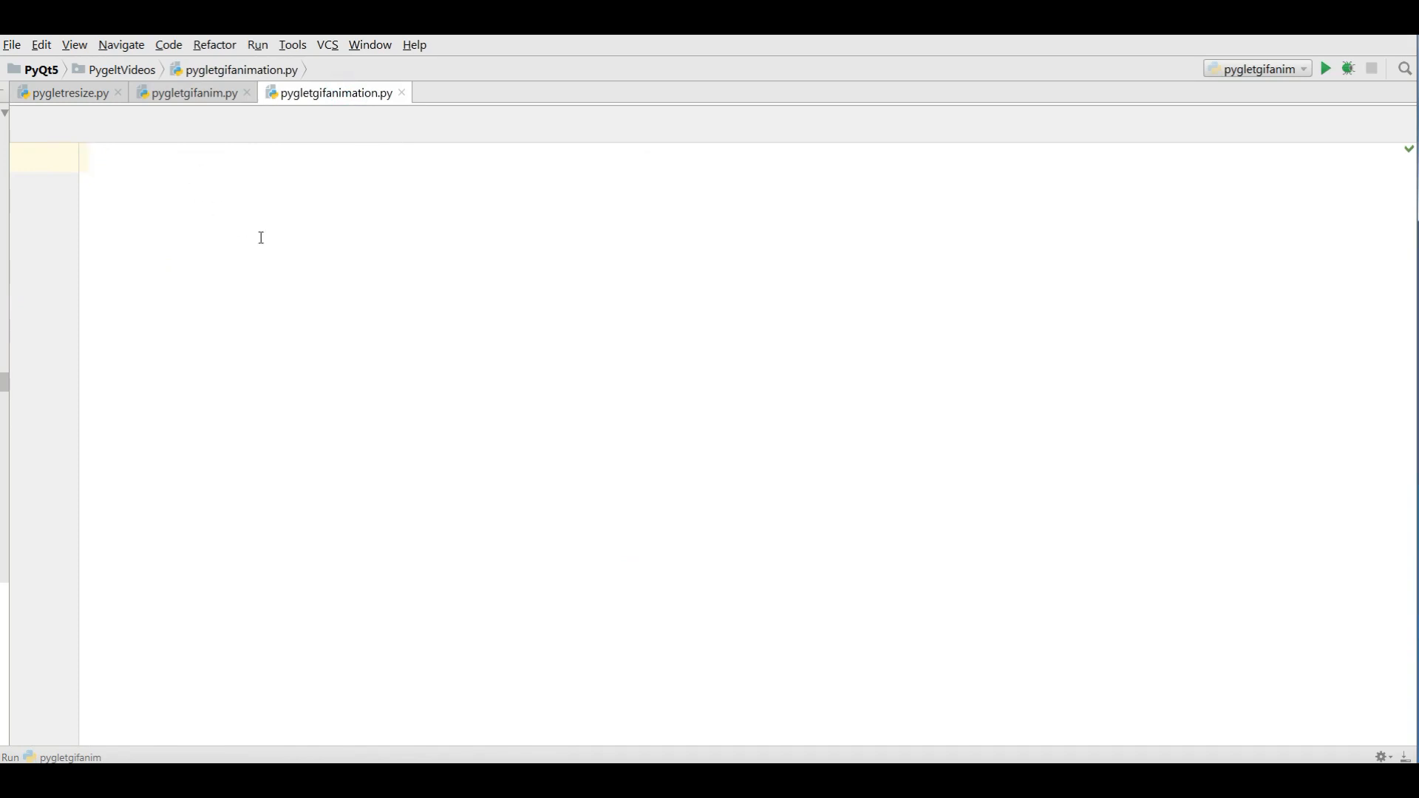
type("import pyglet")
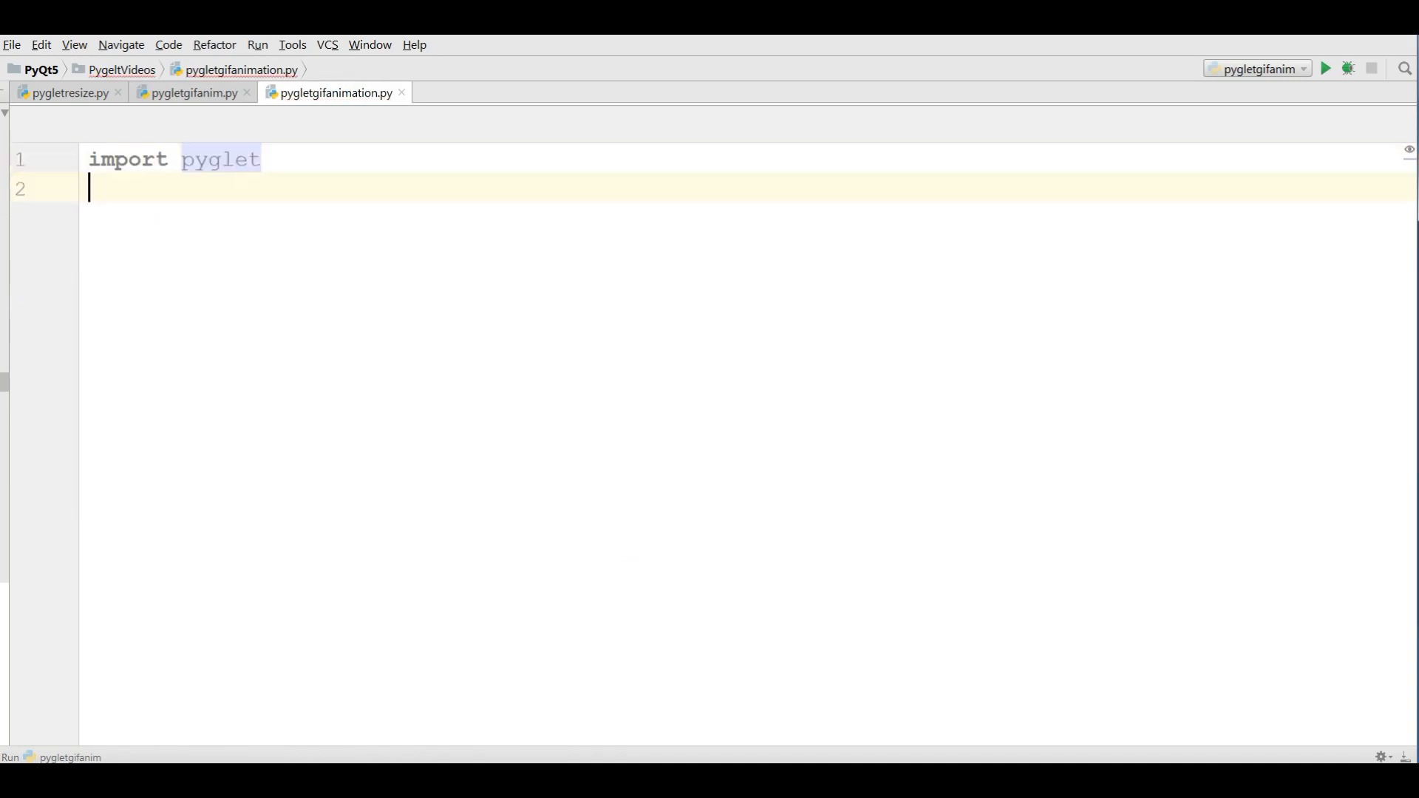
type("a")
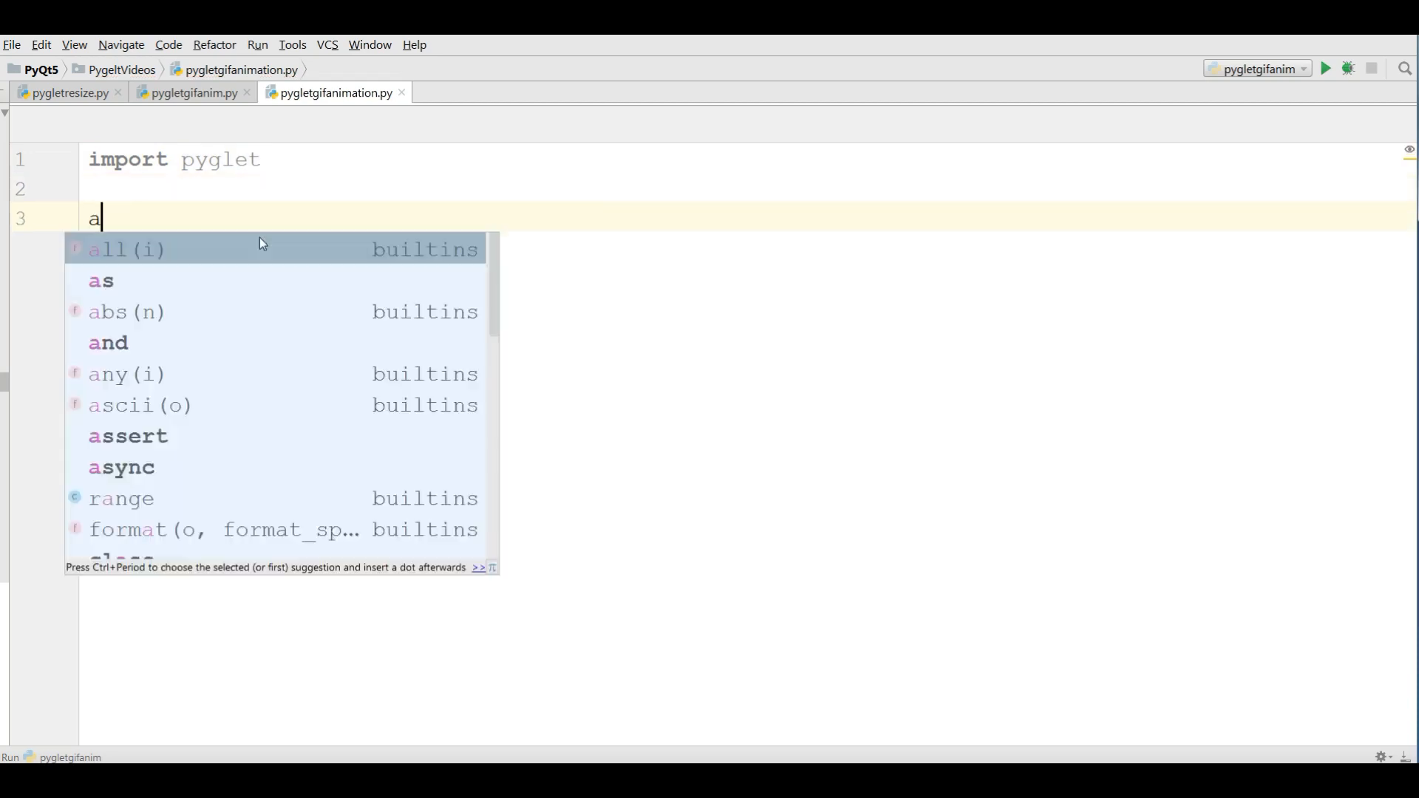
type("nimation =")
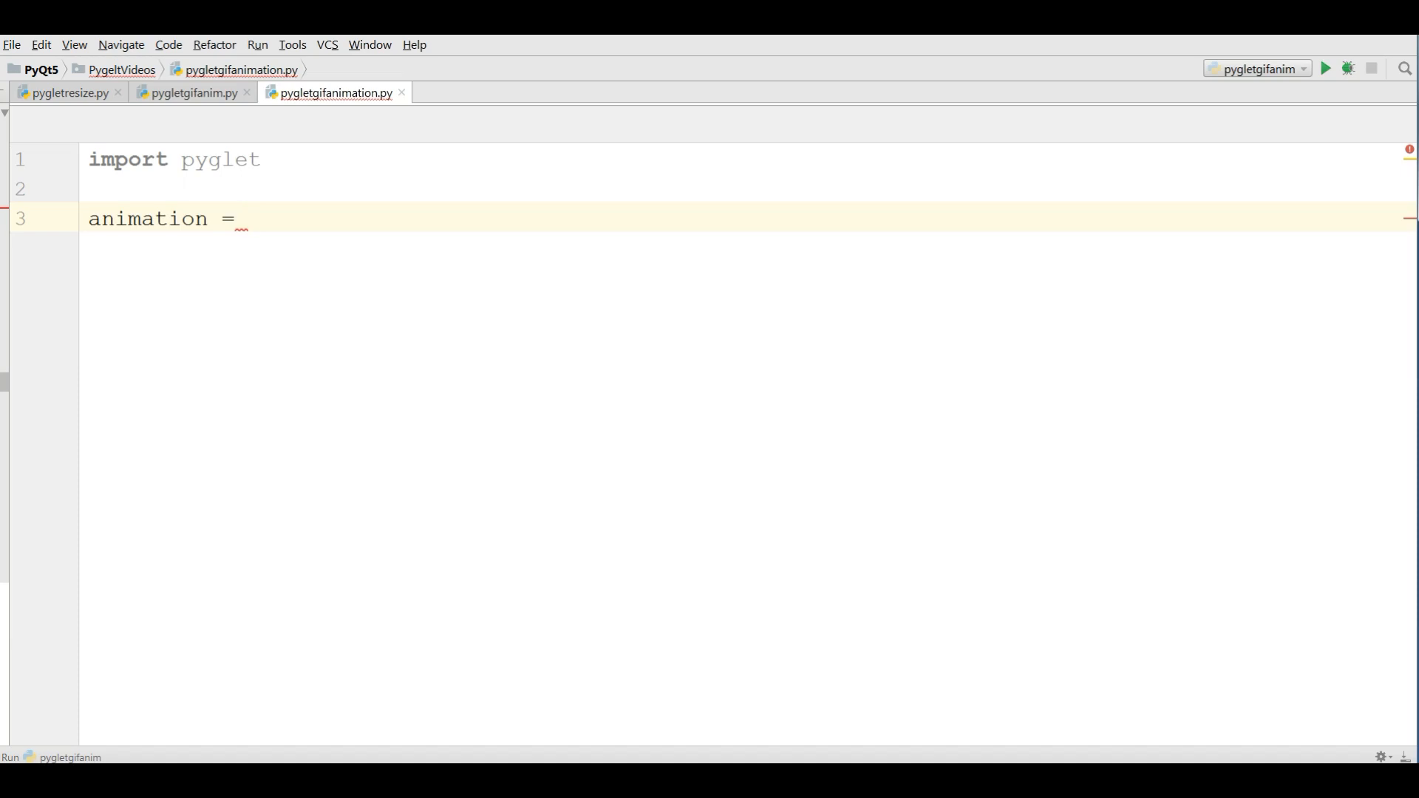
type("pyglet.")
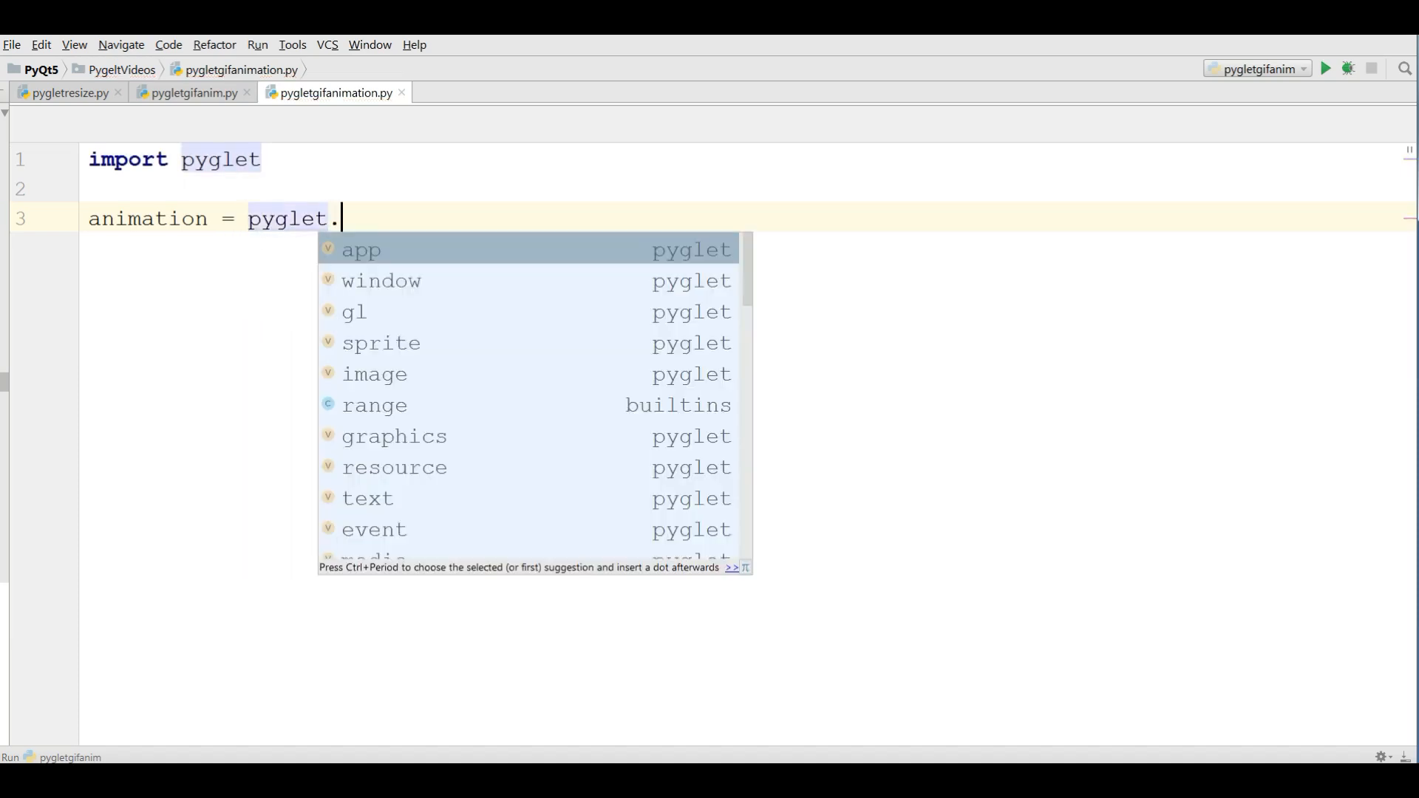
type("image.load")
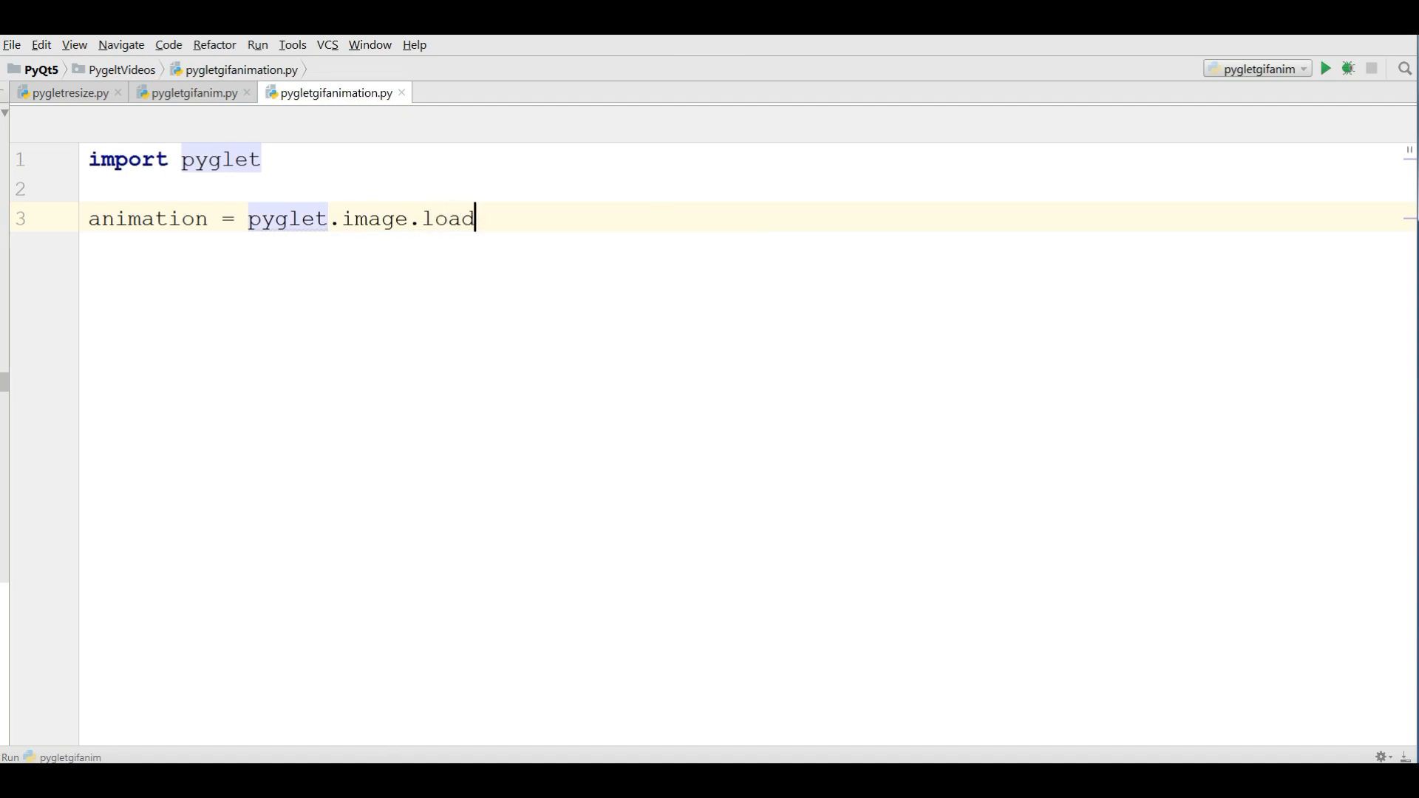
type("('')")
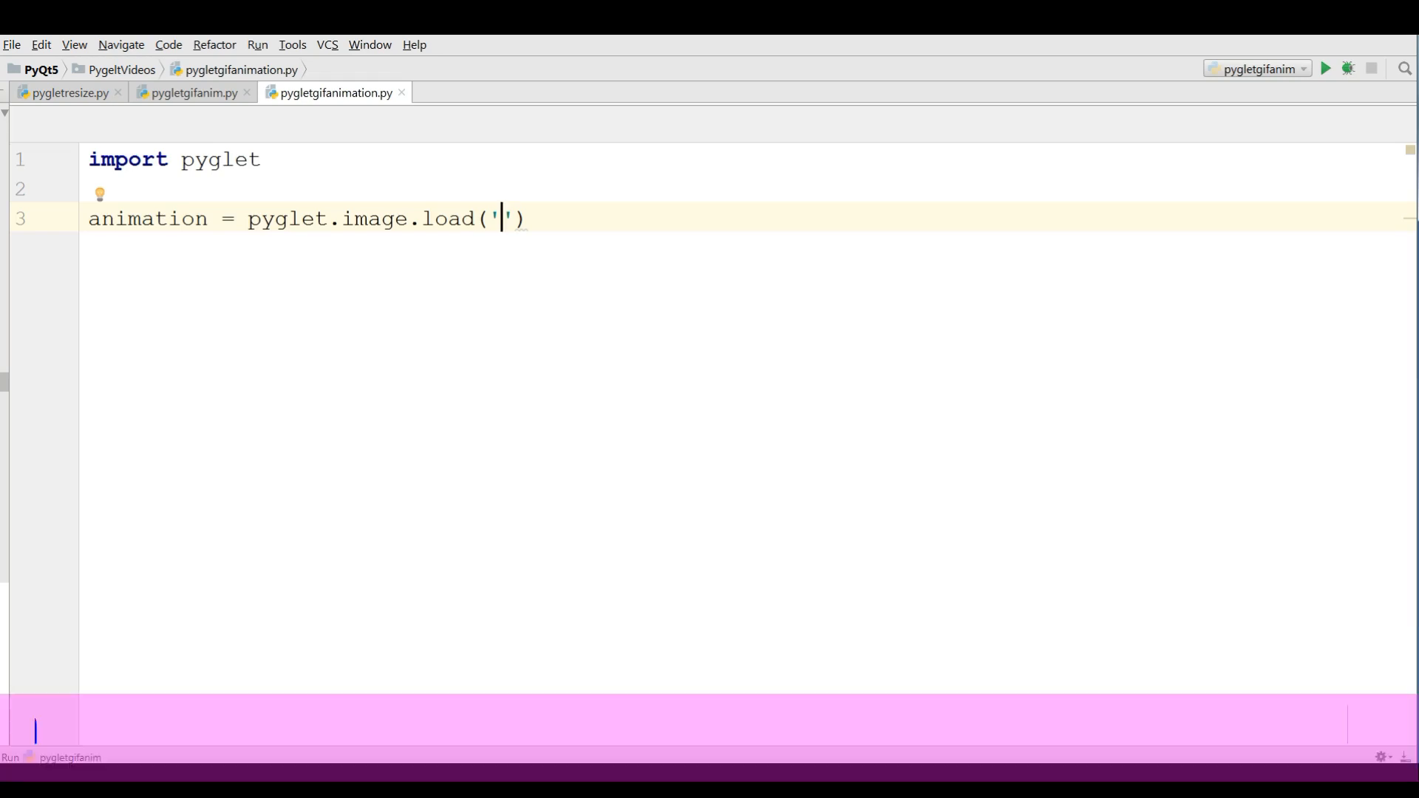
type("simple.gif")
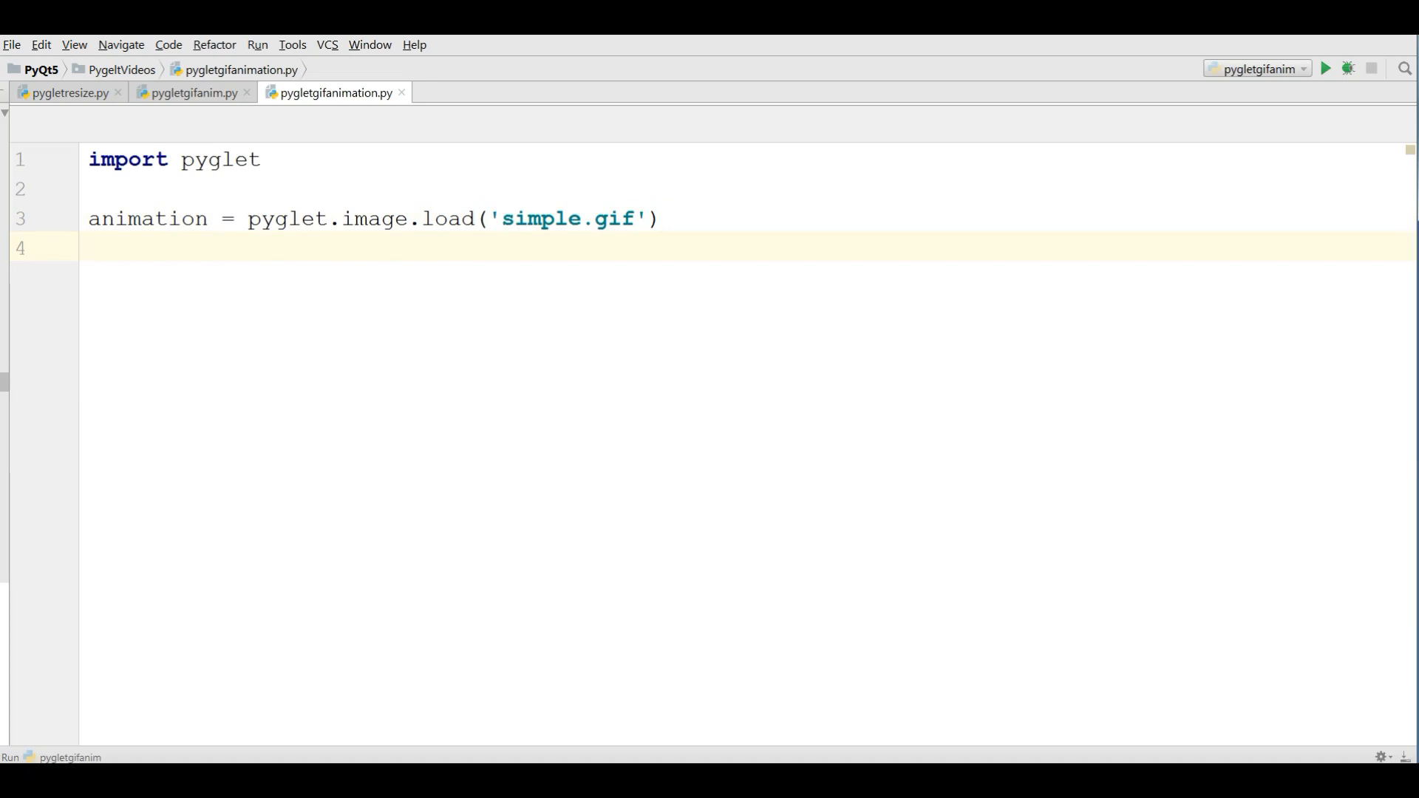
Write animSprite = pyglet.sprite.Sprite(animation) to build a sprite from the animation
type("animS")
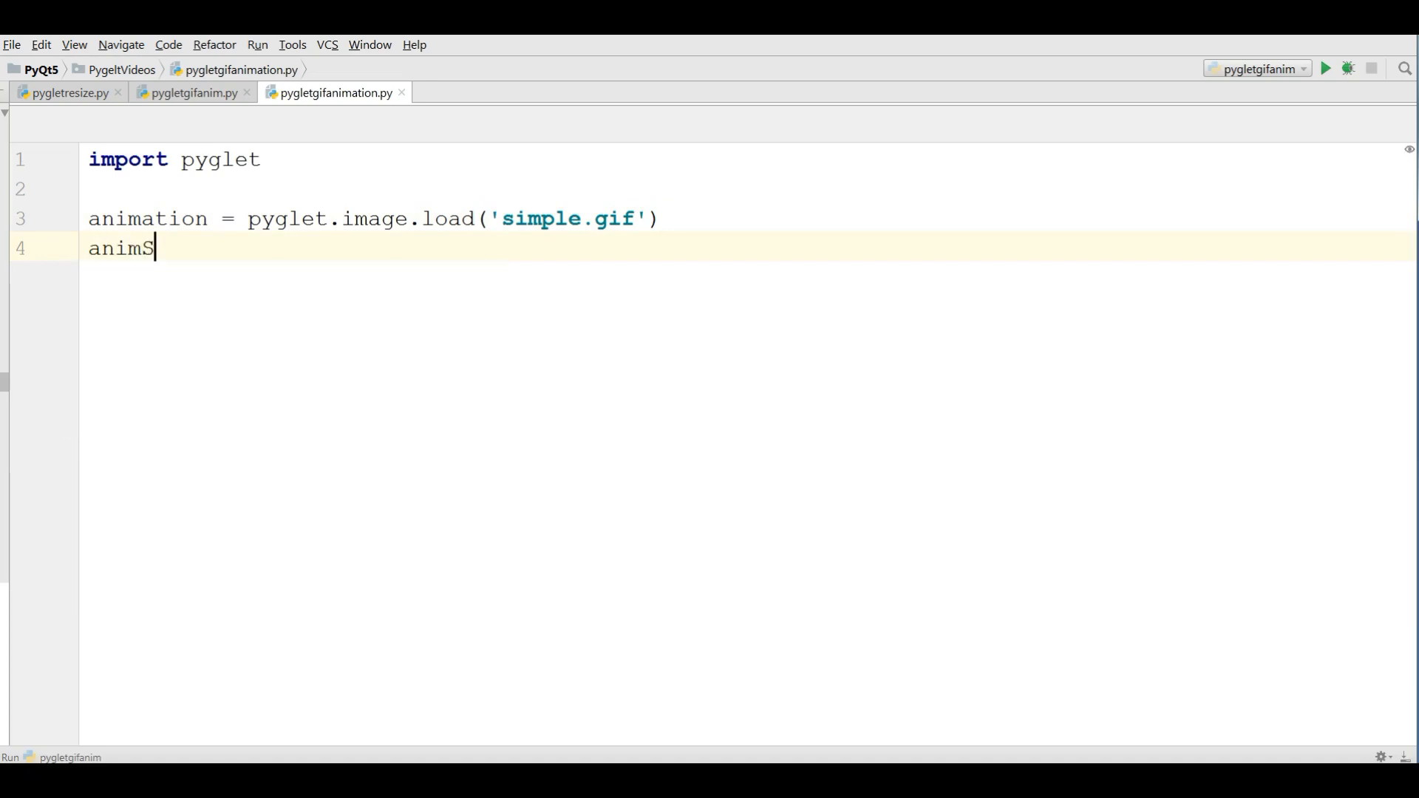
type("prite =")
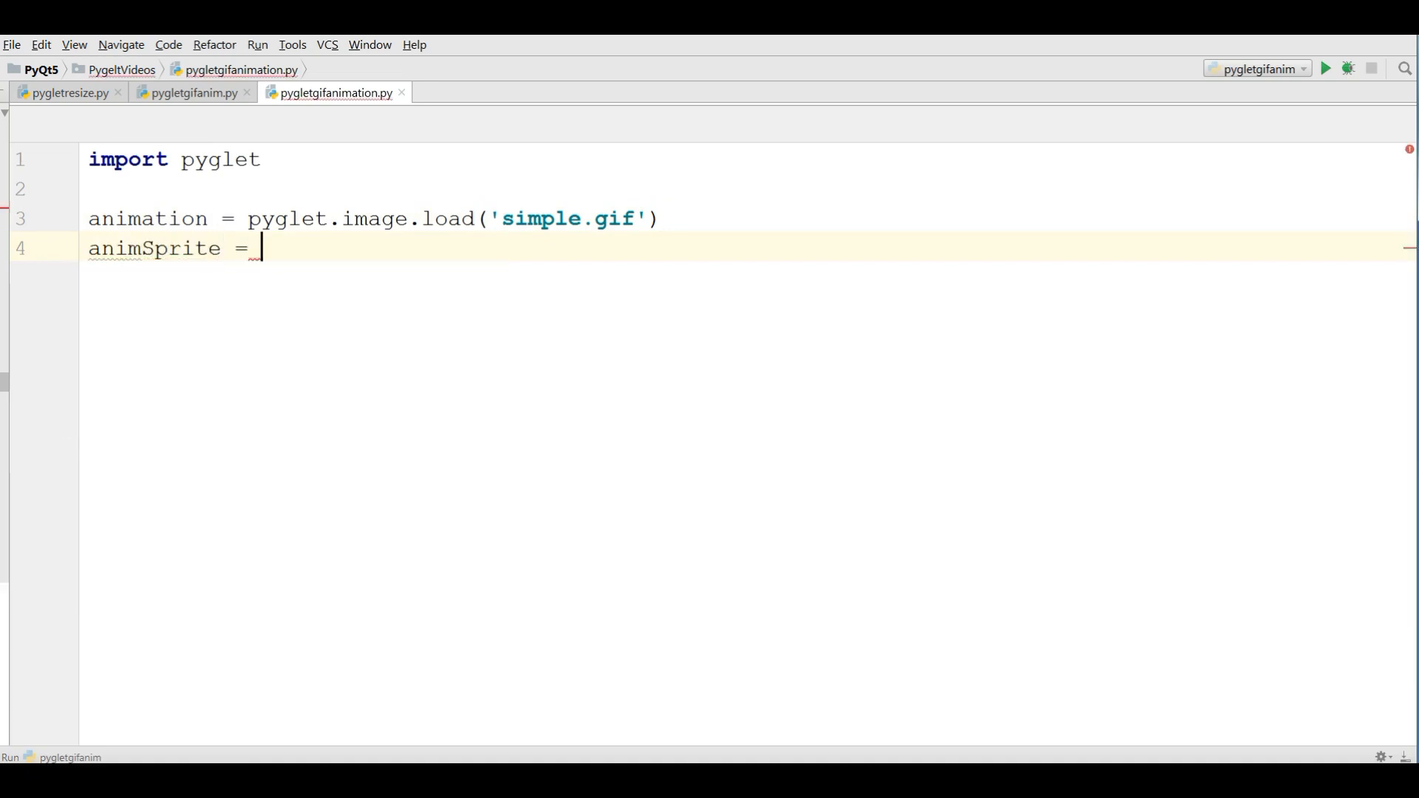
type("pyglet.")
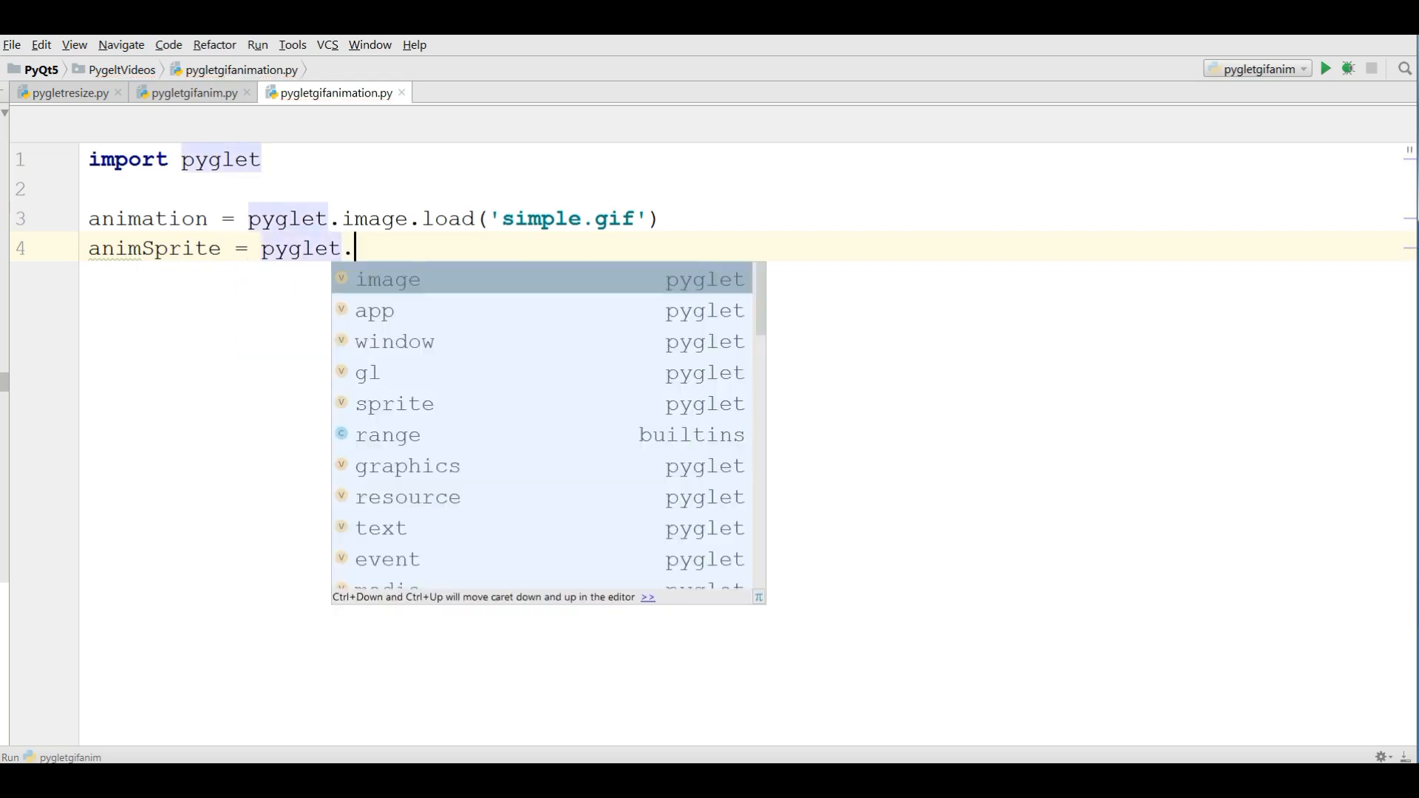
type("sprite.Sprite(")
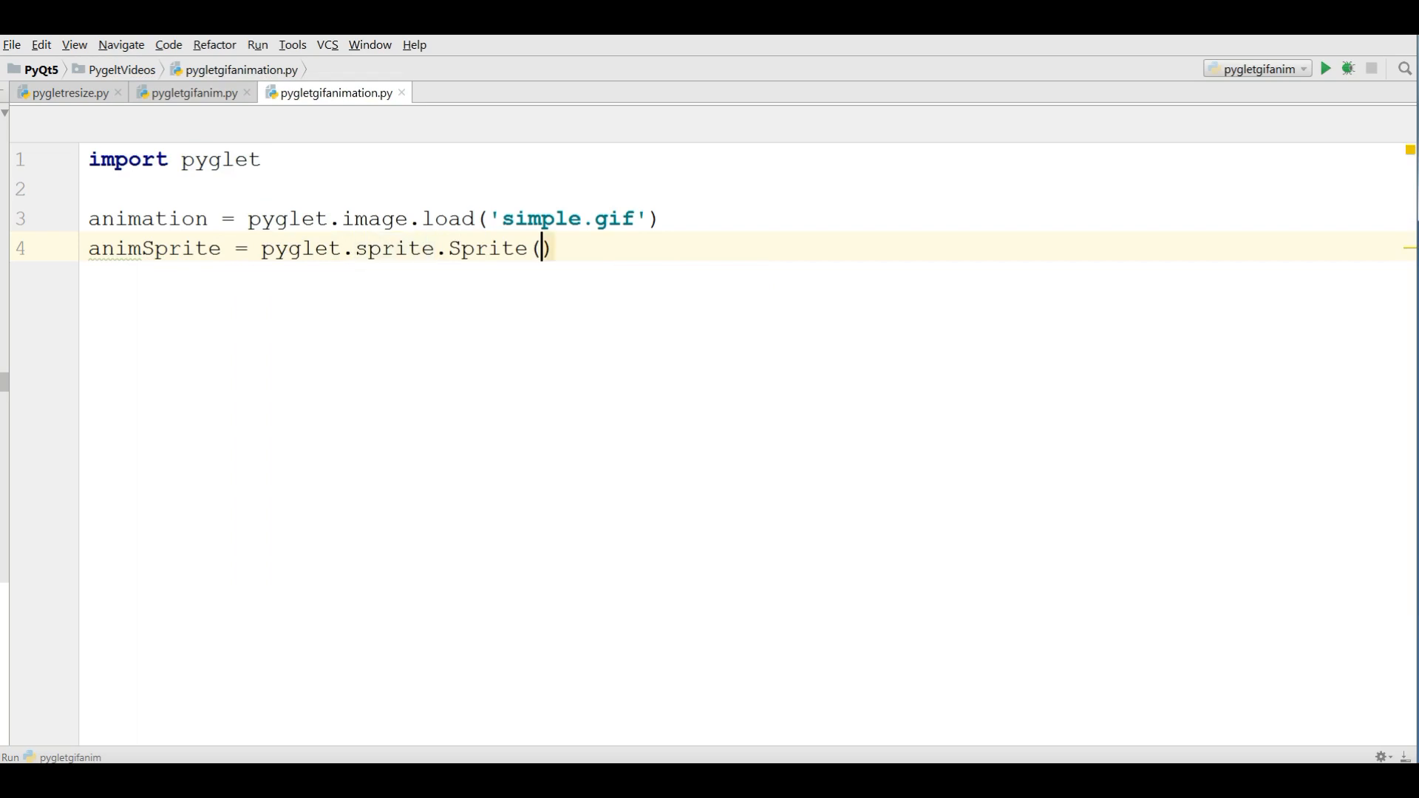
type("animation")
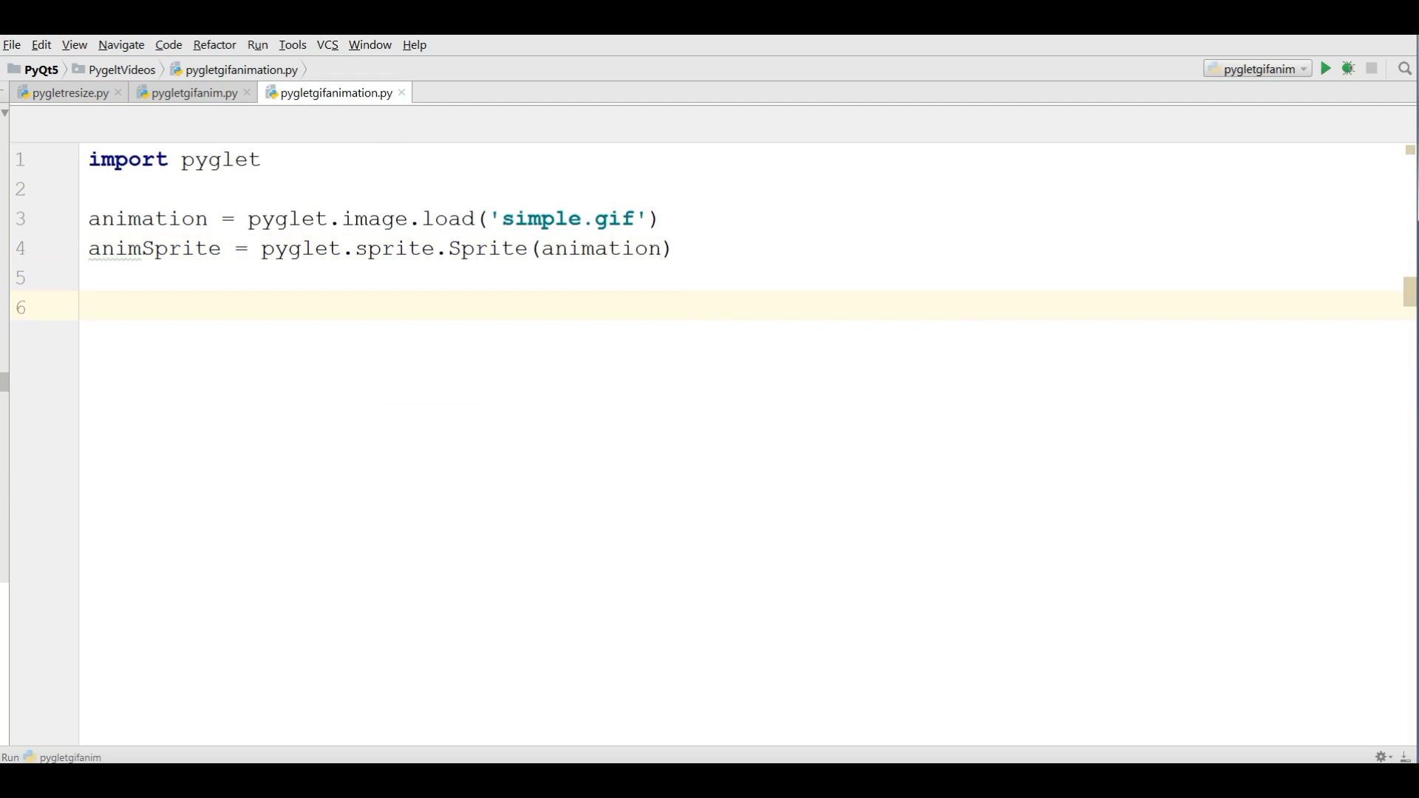
Store animSprite.width in w and begin h = animSprite. for the height
type("w=")
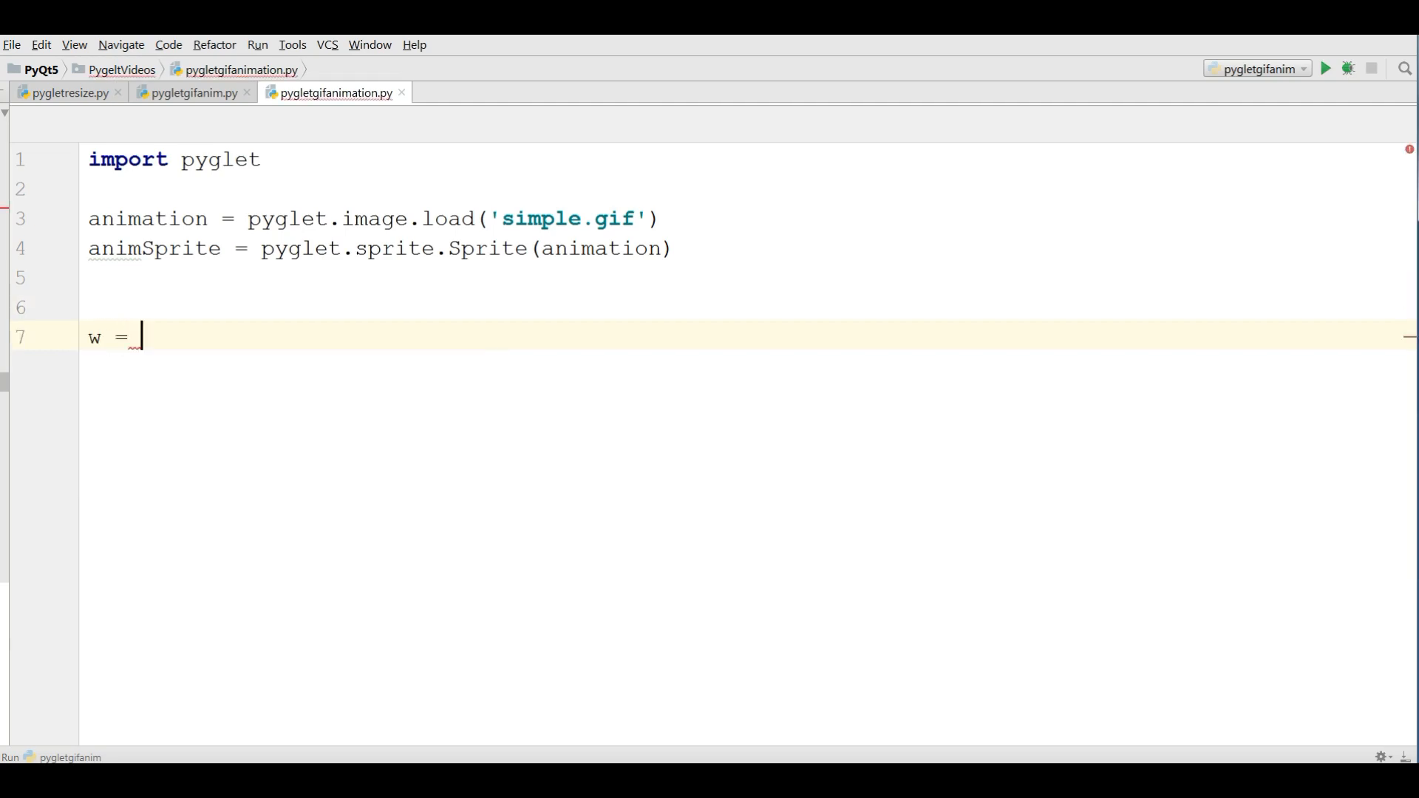
type("animSprite")
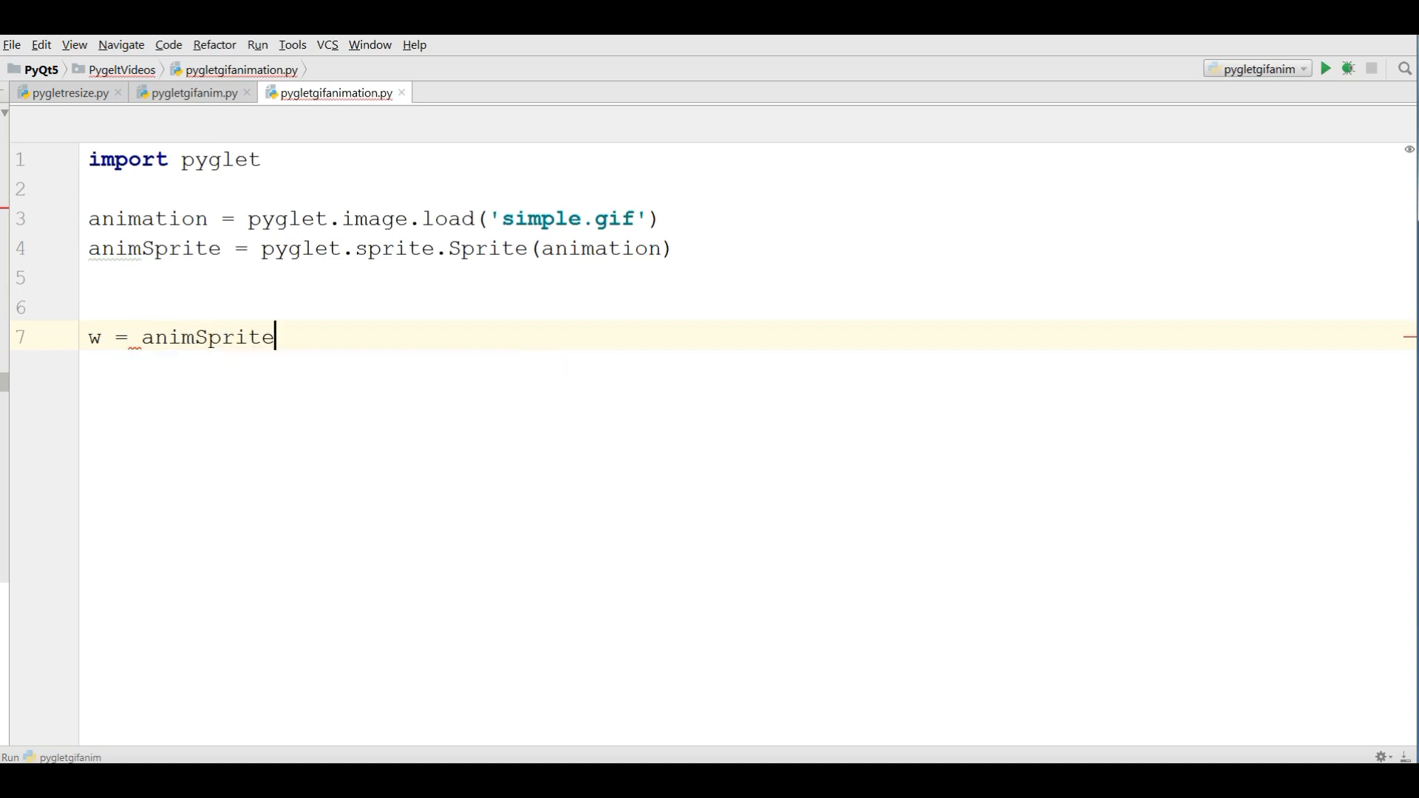
type(".width")
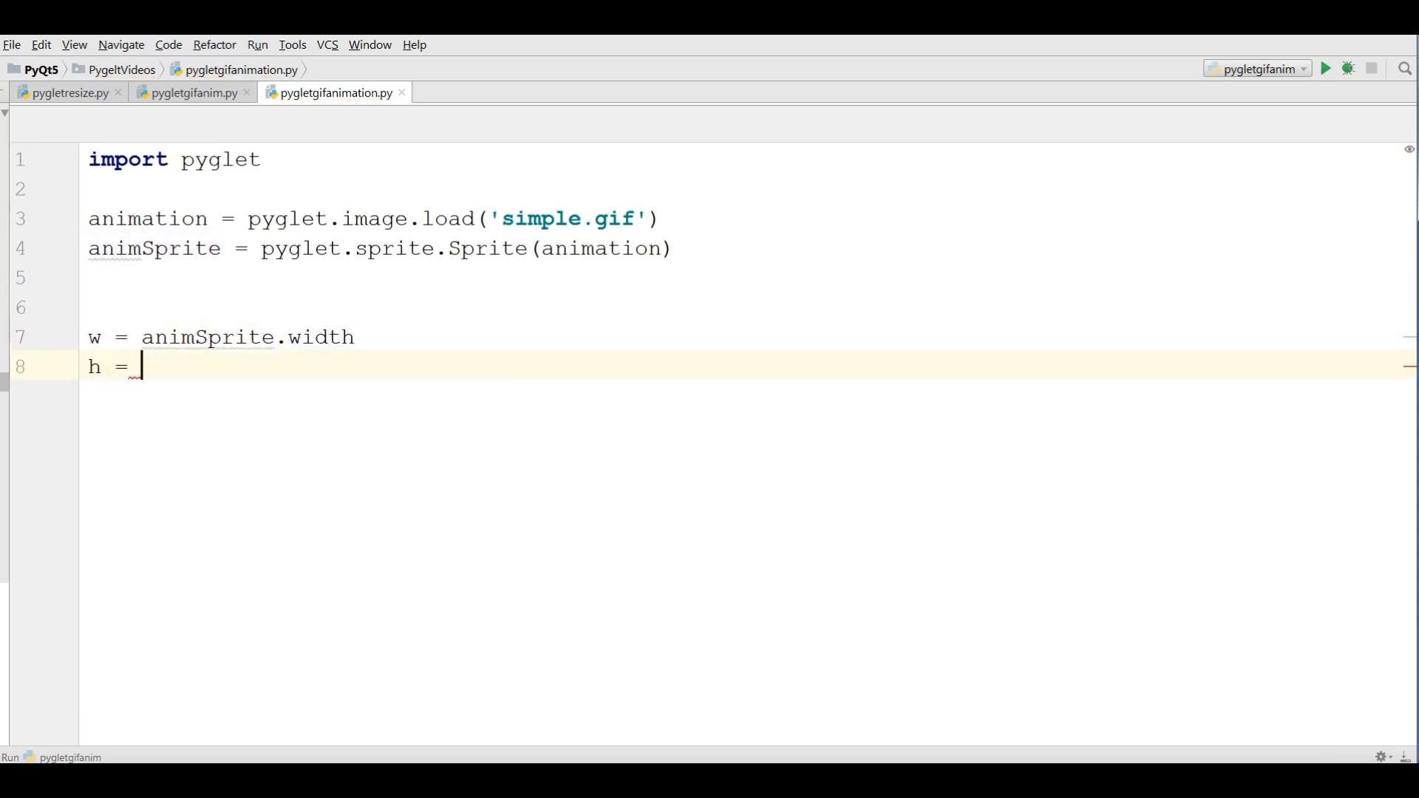
type("animSprite.height")
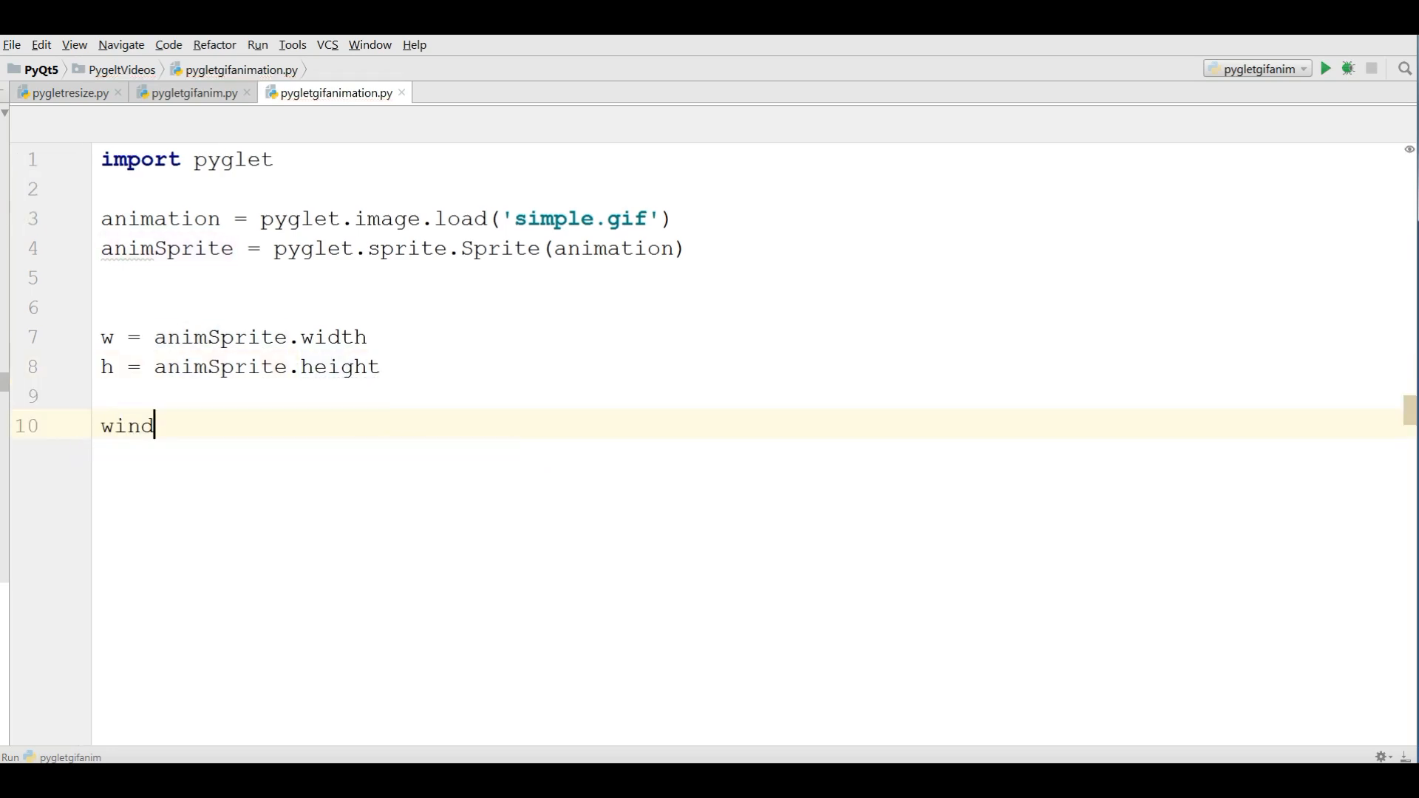
Write window = pyglet.window.Window(width=w, height=h) to size the window from the sprite
type("ow =")
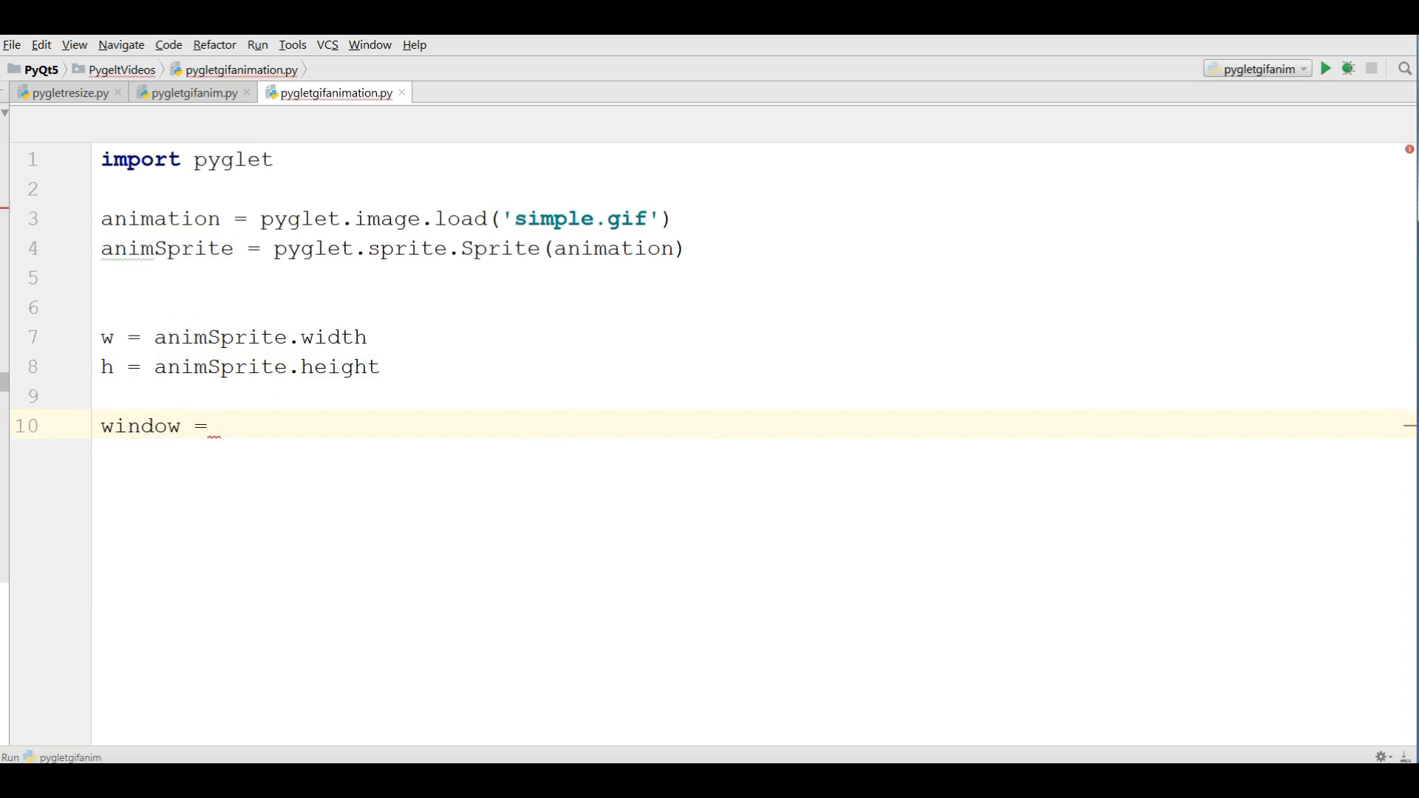
type("pyglet.window/")
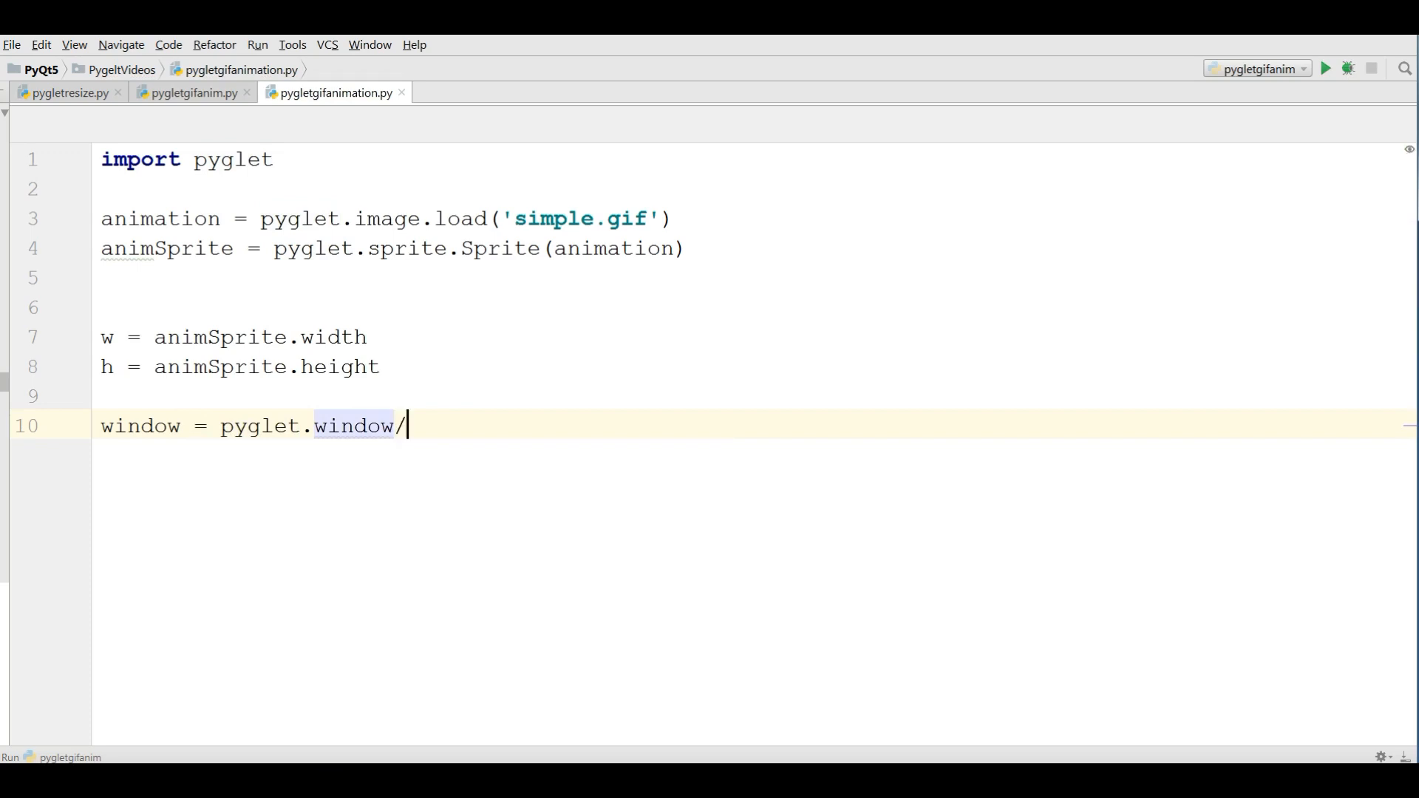
type(".window")
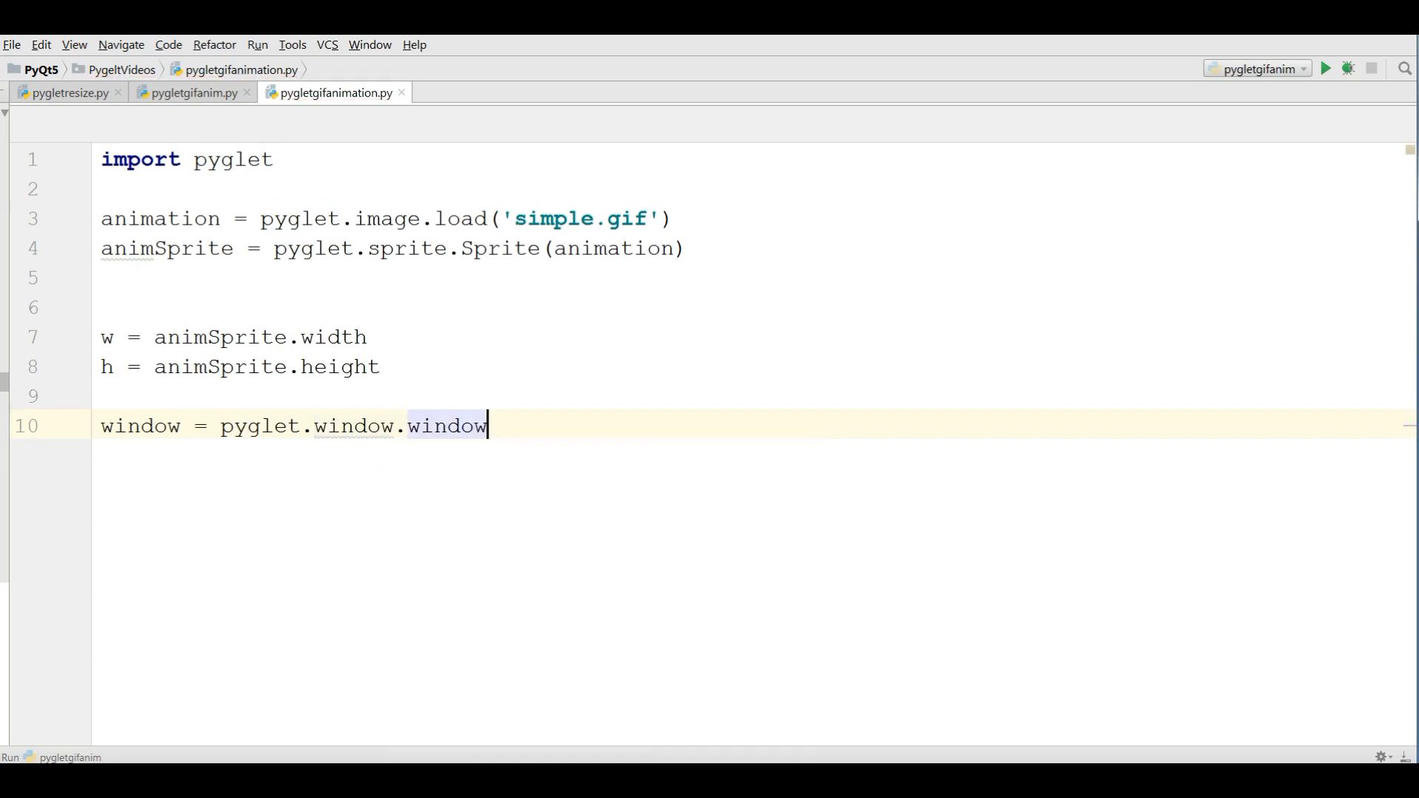
type("(wi")
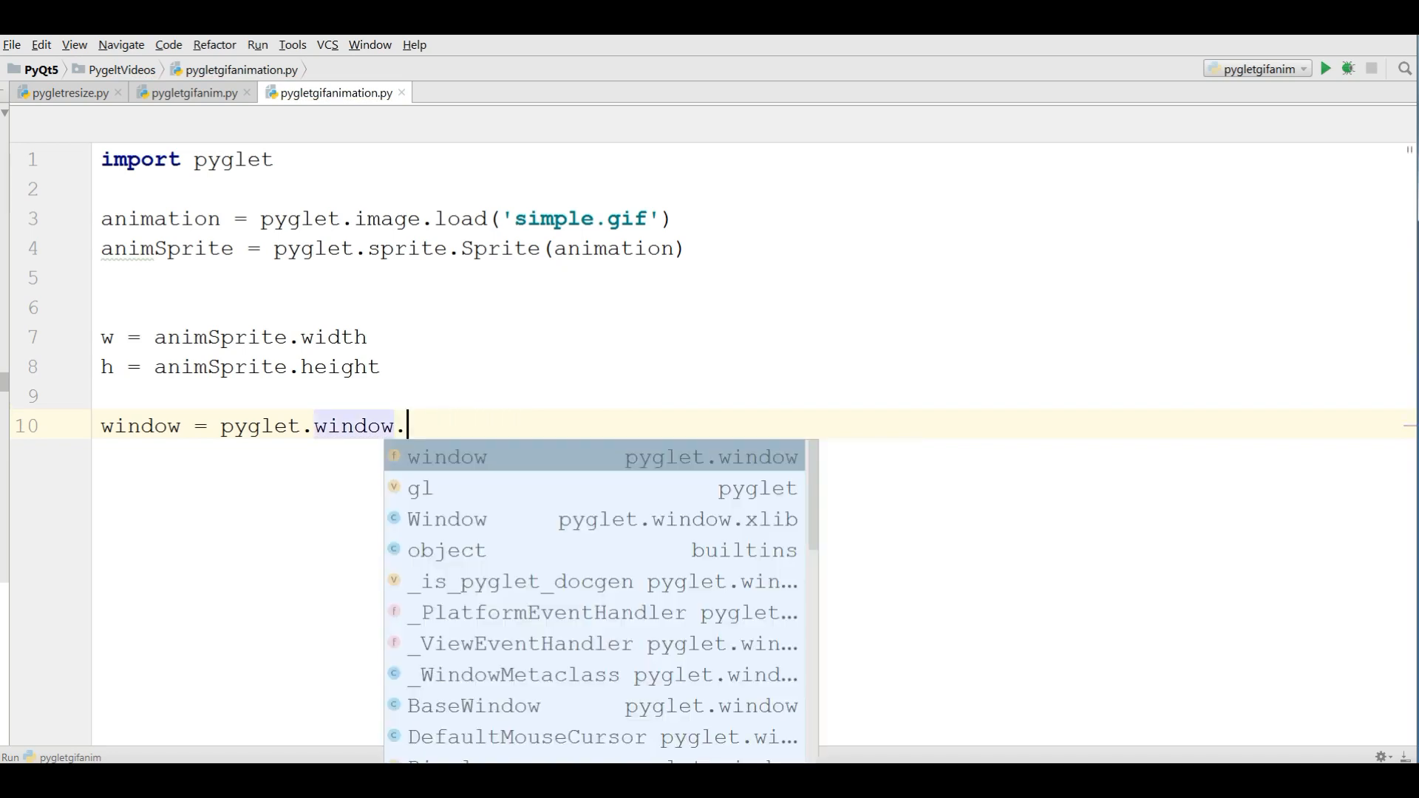
type("Window(wi")
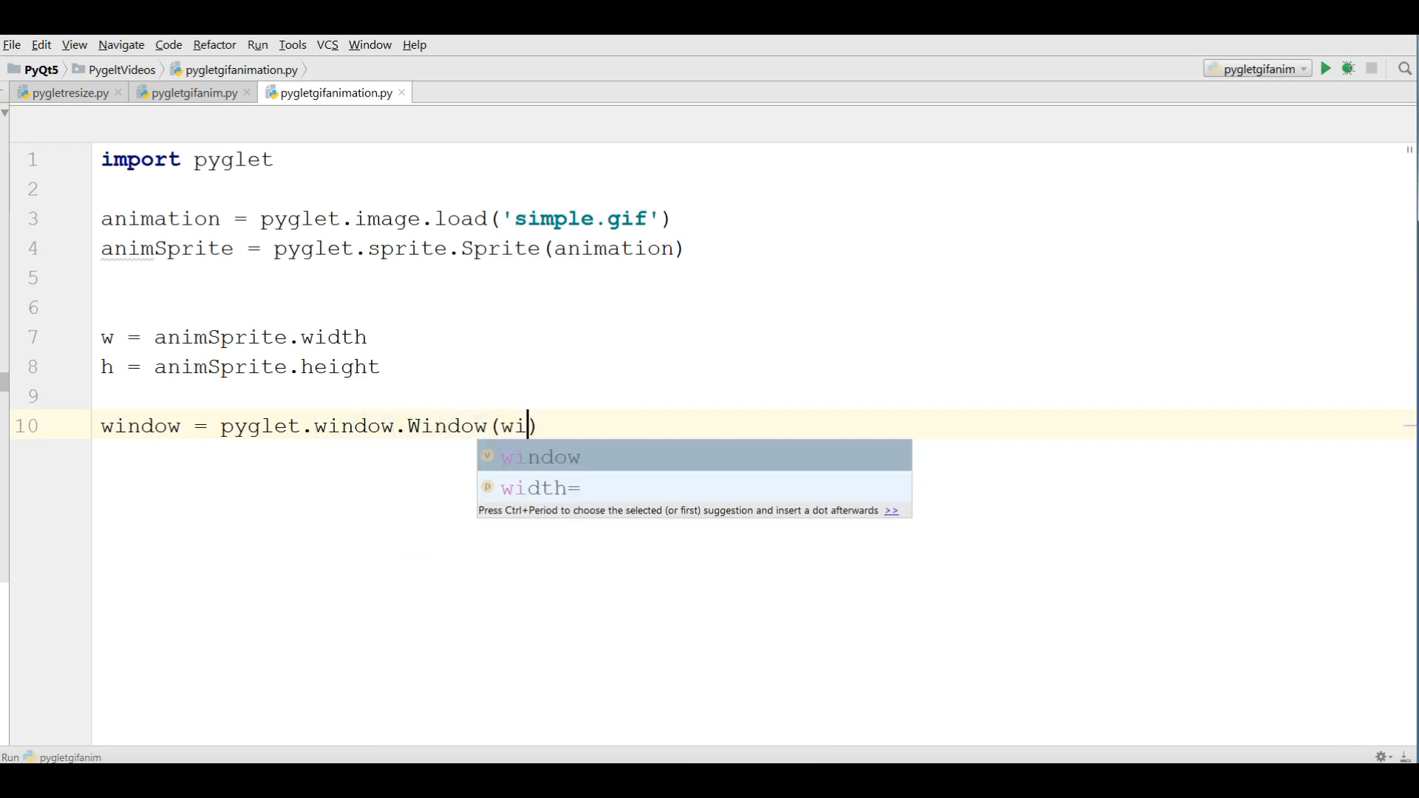
left_click(541, 488)
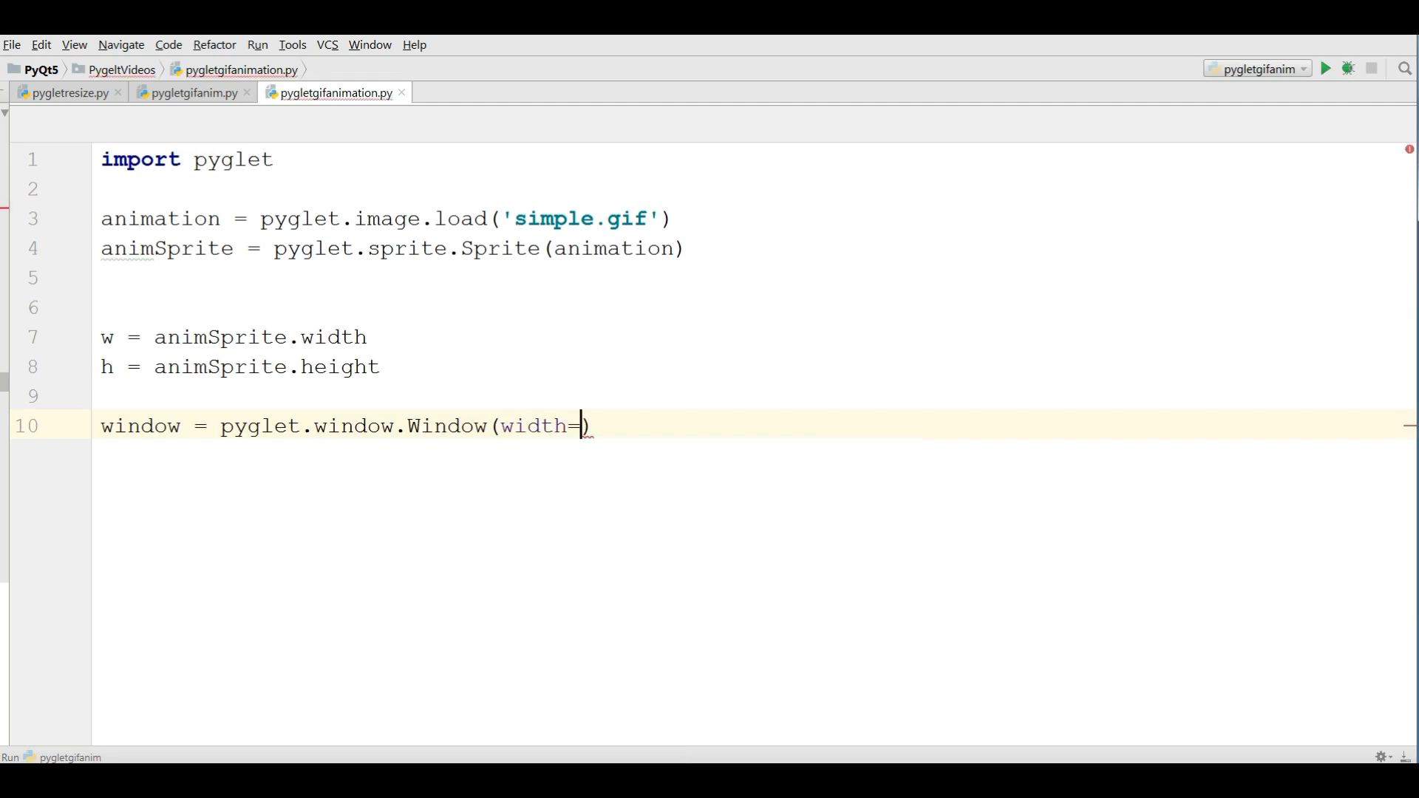
type("w, height=")
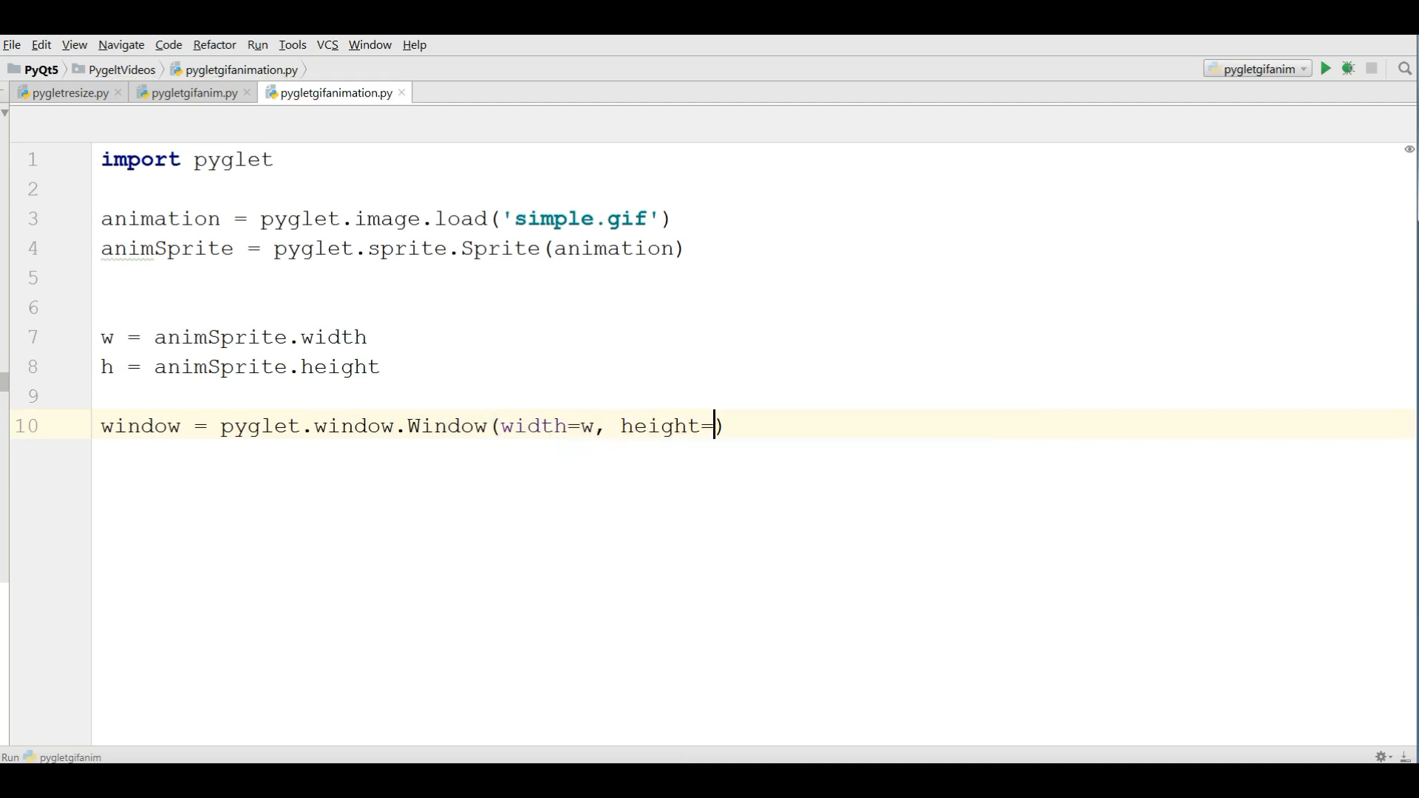
type("h)")
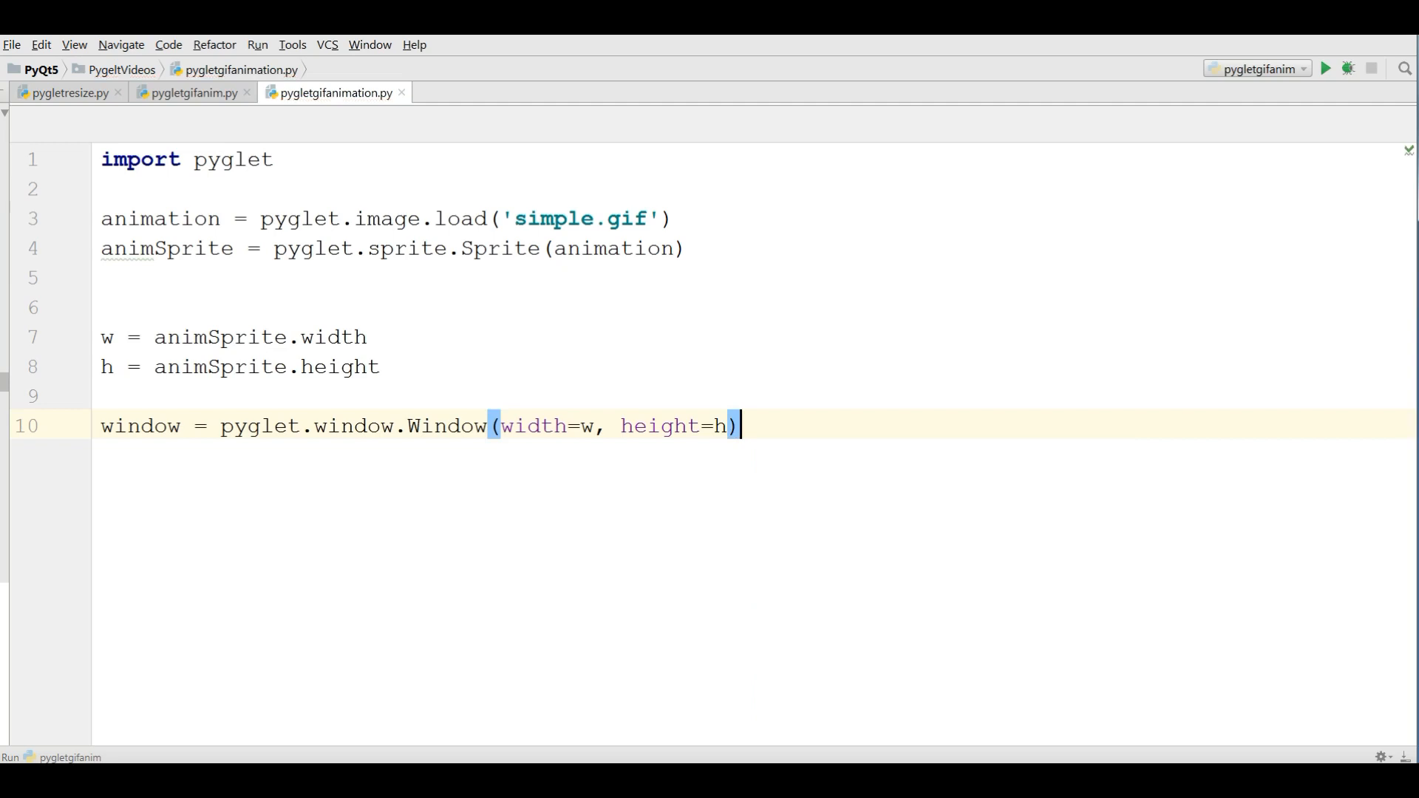
key("Return")
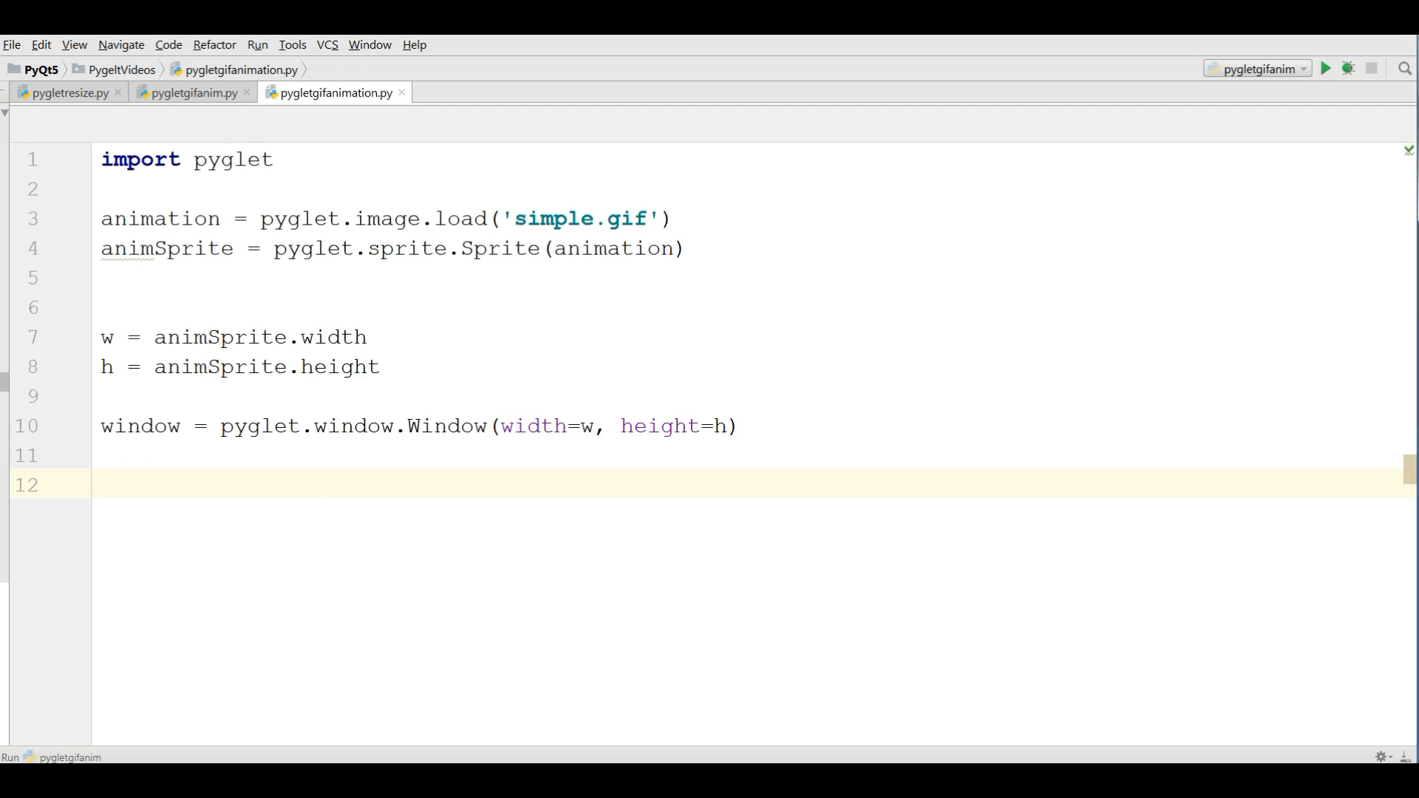
Write r,g,b,alpha = 0.5,0.5,0.8,0.5 for the background colour
type("r,g,b,")
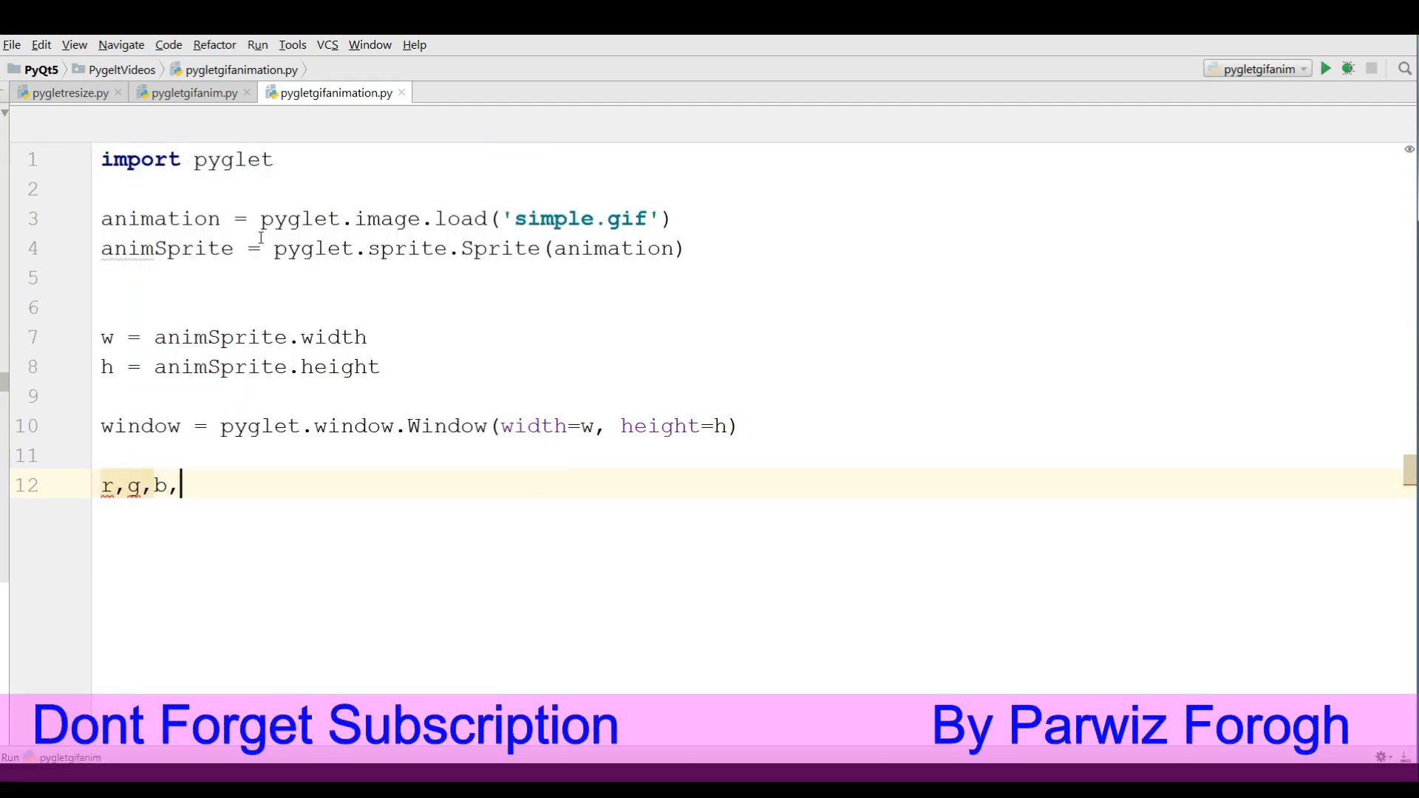
type("alpha = 0.")
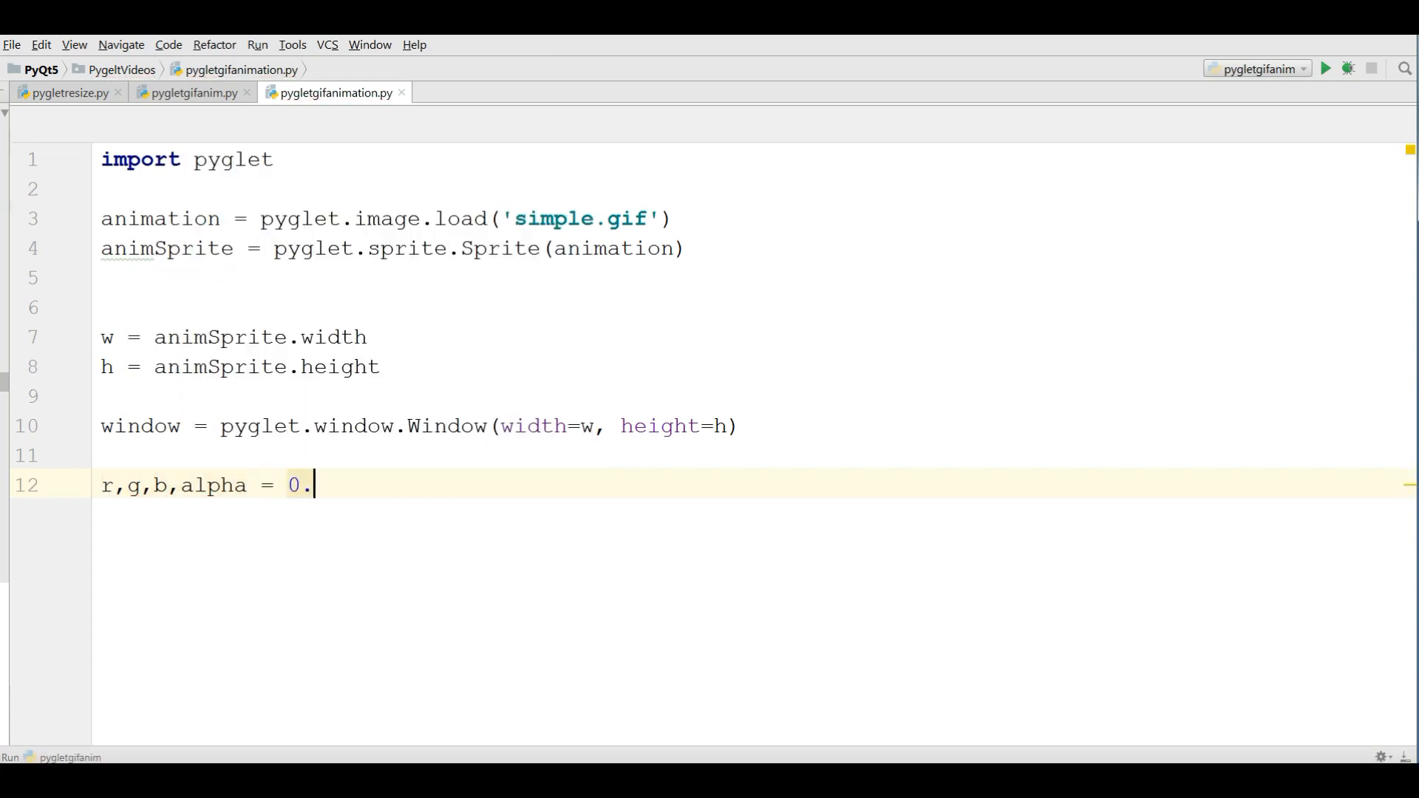
type("5,0.5,")
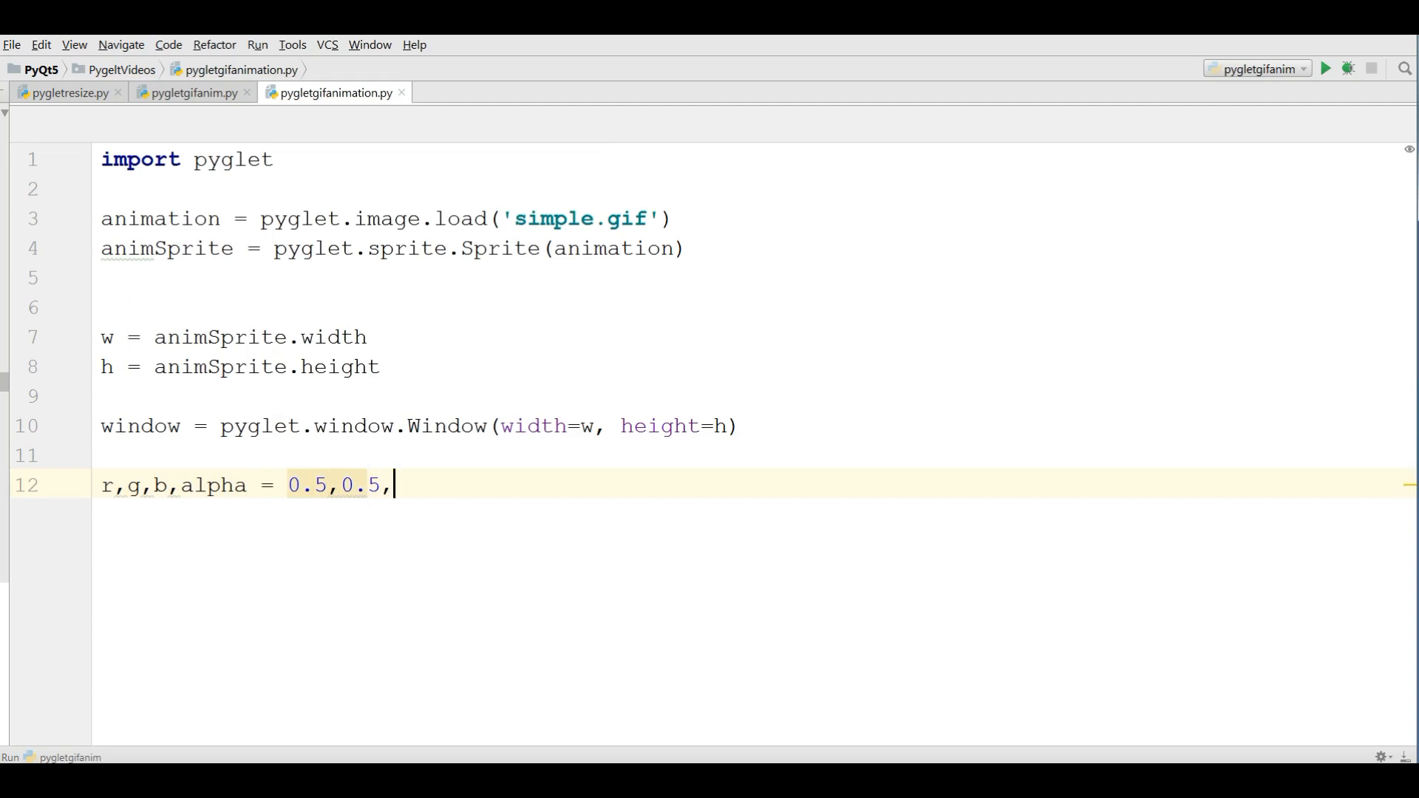
type("0.8")
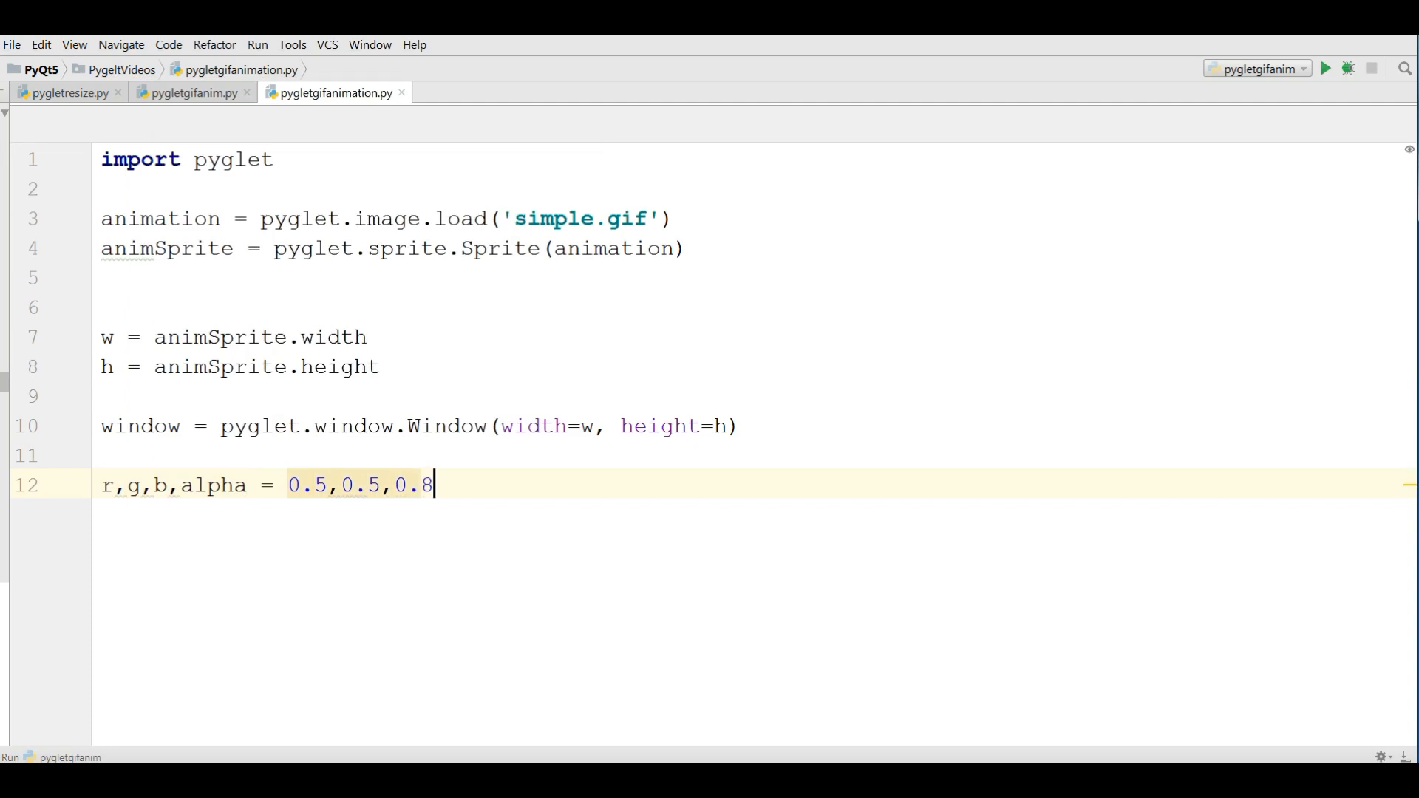
type(",0.5")
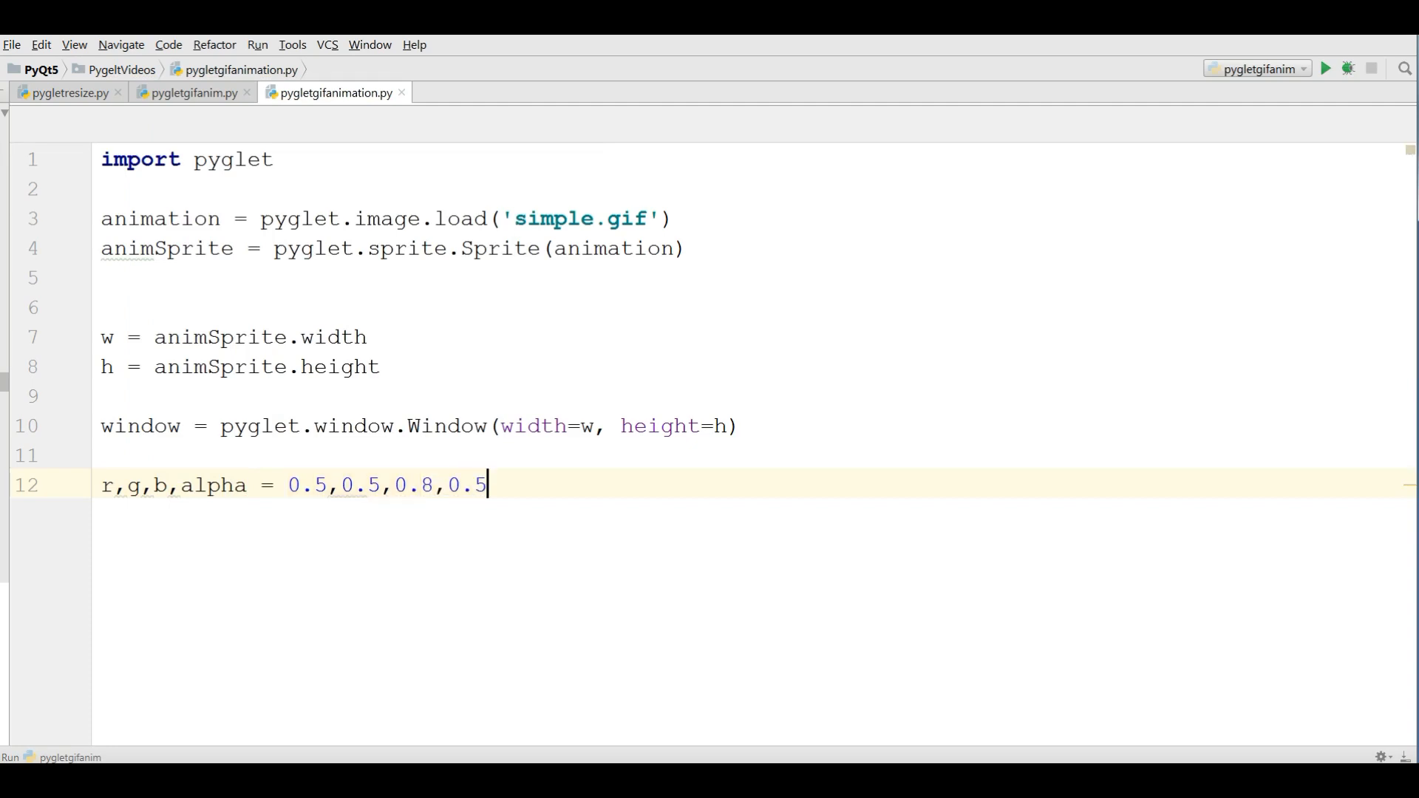
key("Return")
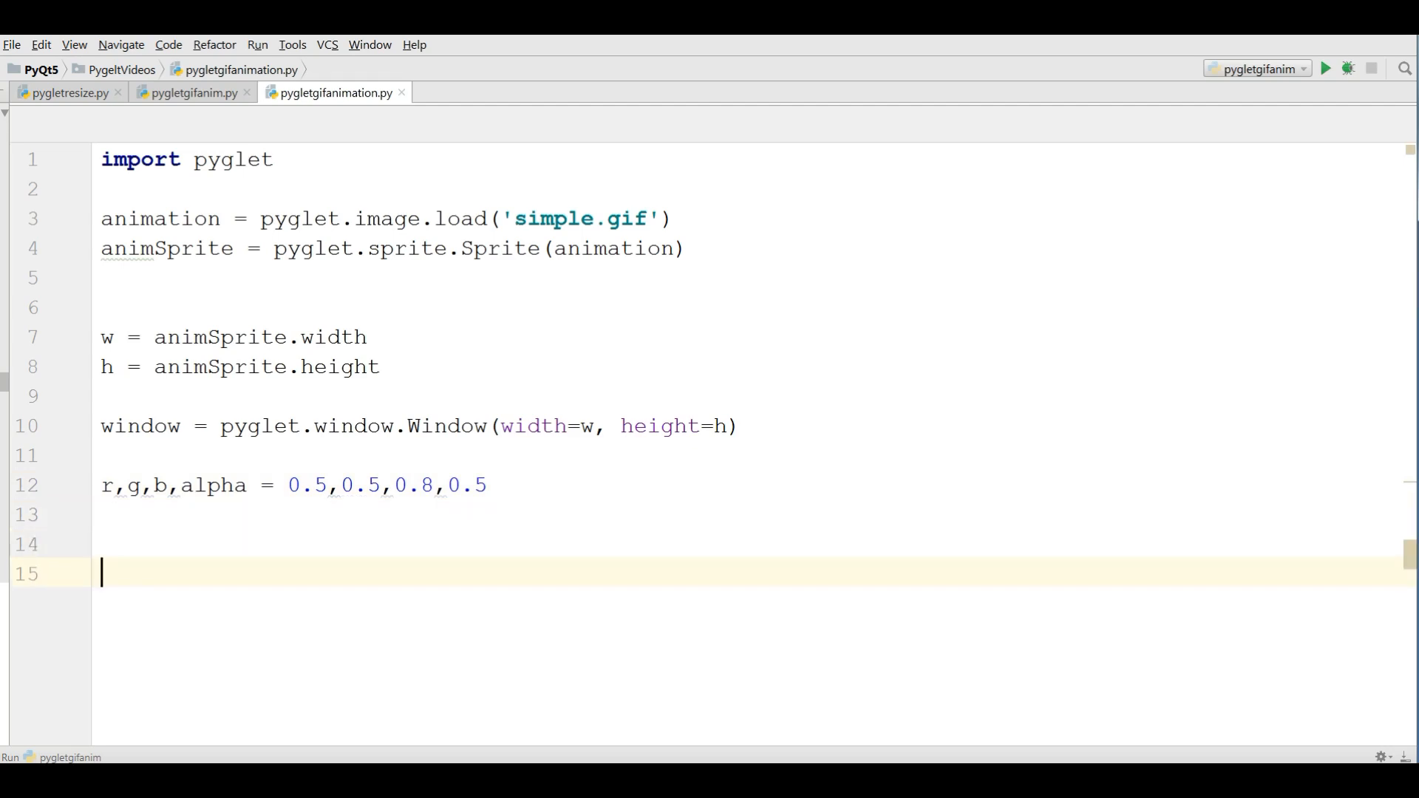
Write pyglet.gl.glClearColor(r,g,b,alpha) to set the OpenGL clear colour
type("pyglet")
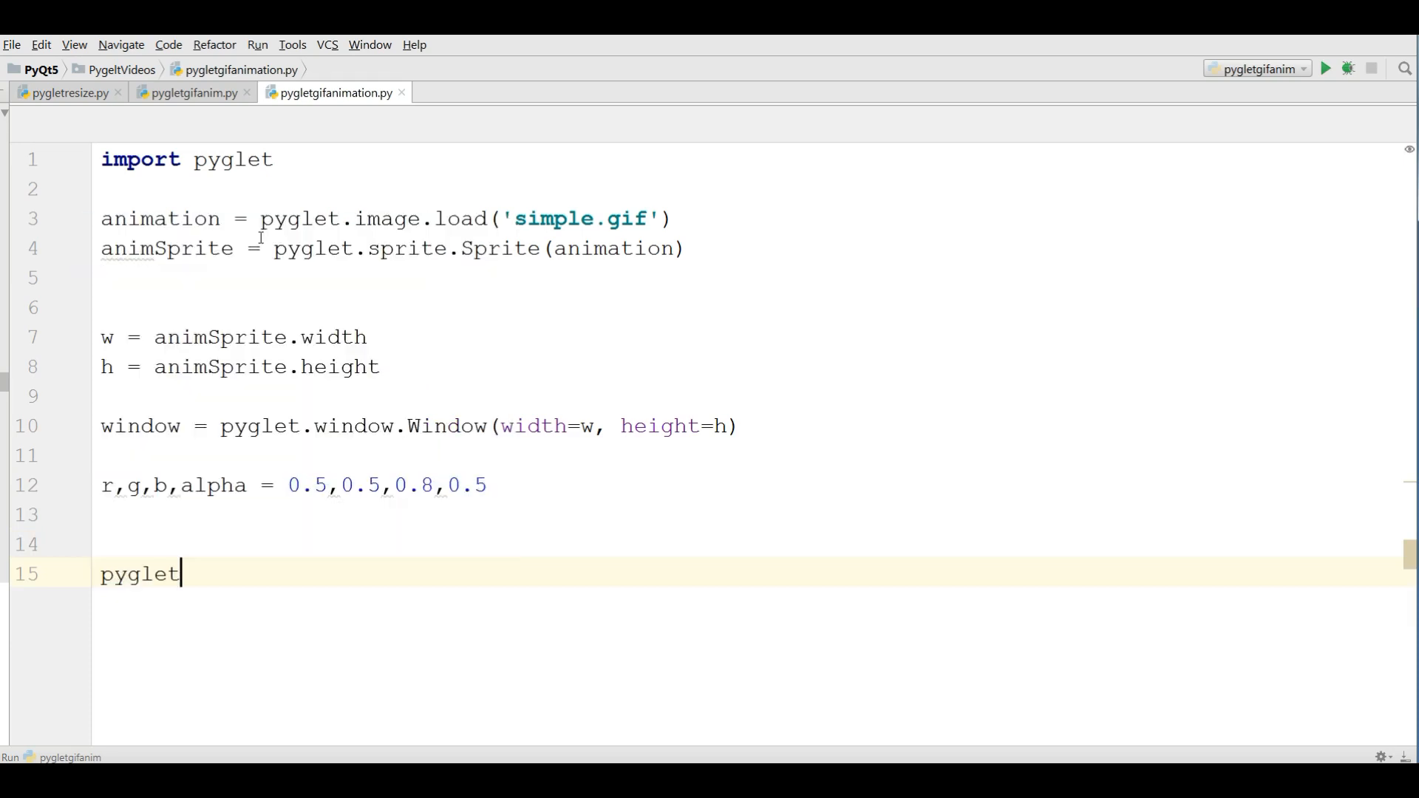
type(".gl.glCl")
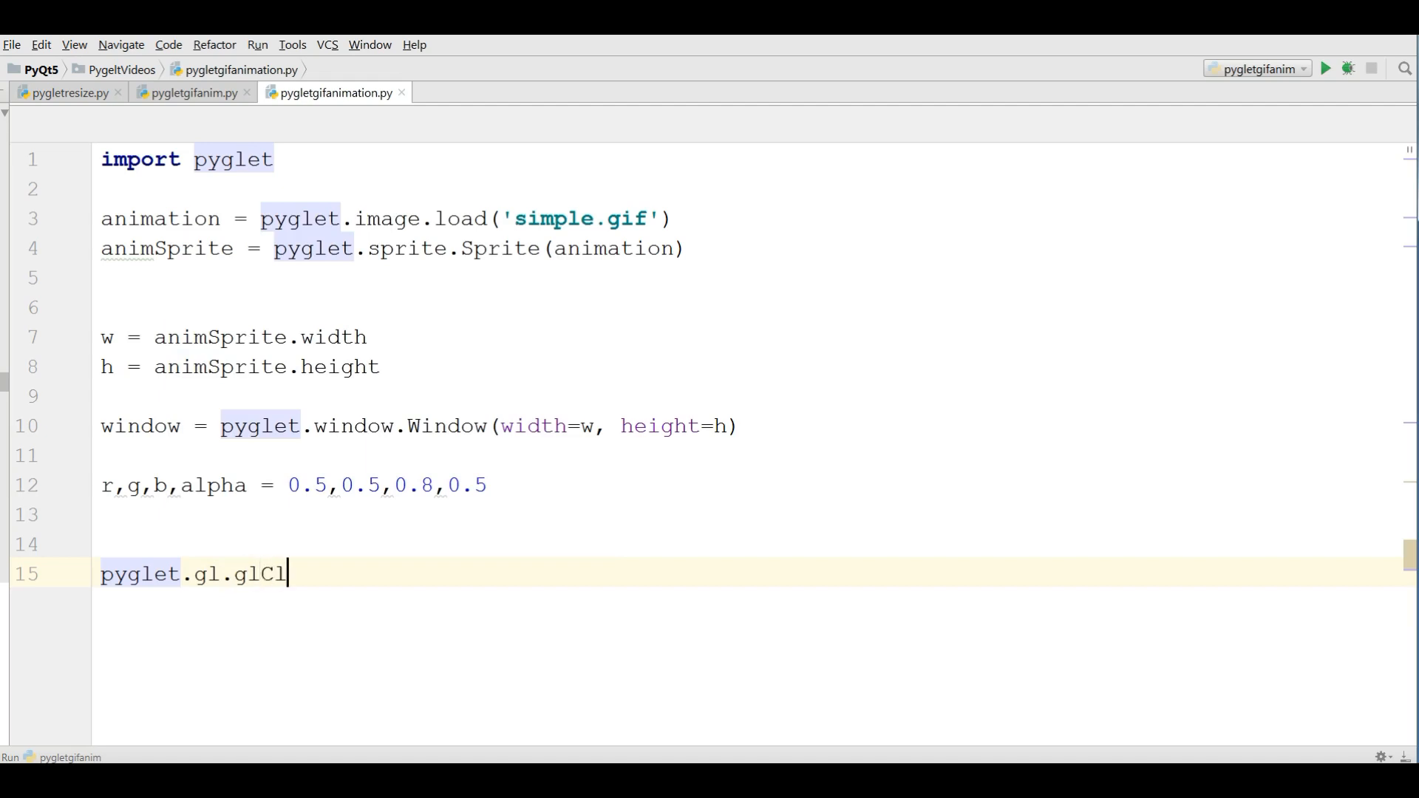
type("earColor ()")
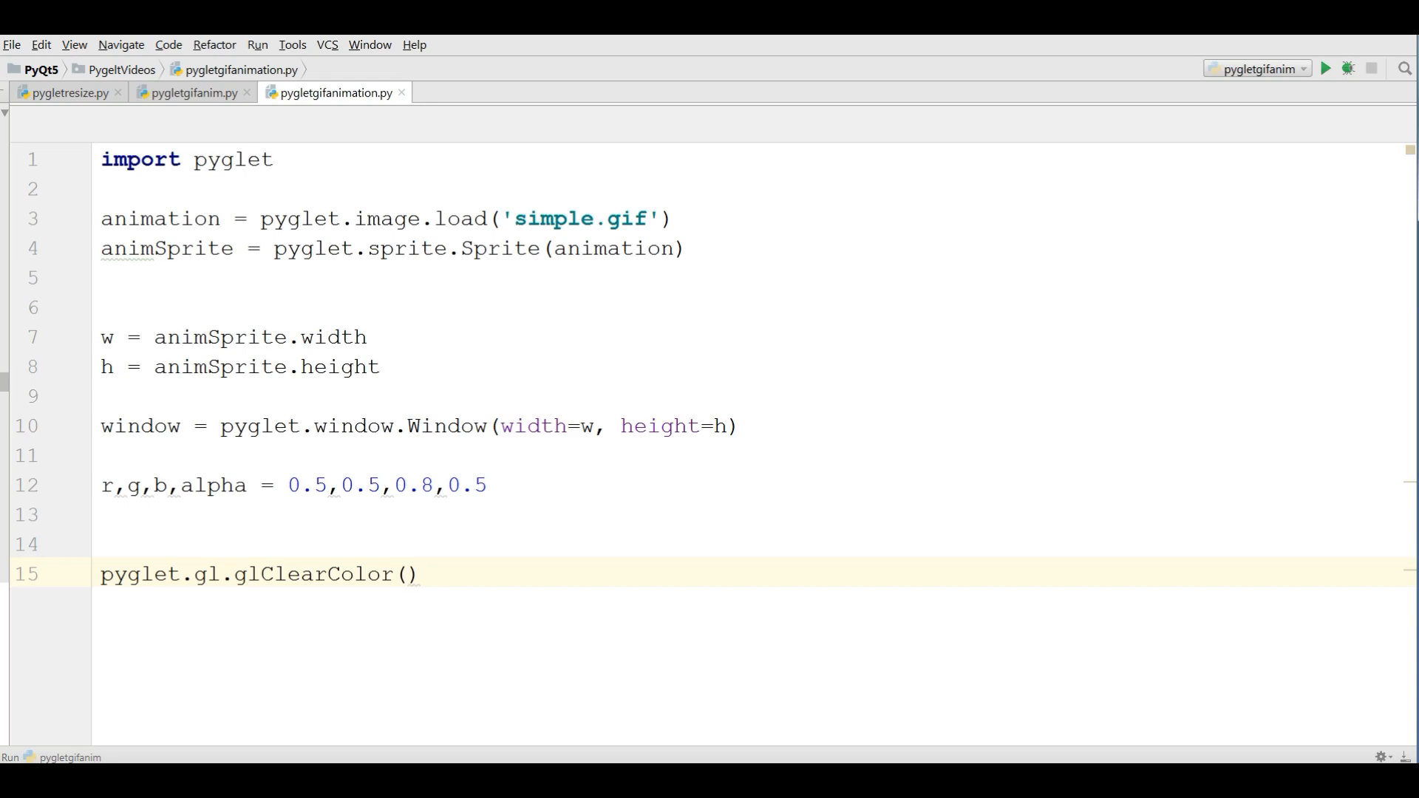
type("r,g,b")
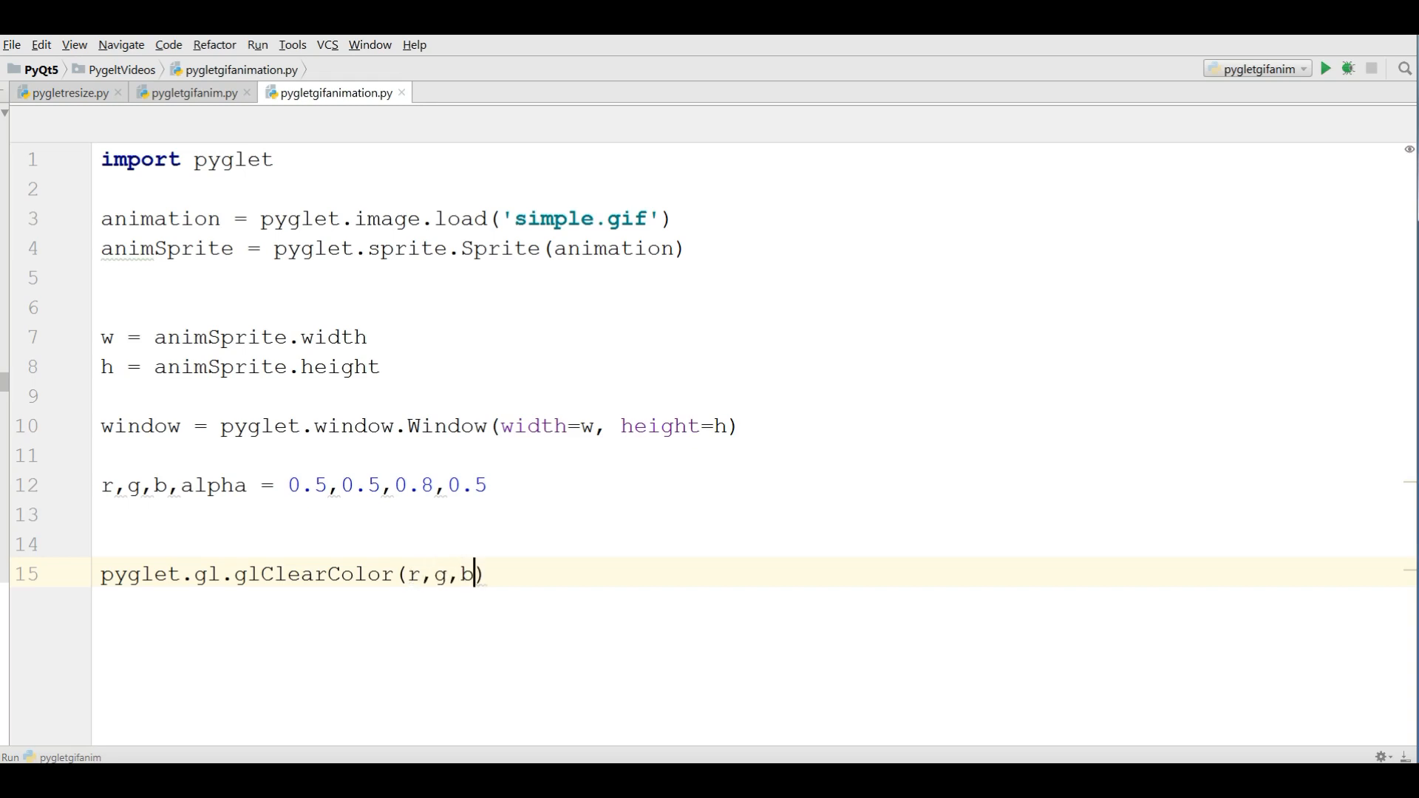
type("alpha")
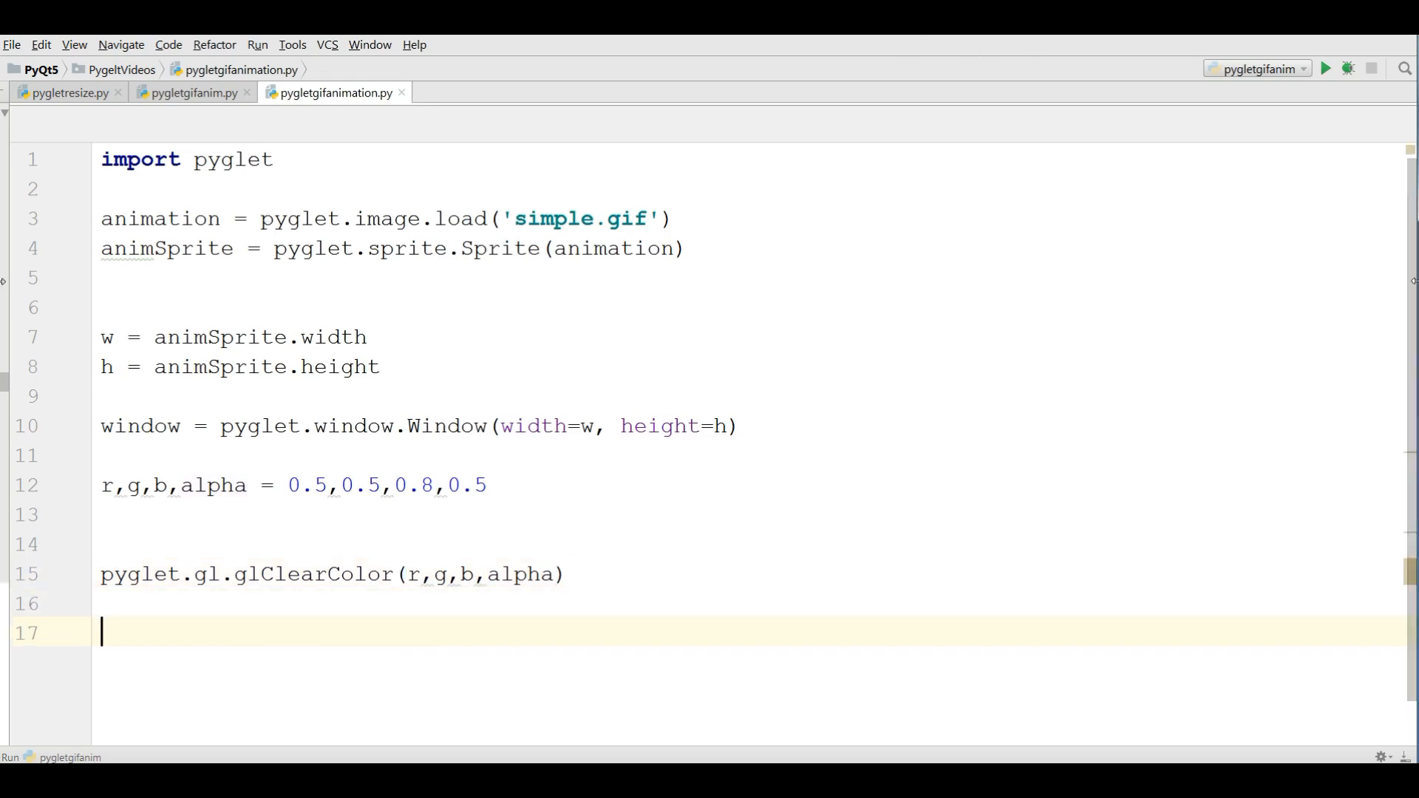
scroll("down", 3)
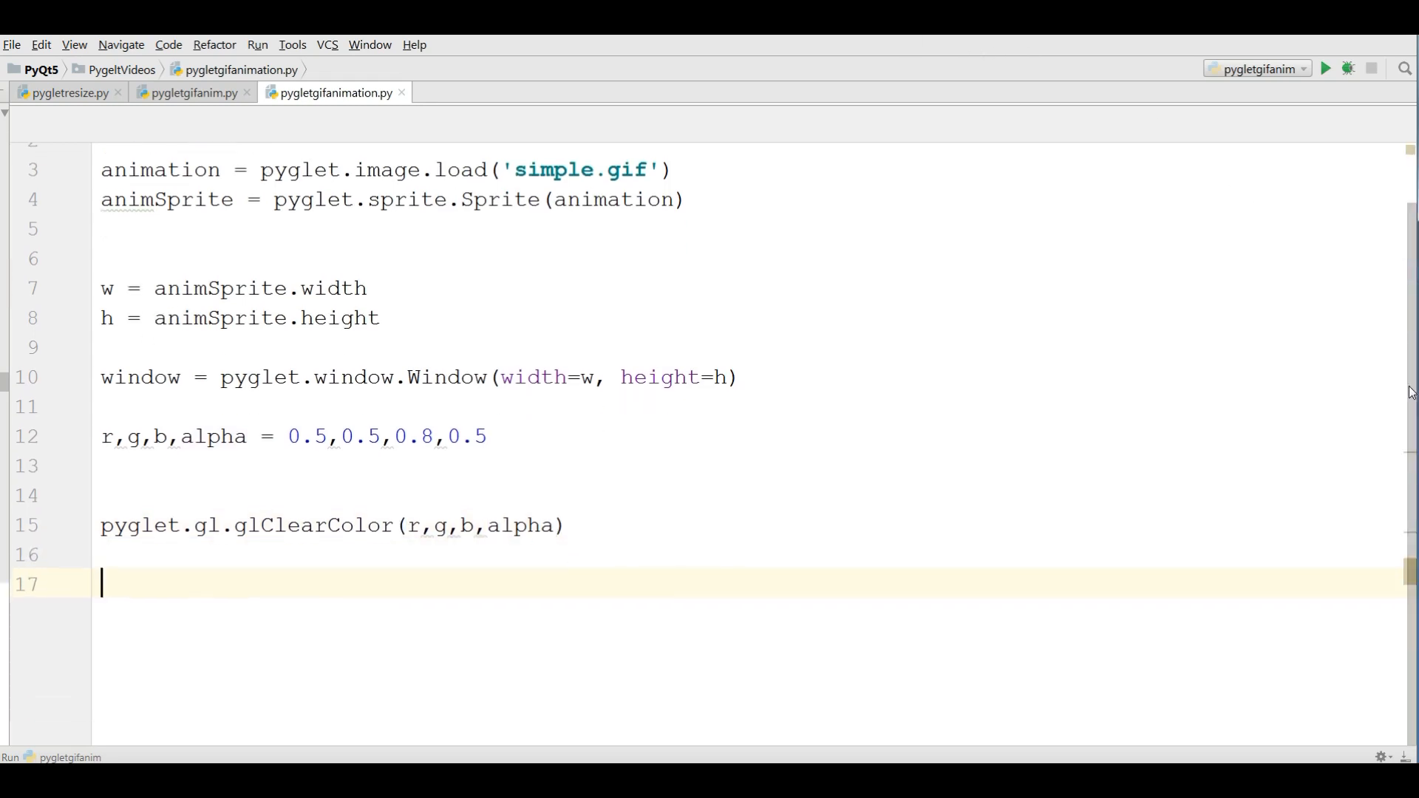
type("@wi")
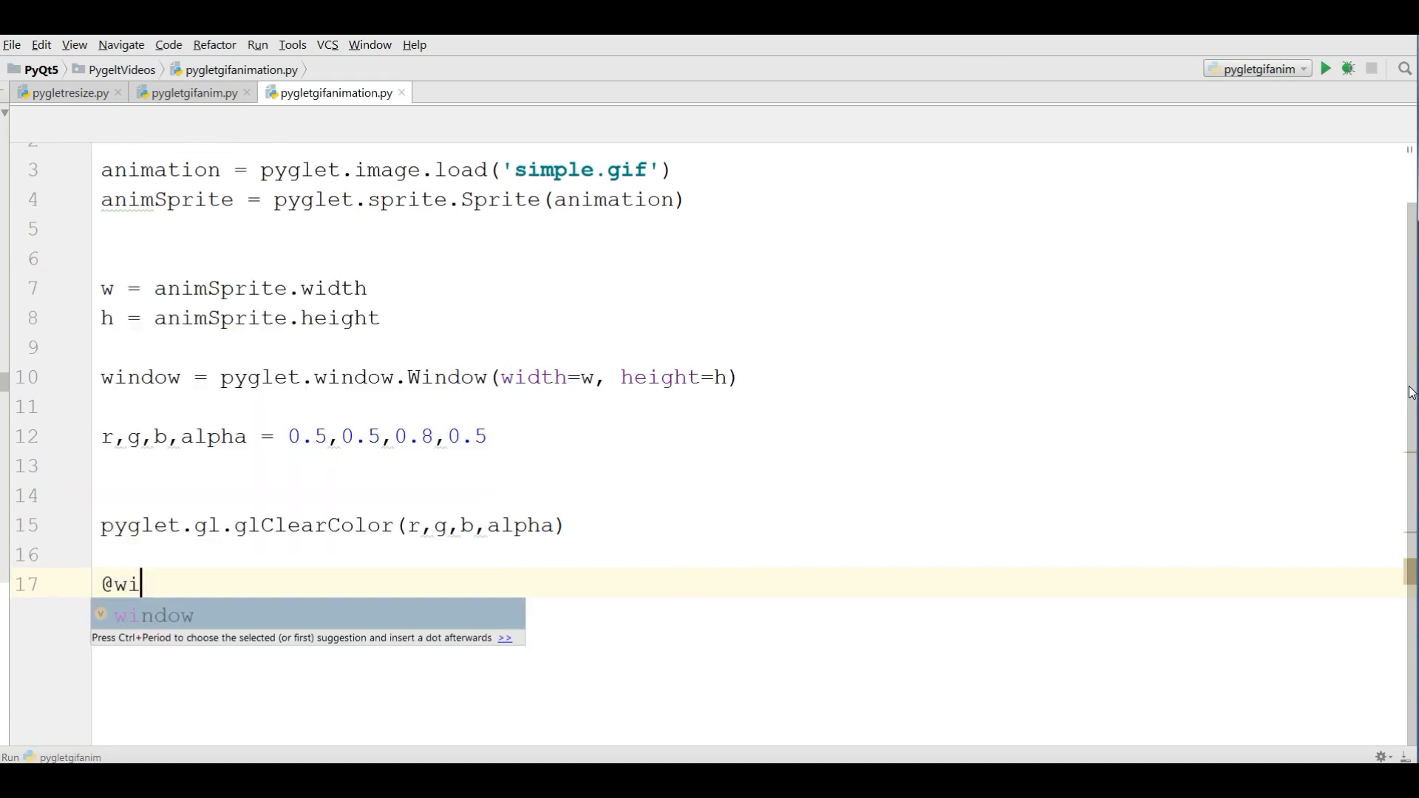
type("ndow.ev")
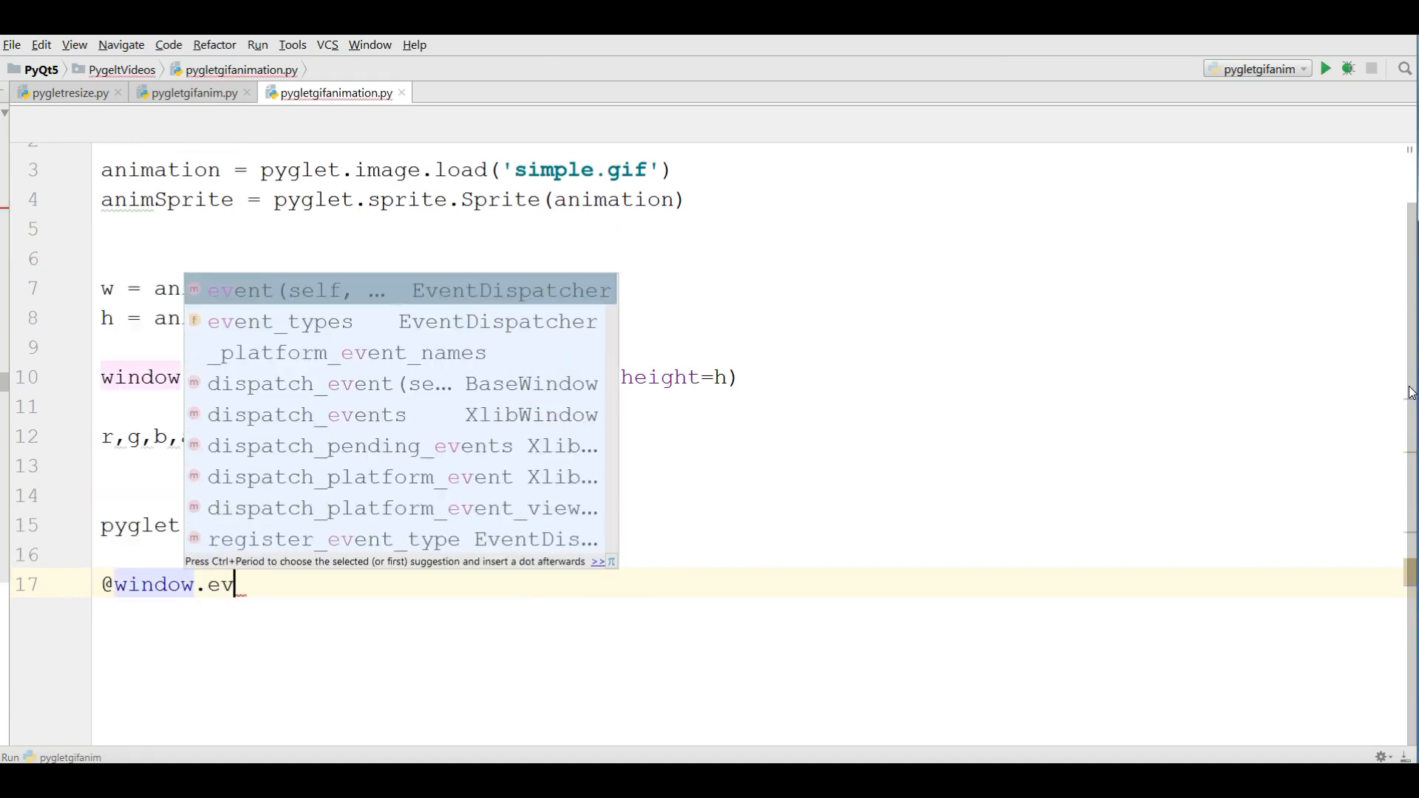
type("d")
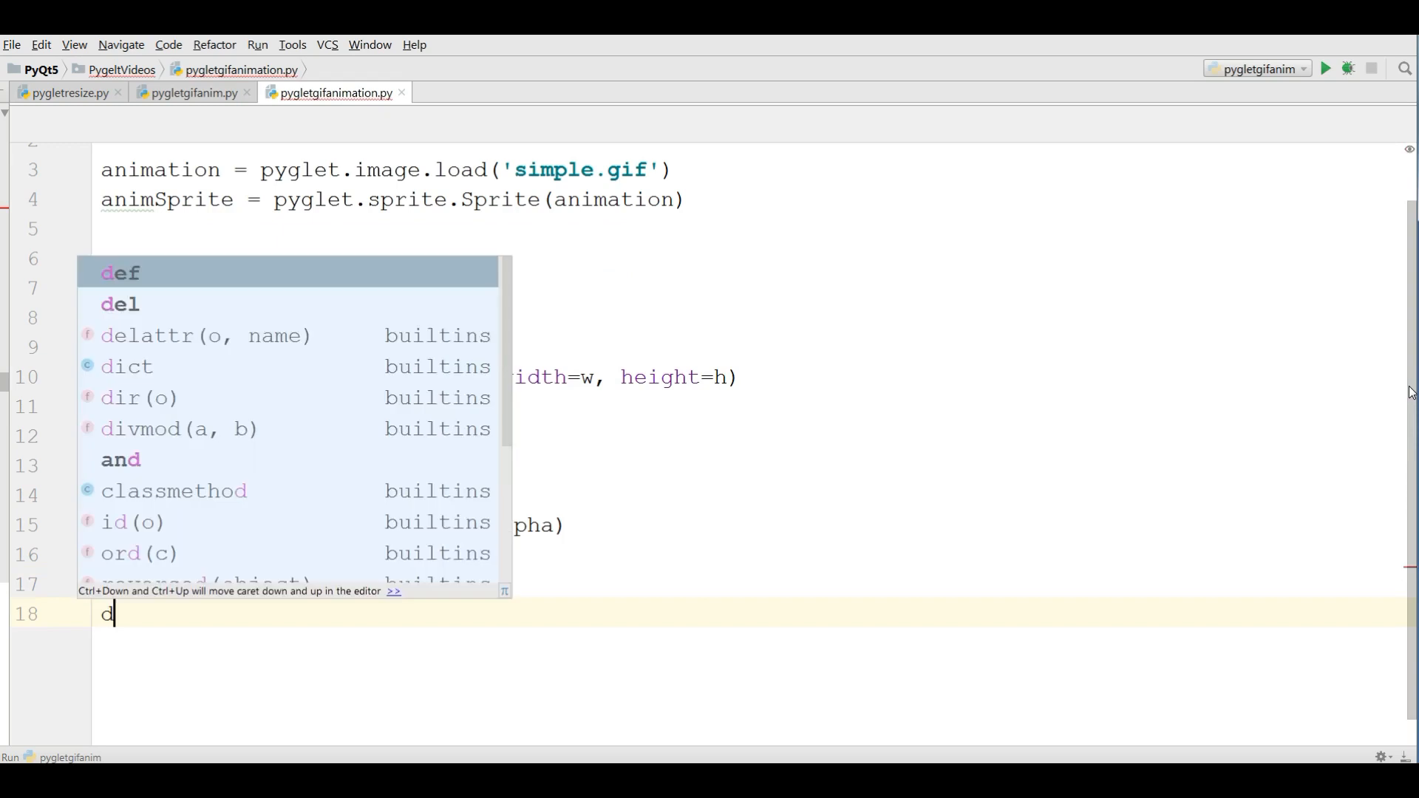
type("ef on_draw():")
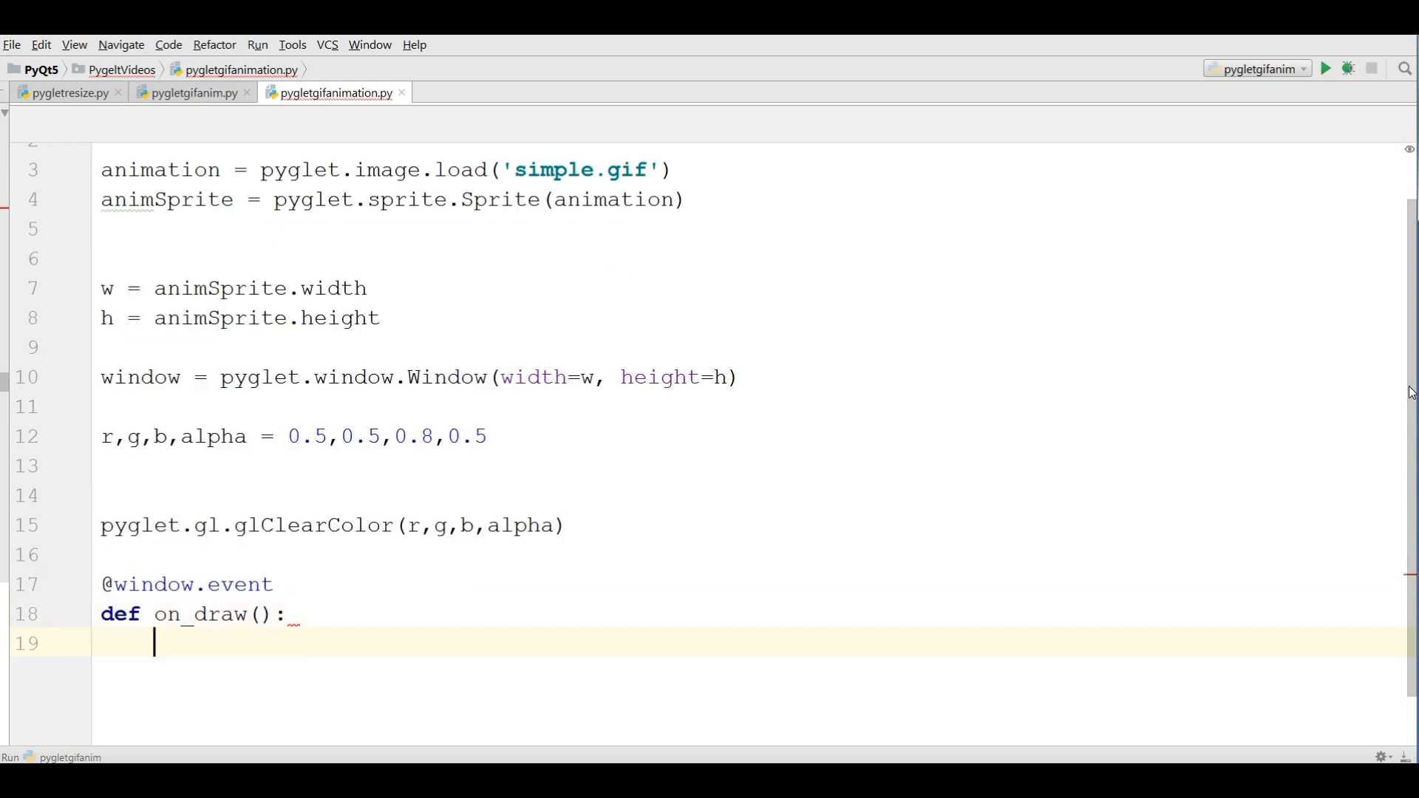
type("window.clear(")
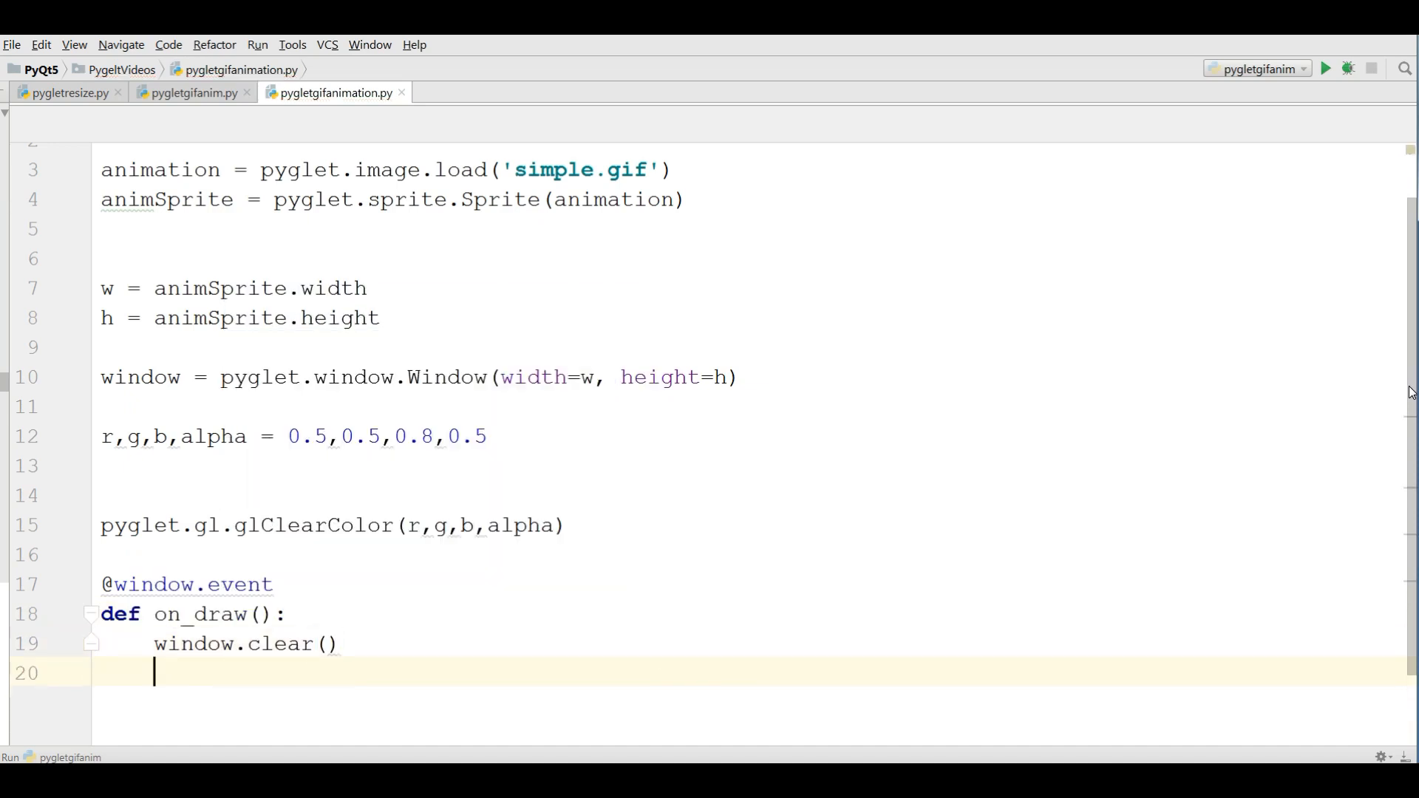
type("animSprite.draw(")
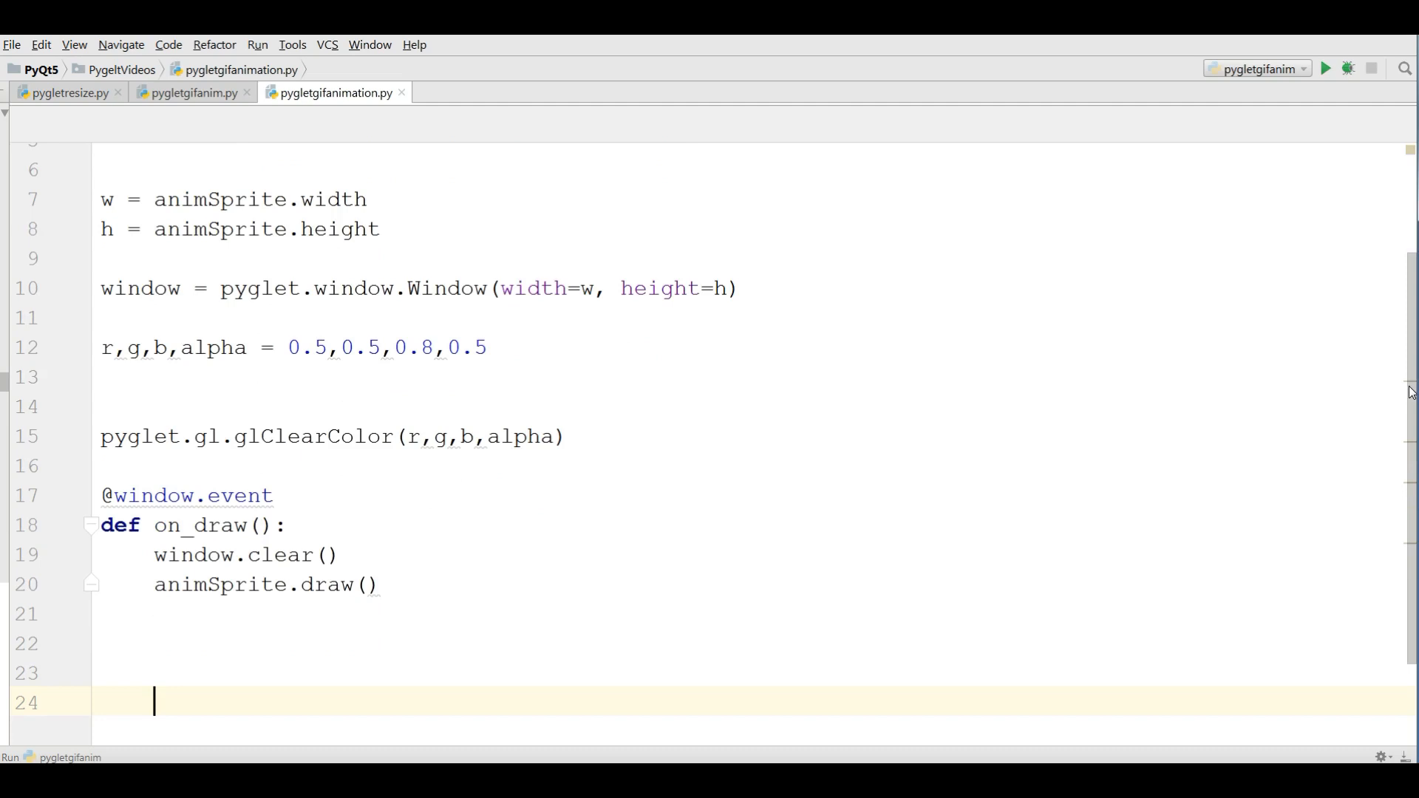
Write the closing pyglet.app.run() call to start the application loop
type("pyglet.app.run(")
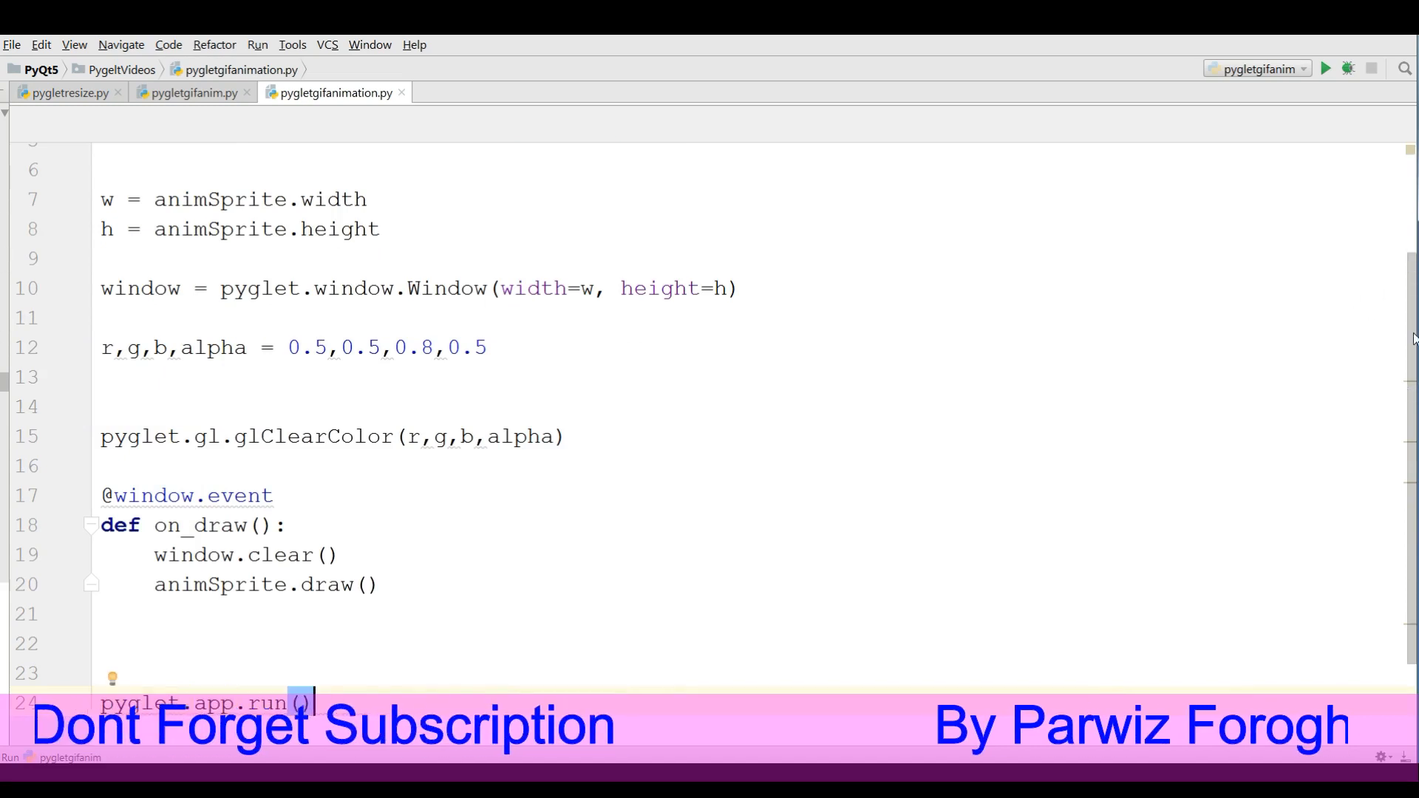
scroll("up", 3)
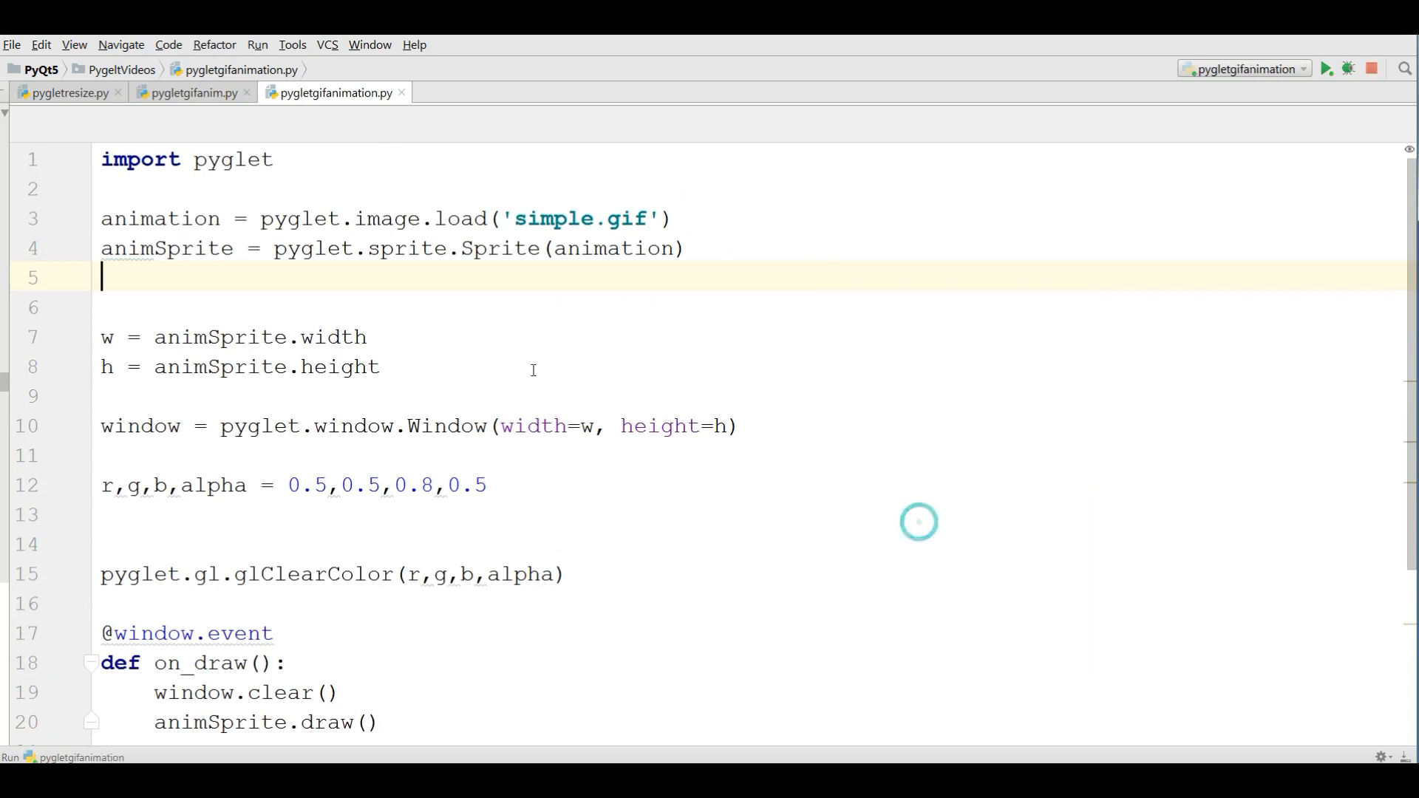
left_click(1325, 69)
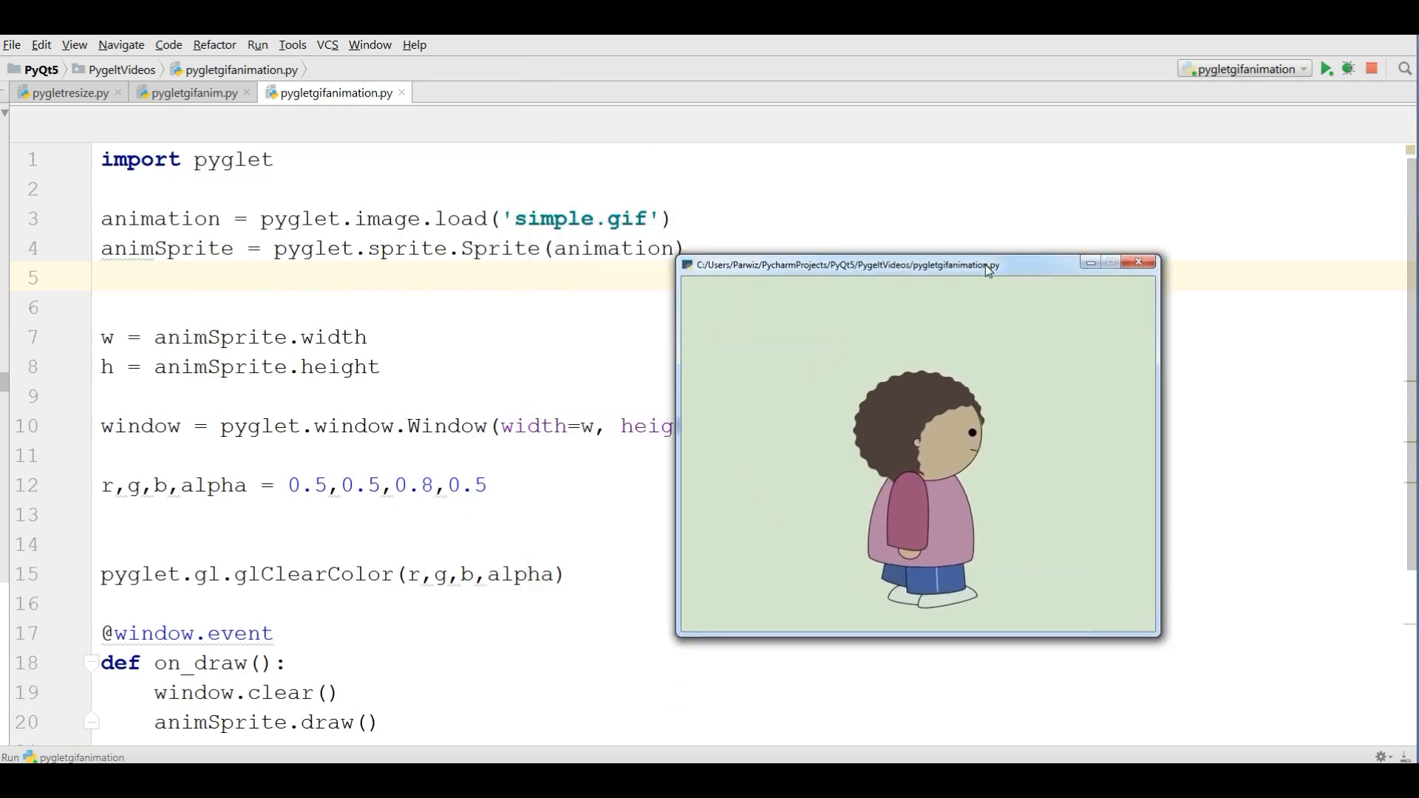
mouse_move(898, 384)
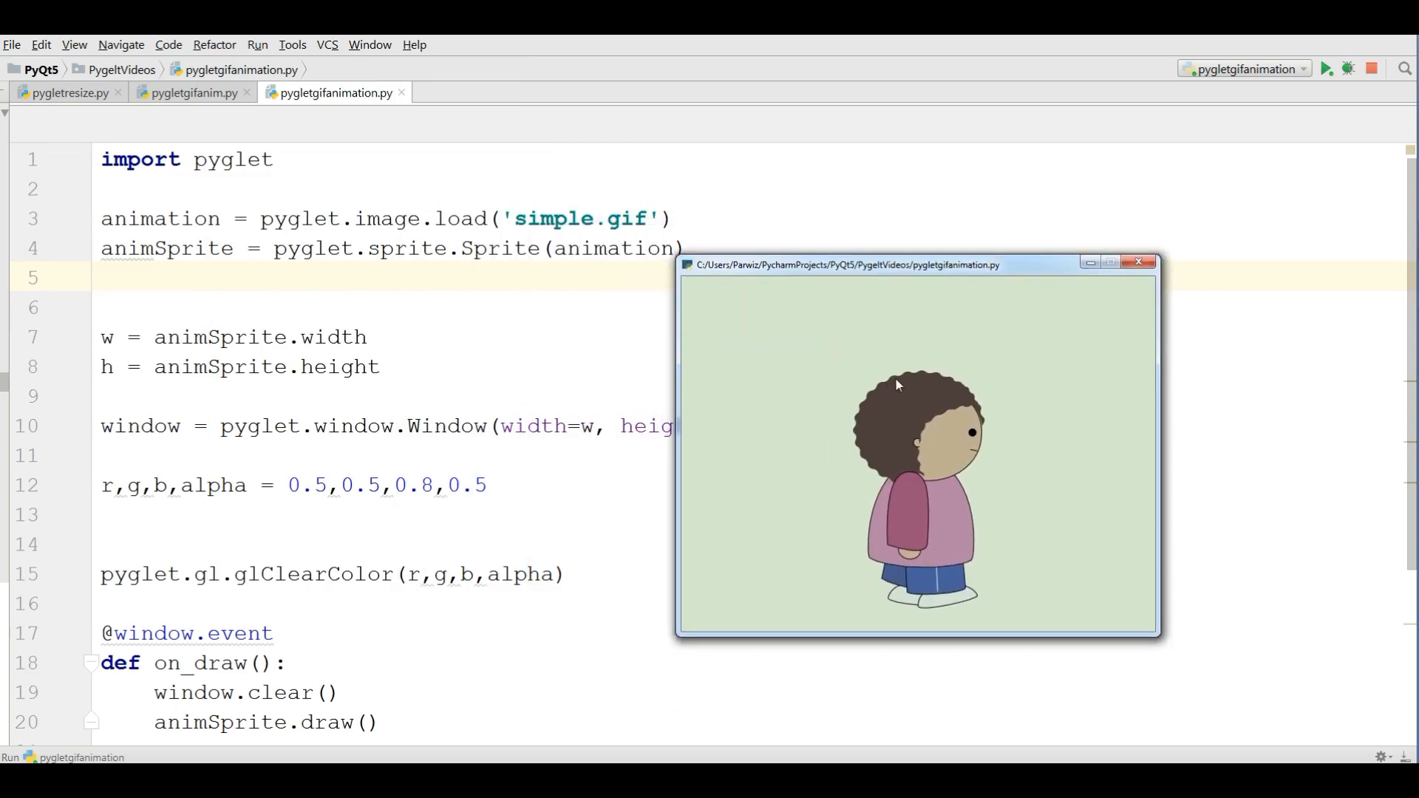
mouse_move(1038, 393)
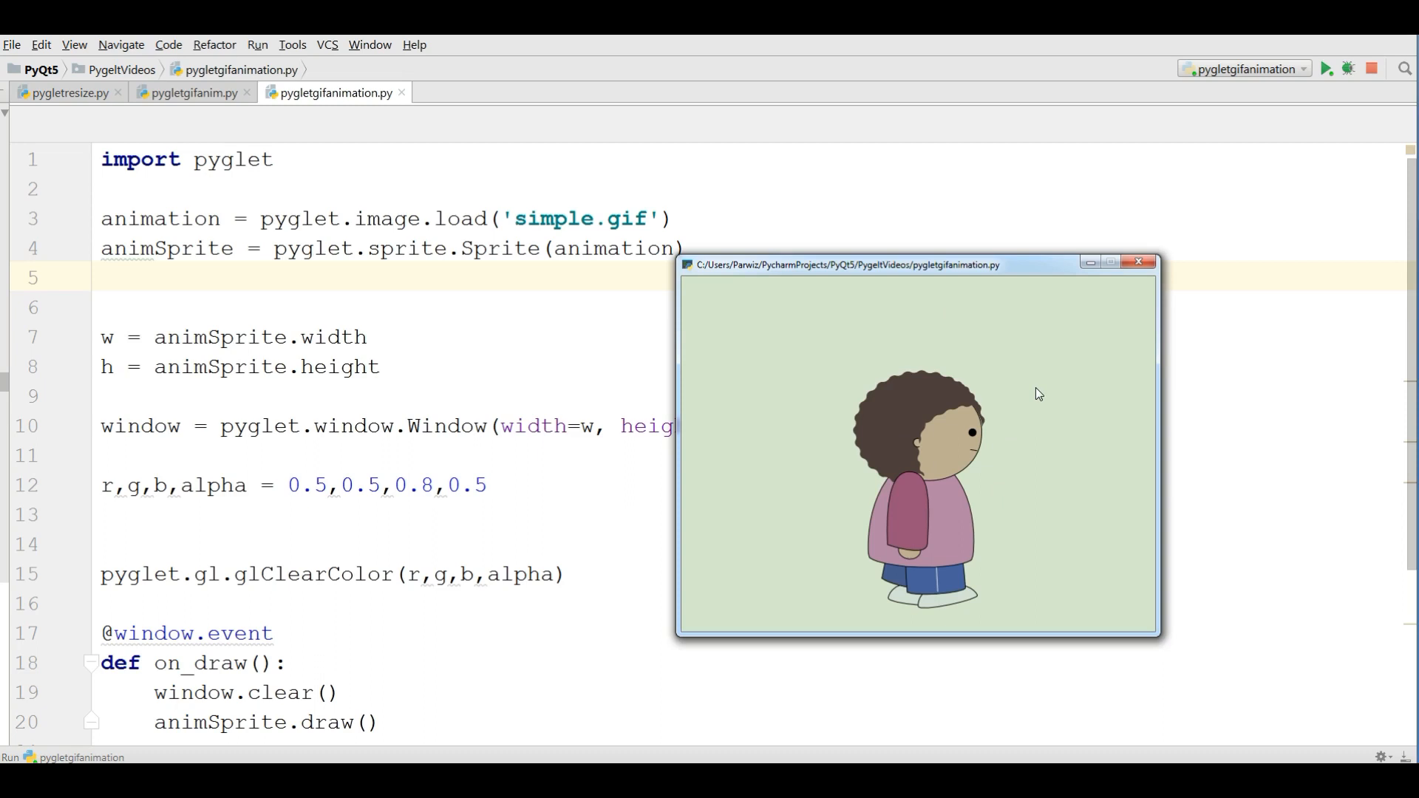
mouse_move(996, 384)
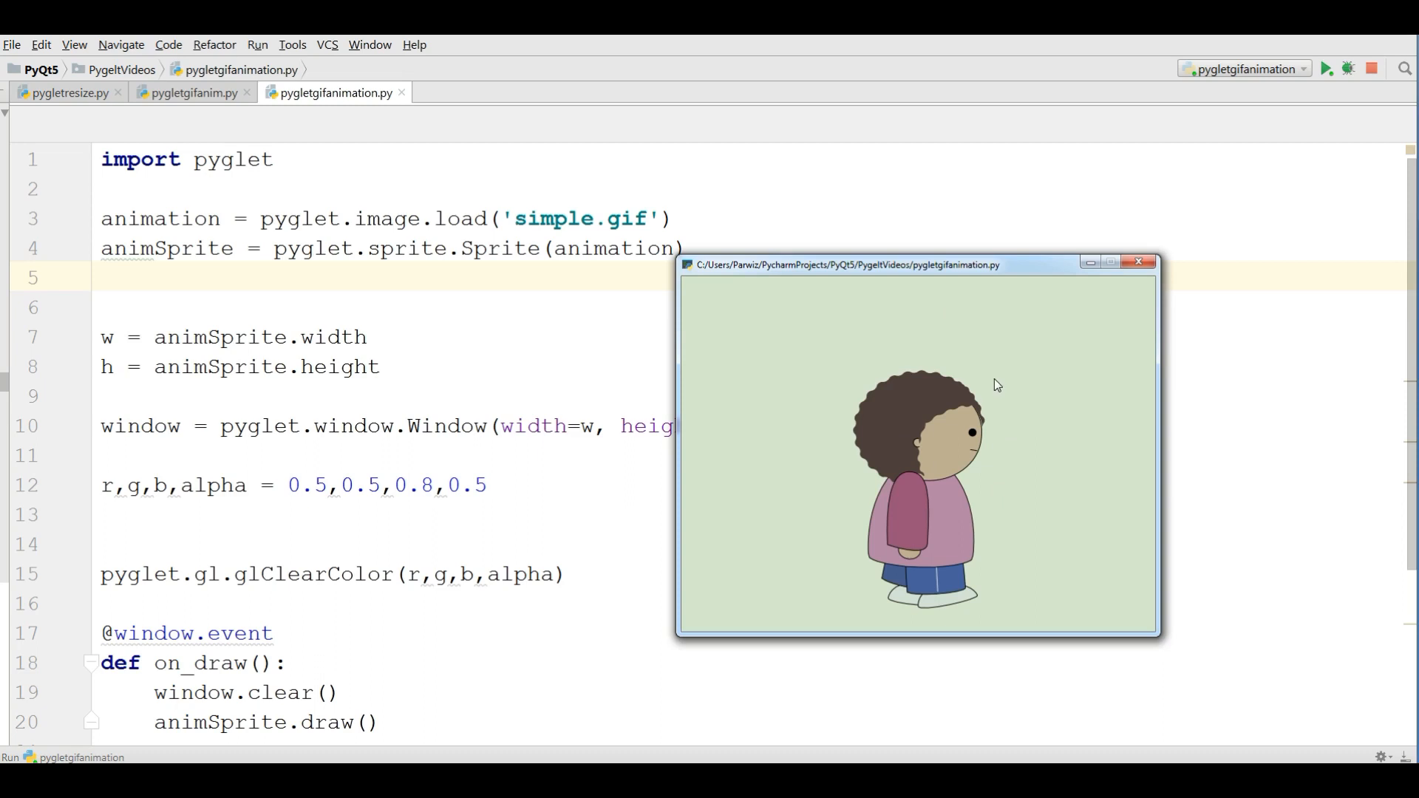
mouse_move(1140, 263)
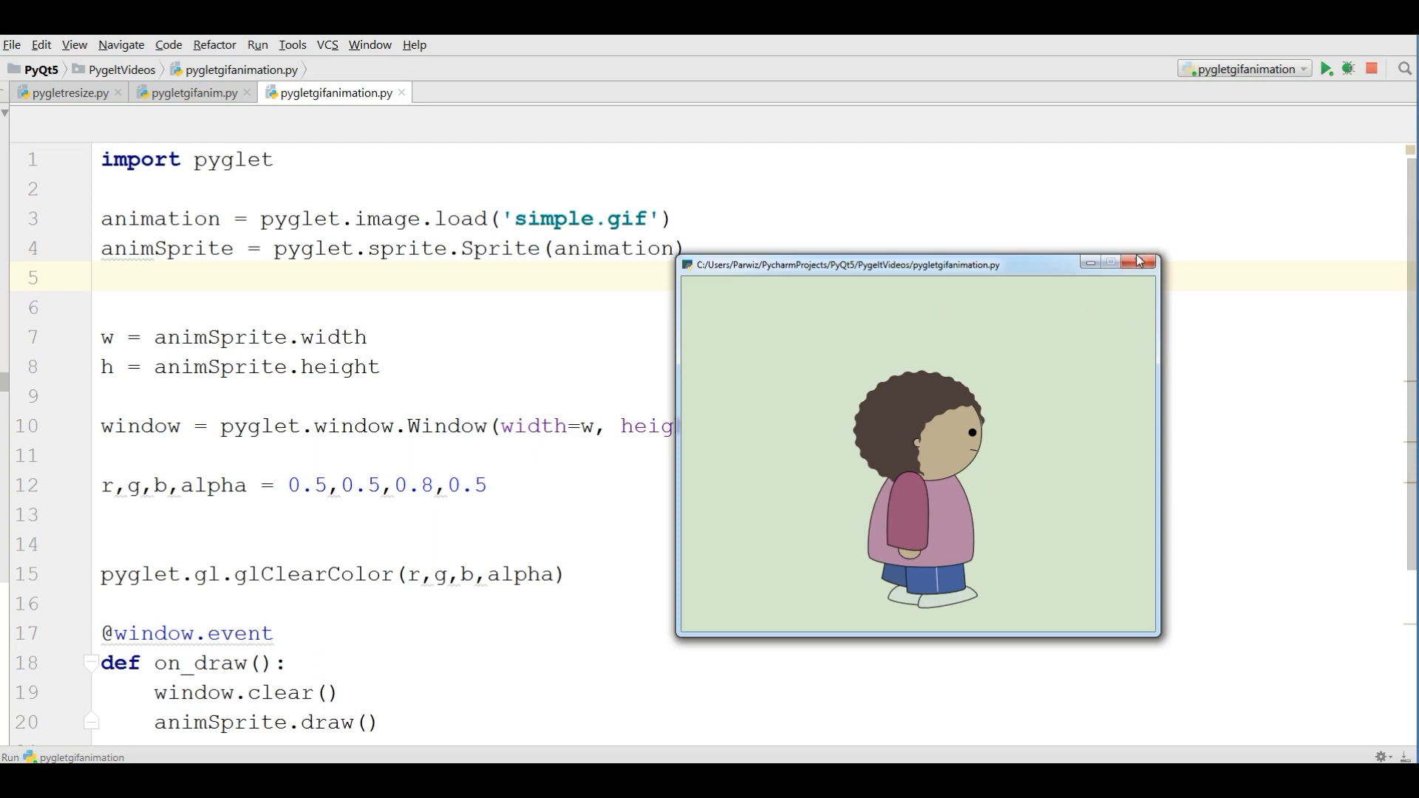
left_click(1143, 263)
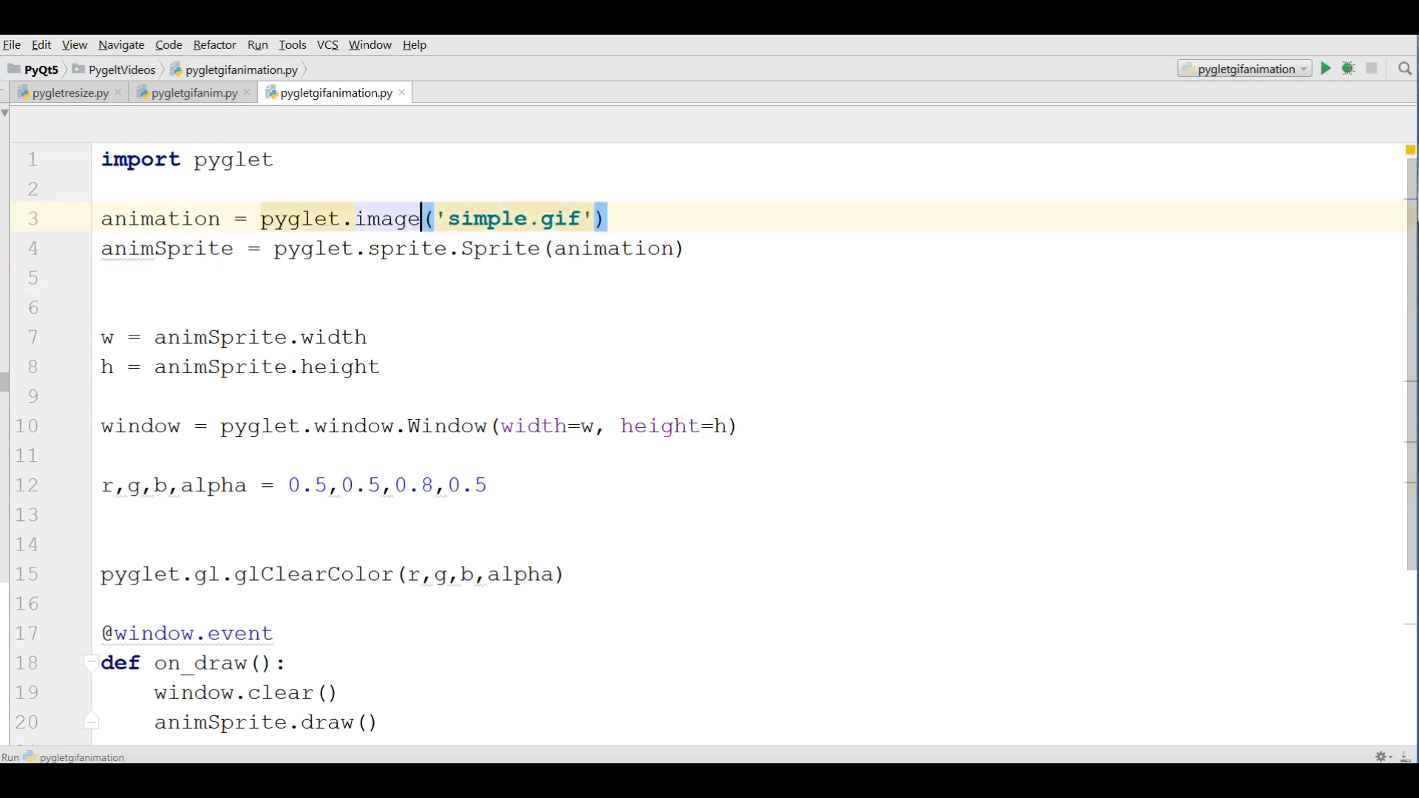
Change line 3 to pyglet.image.load_animation('simple.gif') and bring up the run options
type(".load_")
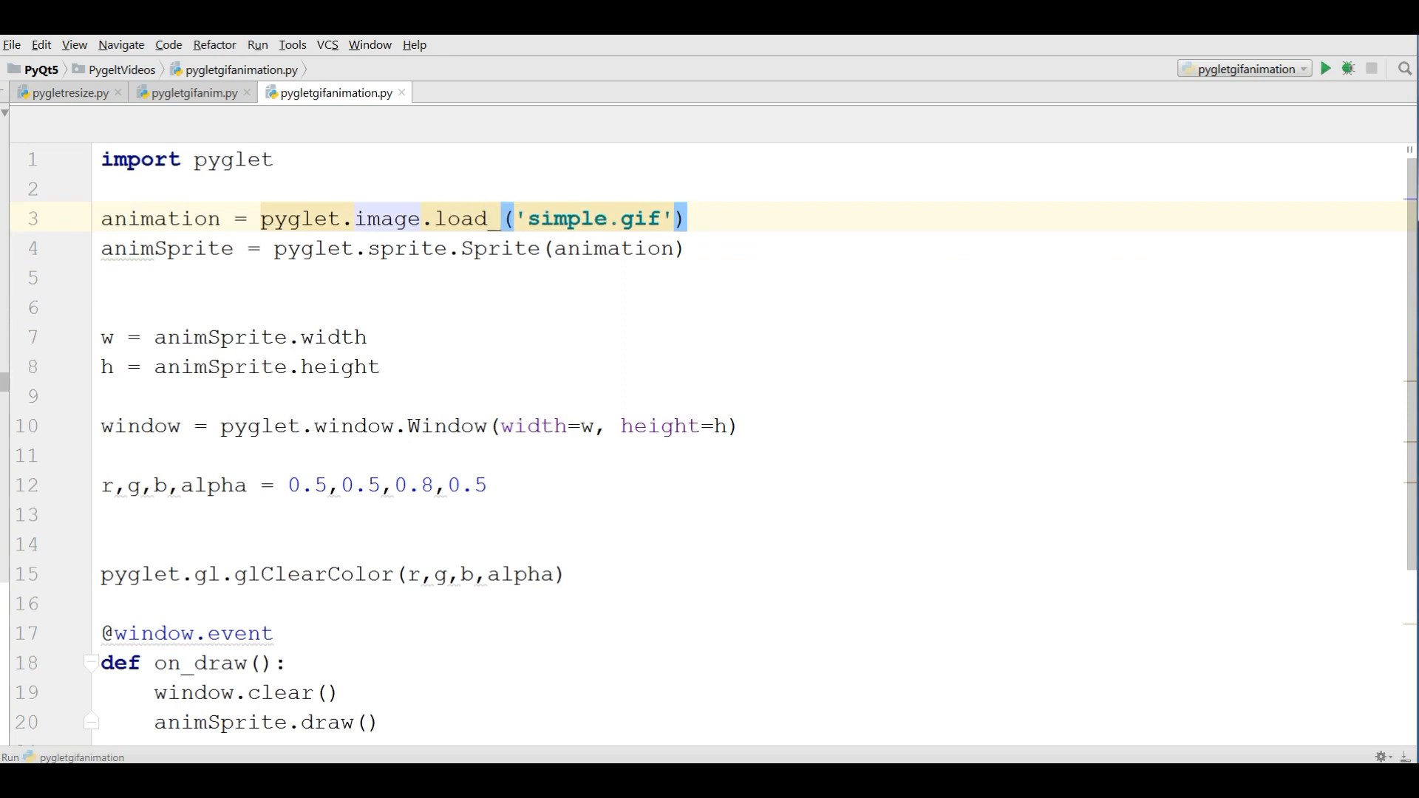
type("anima")
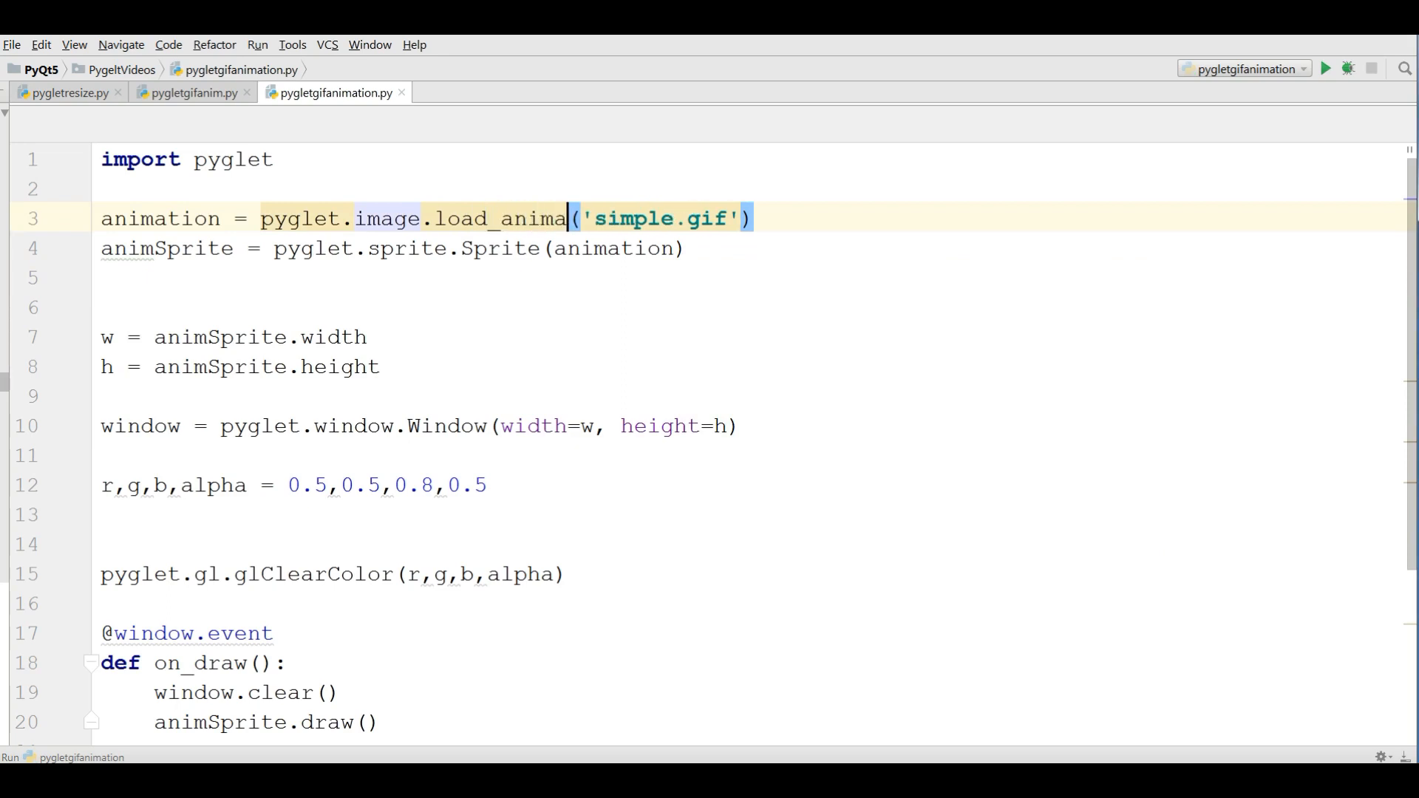
right_click(882, 258)
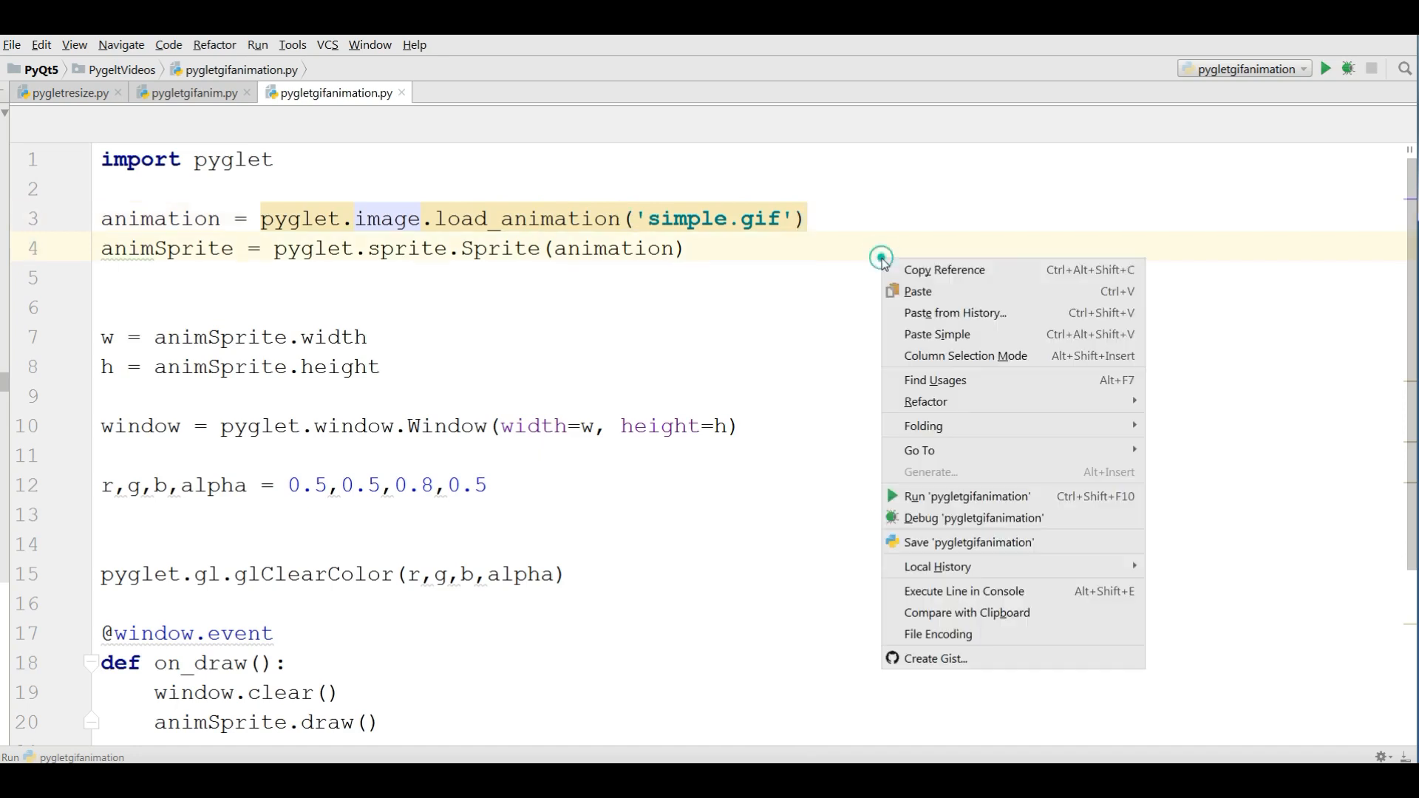
mouse_move(995, 380)
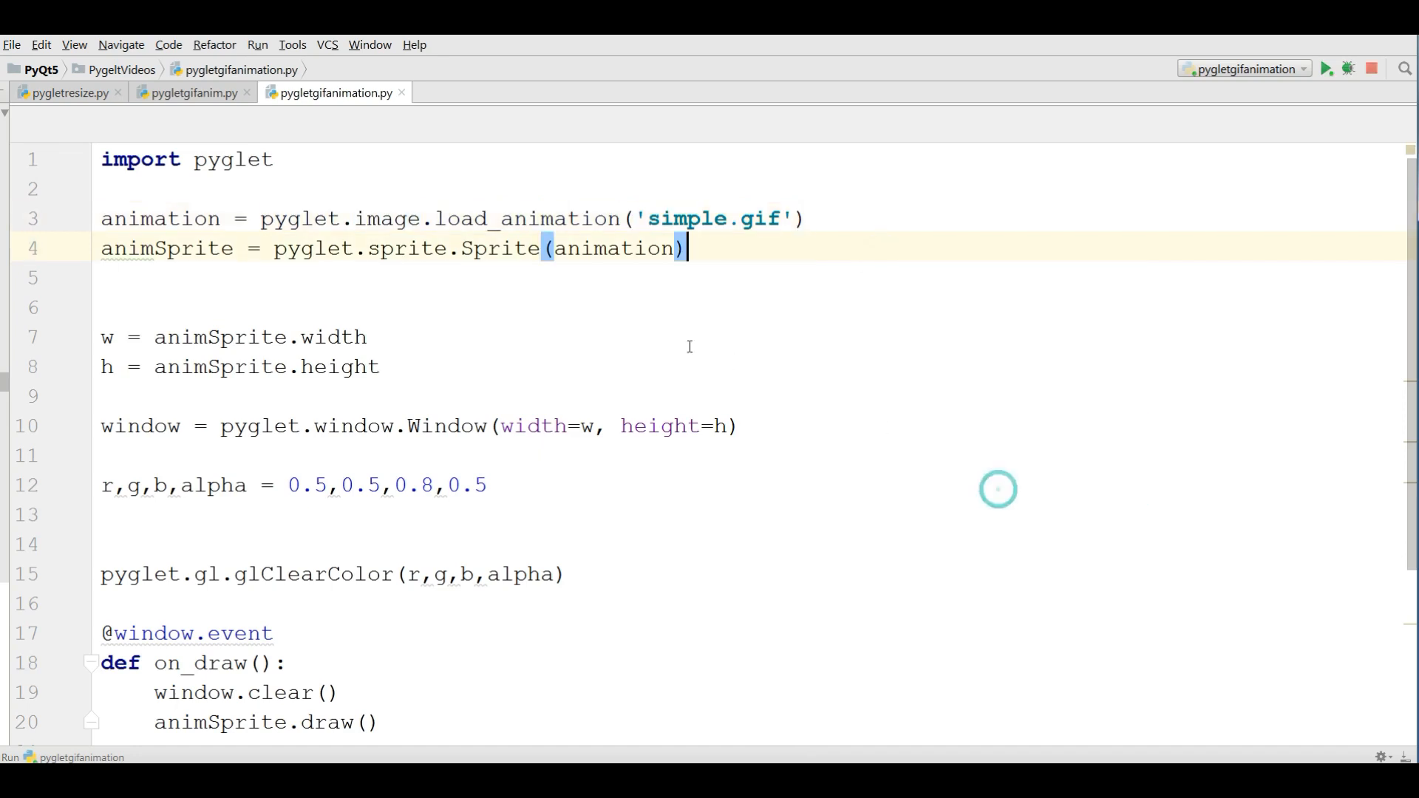
Move the running animation window toward the screen centre to watch the walking character
left_click(1326, 70)
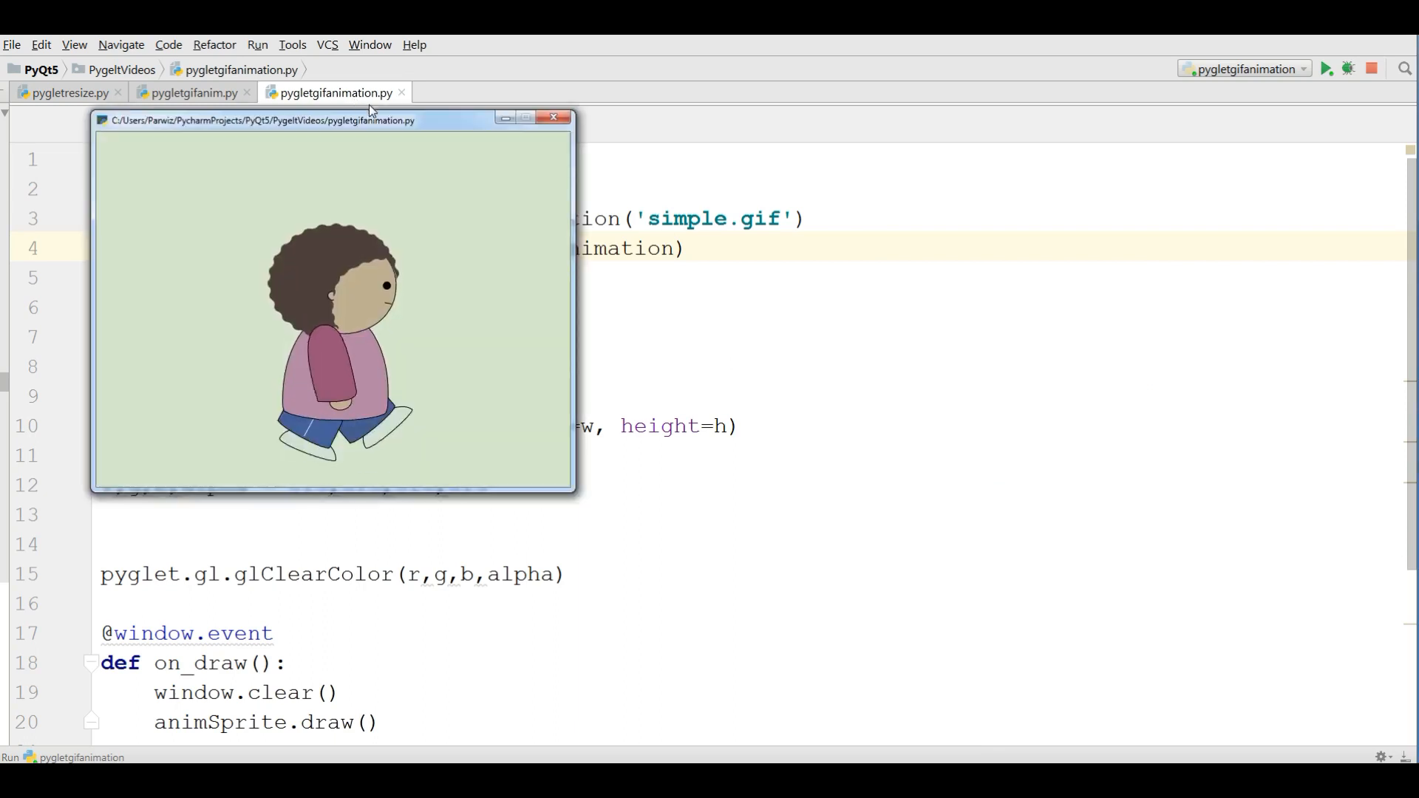
left_click_drag(257, 120, 503, 173)
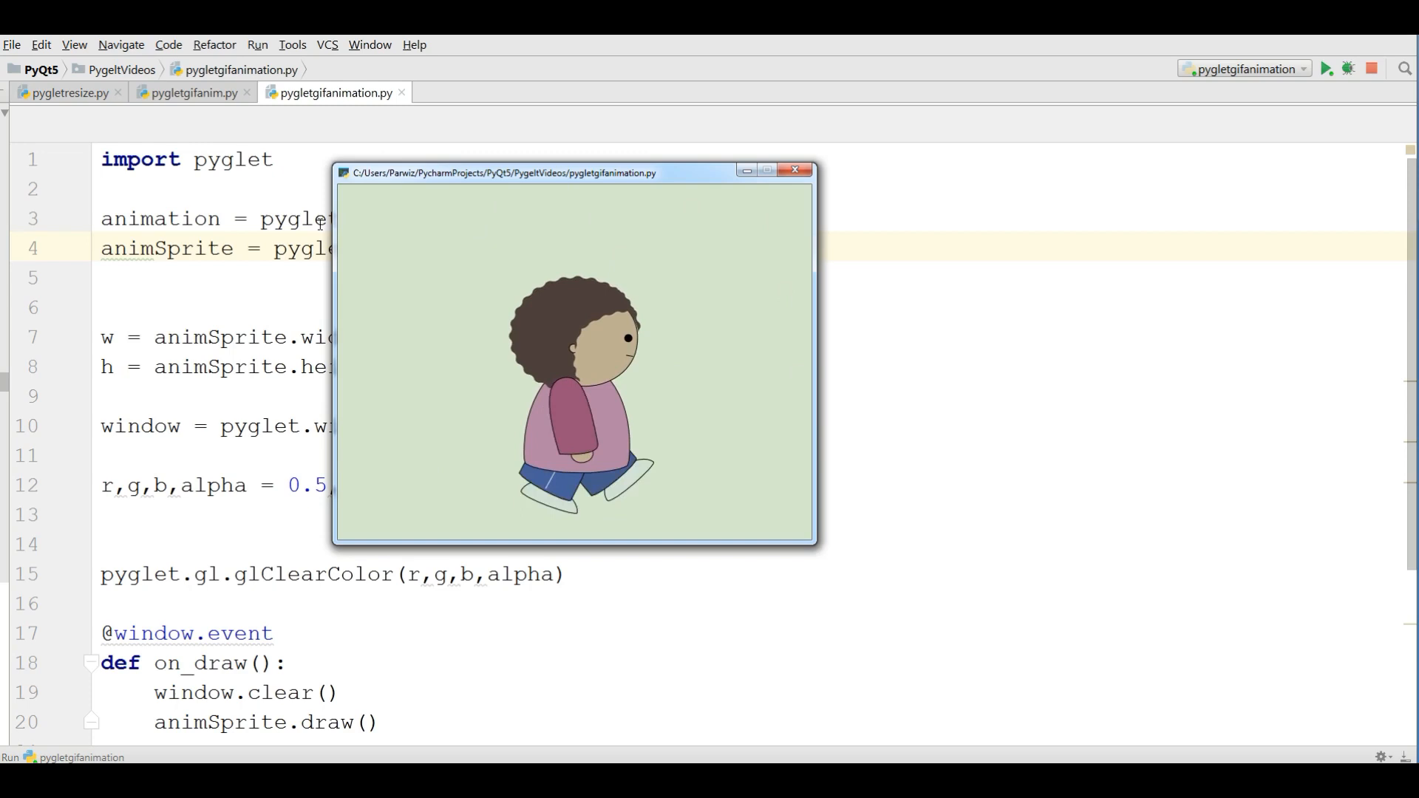
mouse_move(684, 386)
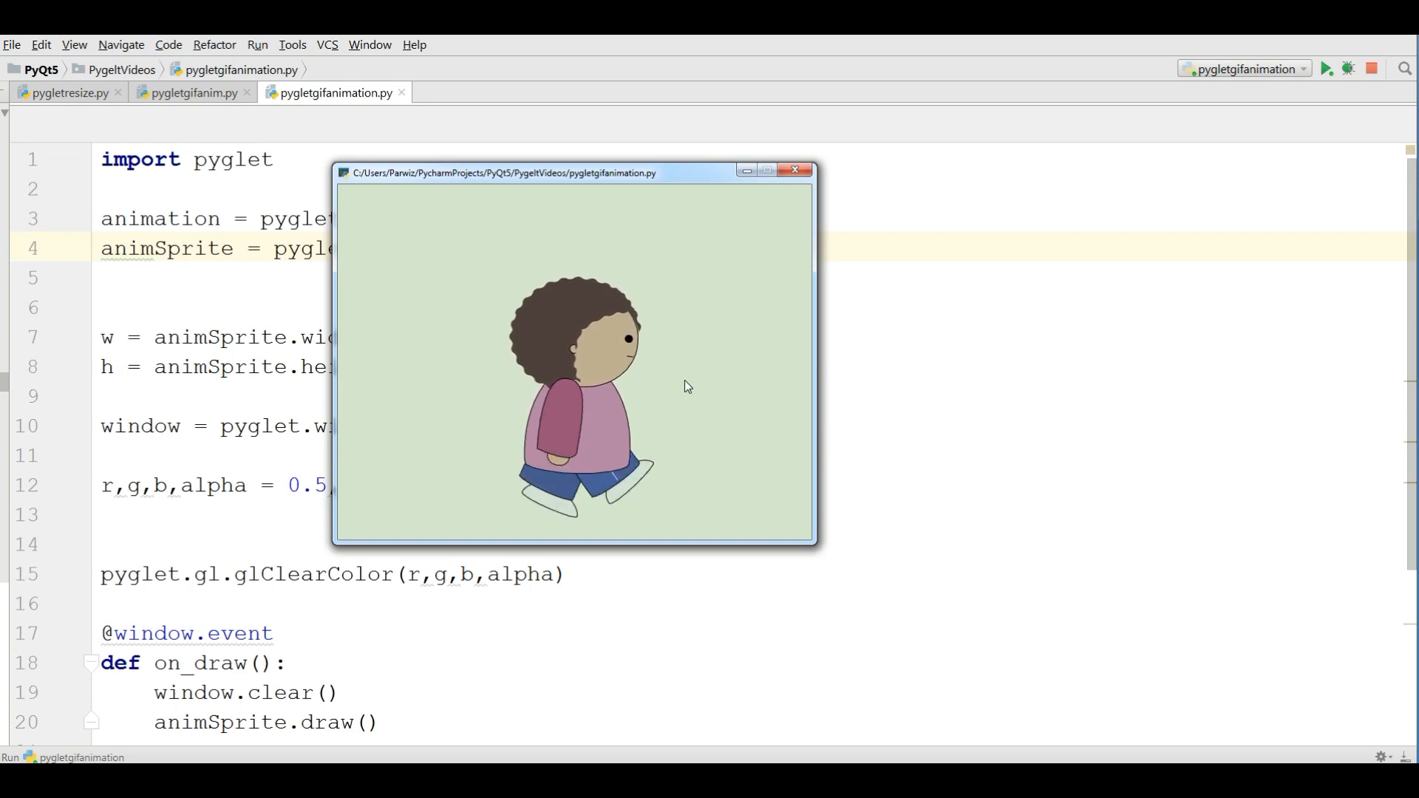